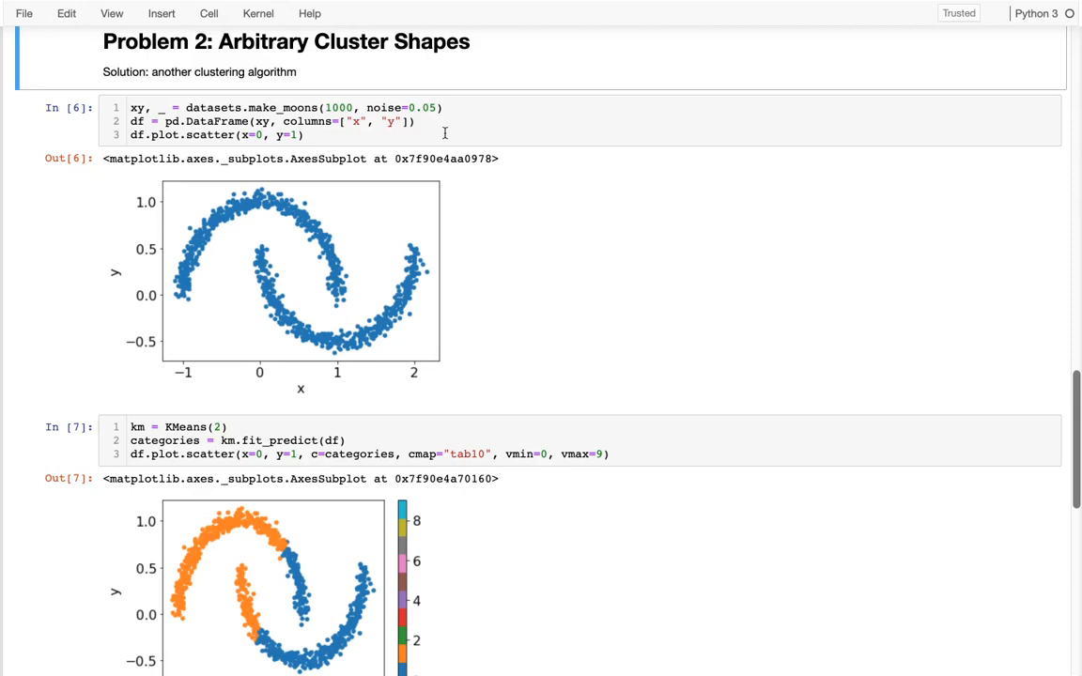
Insert an empty code cell below the KMeans two-moons scatter plot cell (In [7])
{"action": "scroll", "scroll_direction": "down", "scroll_amount": 3}
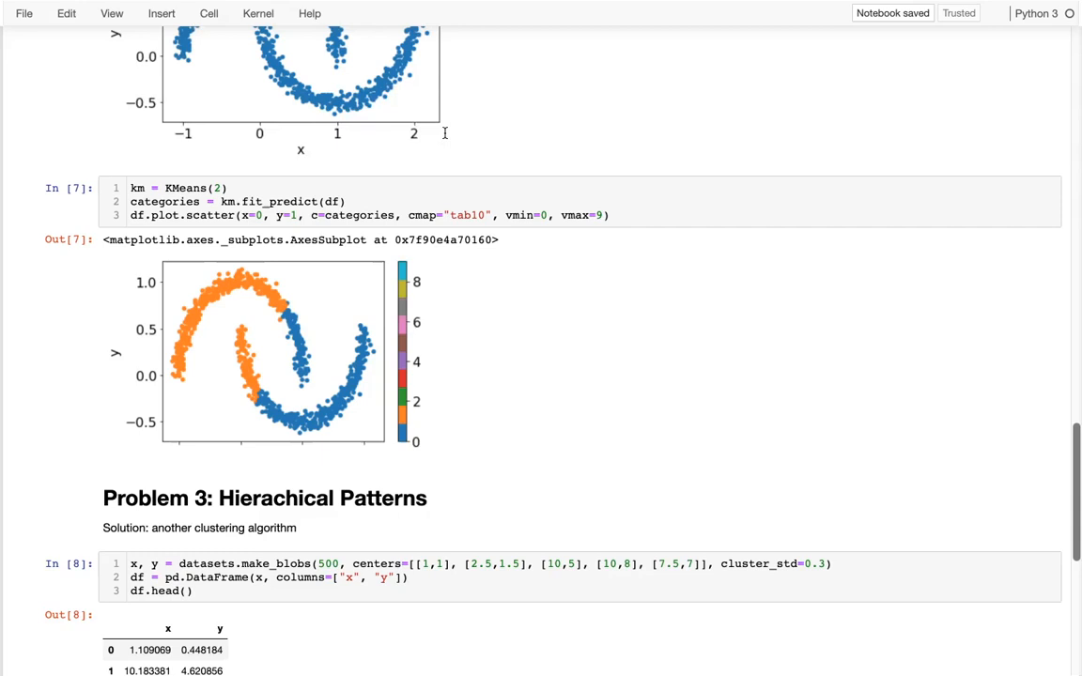
{"action": "scroll", "scroll_direction": "up", "scroll_amount": 3}
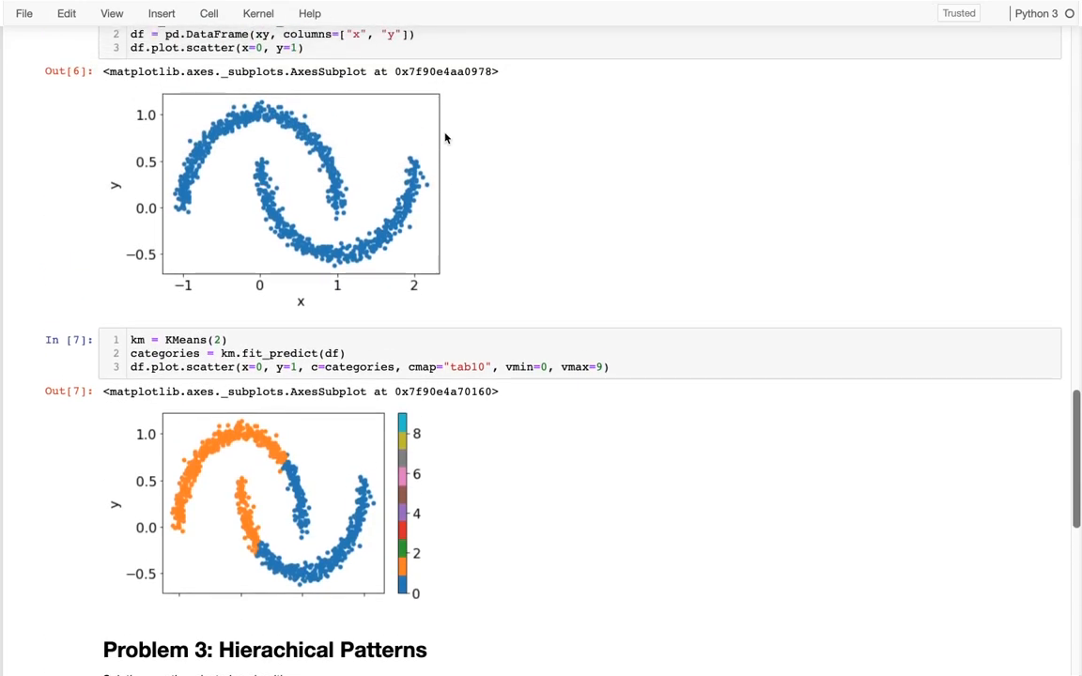
{"action": "mouse_move", "coordinate": [223, 486]}
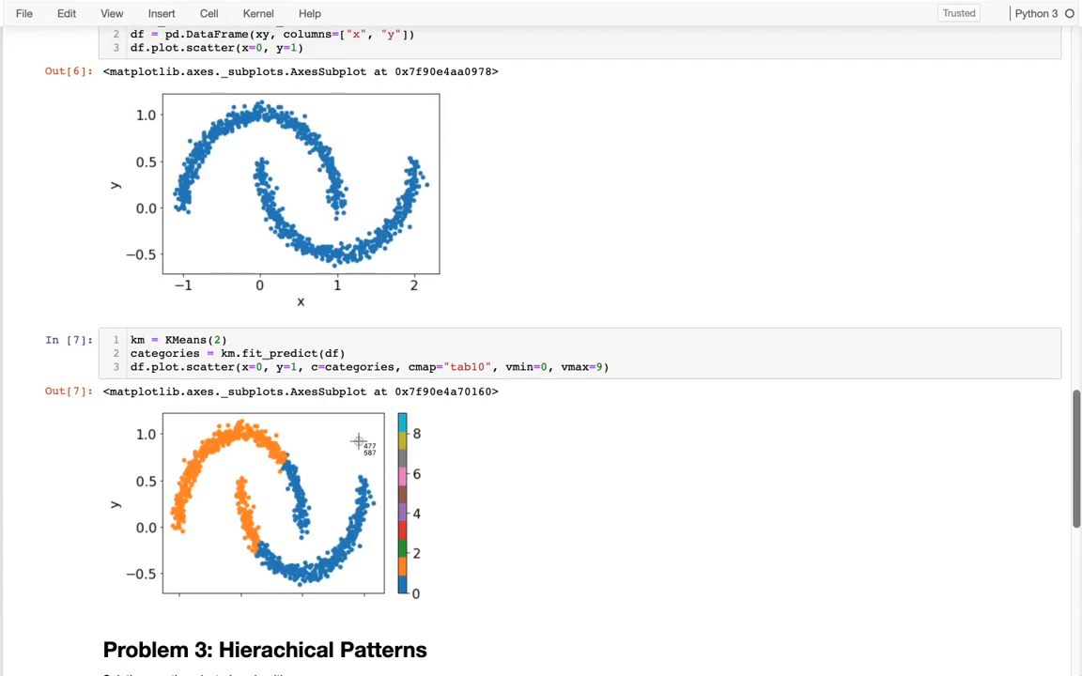
{"action": "mouse_move", "coordinate": [264, 589]}
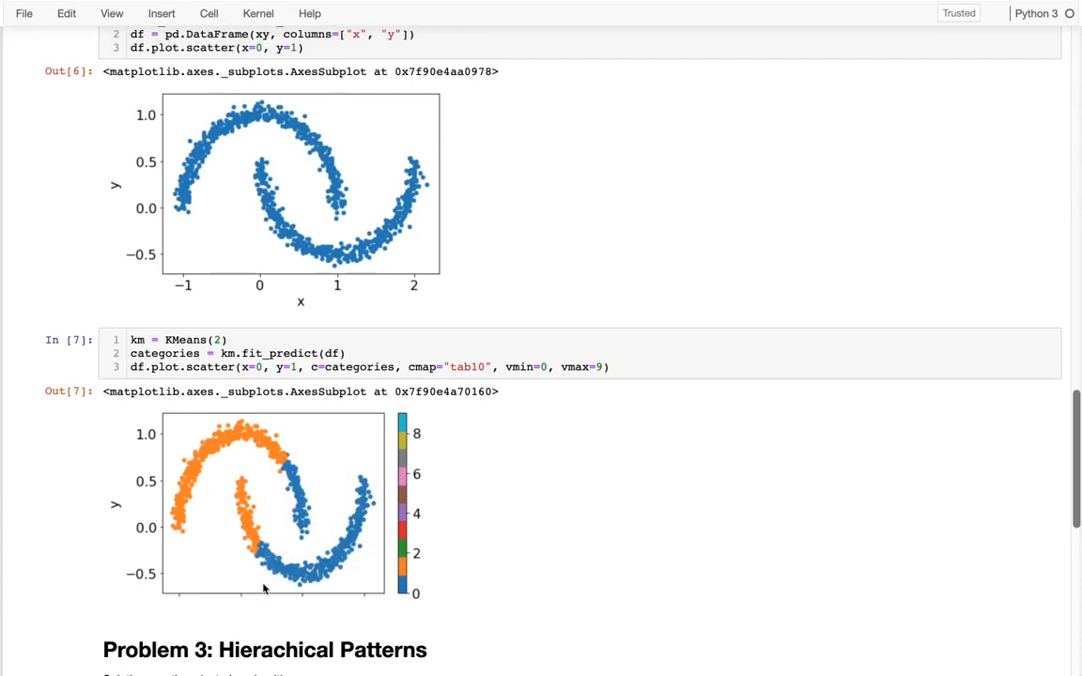
{"action": "left_click", "coordinate": [649, 366]}
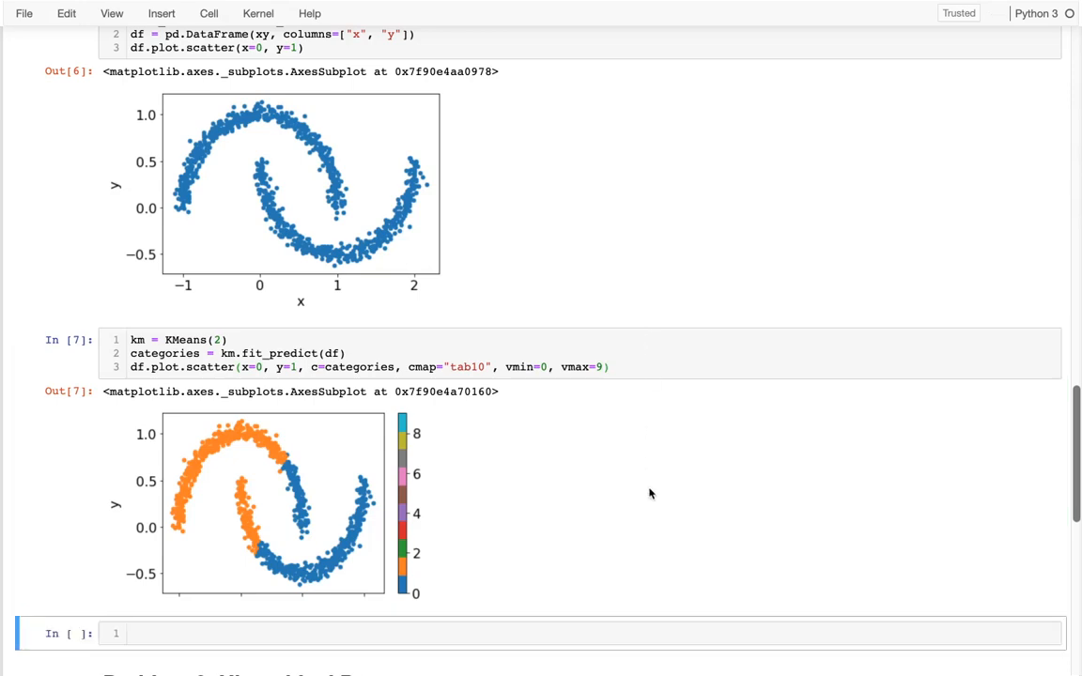
Adapt the copied KMeans code to use AgglomerativeClustering, renaming the model km to ac
{"action": "scroll", "scroll_direction": "down", "scroll_amount": 3}
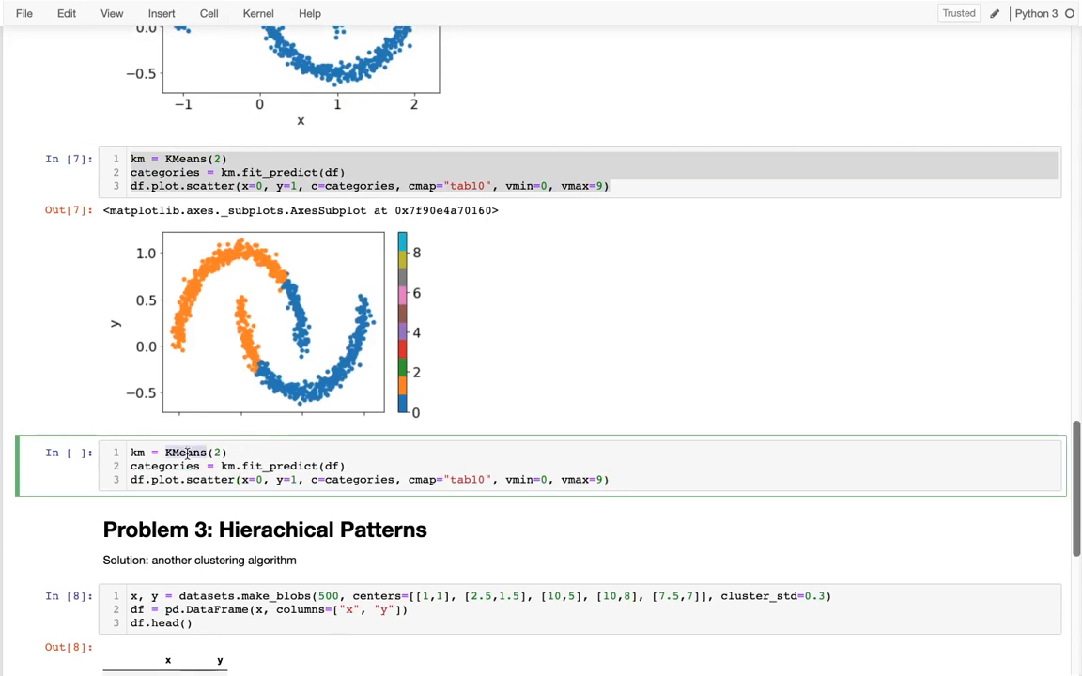
{"action": "type", "text": "Aglg"}
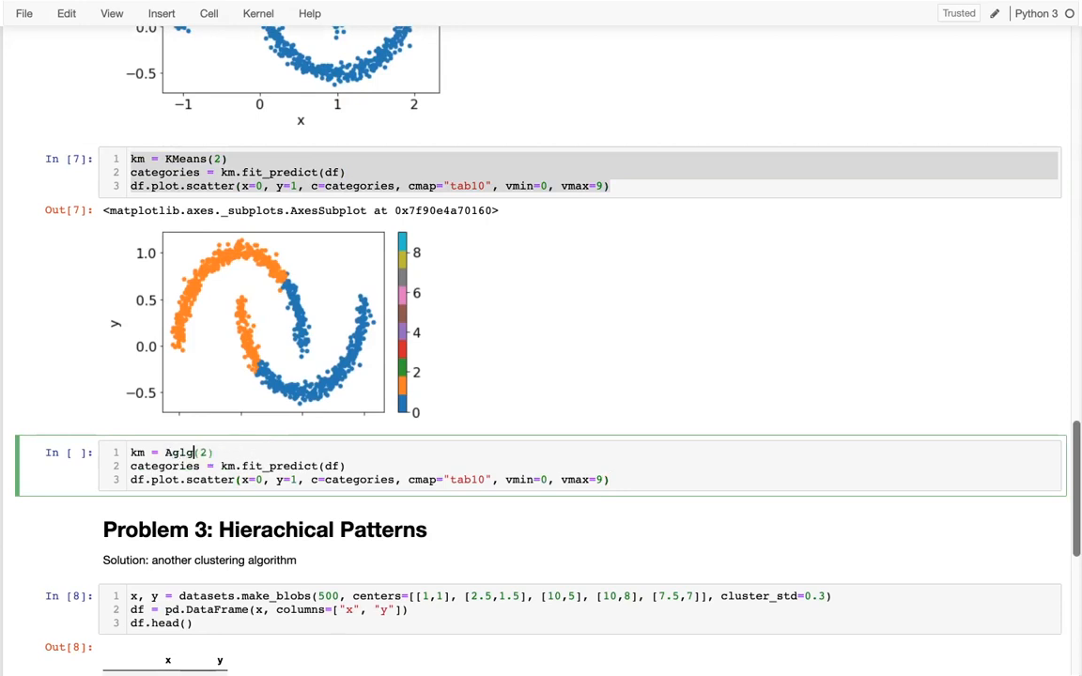
{"action": "type", "text": "AgglomerativeClustering"}
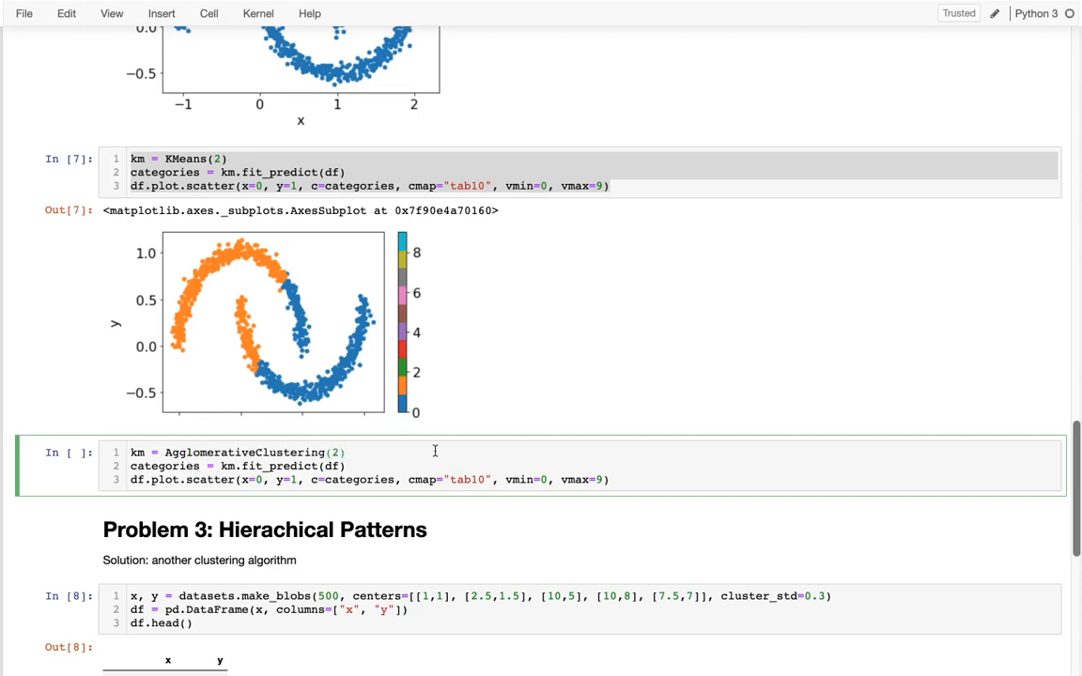
{"action": "type", "text": "ac"}
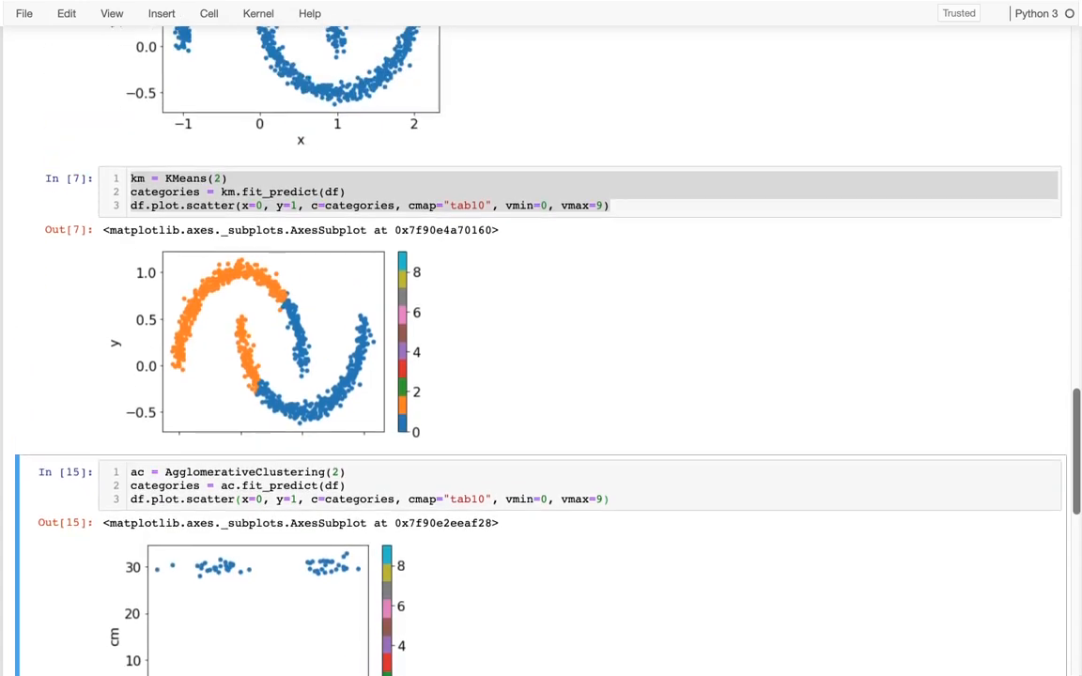
Review the two-cluster AgglomerativeClustering plot and begin adding a linkage argument
{"action": "scroll", "scroll_direction": "up", "scroll_amount": 3}
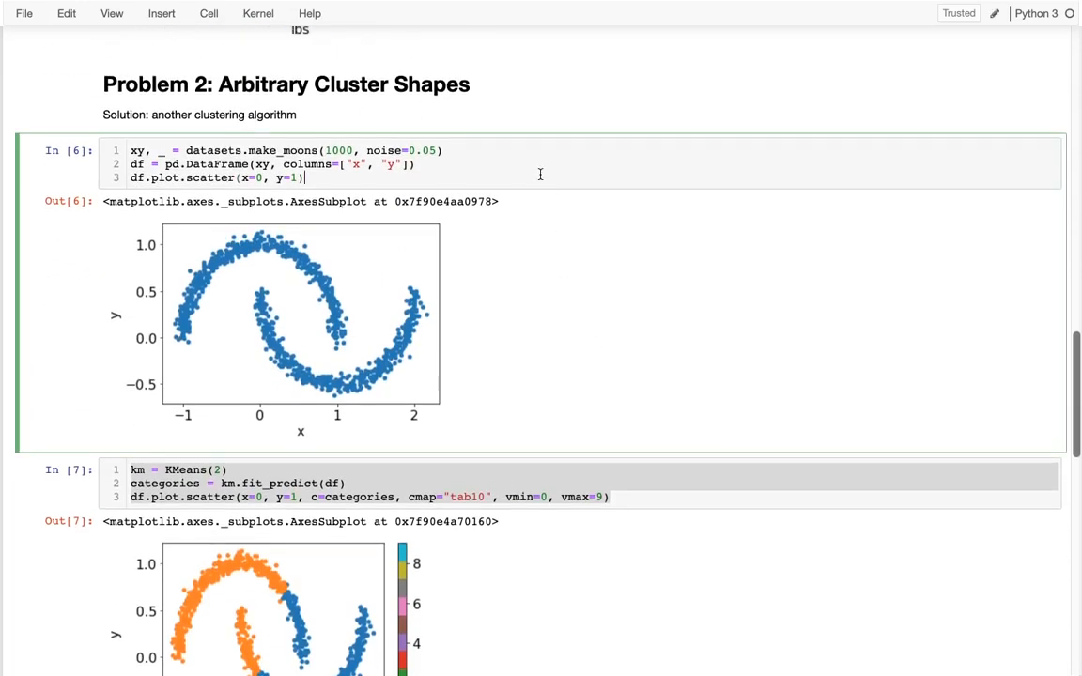
{"action": "scroll", "scroll_direction": "down", "scroll_amount": 3}
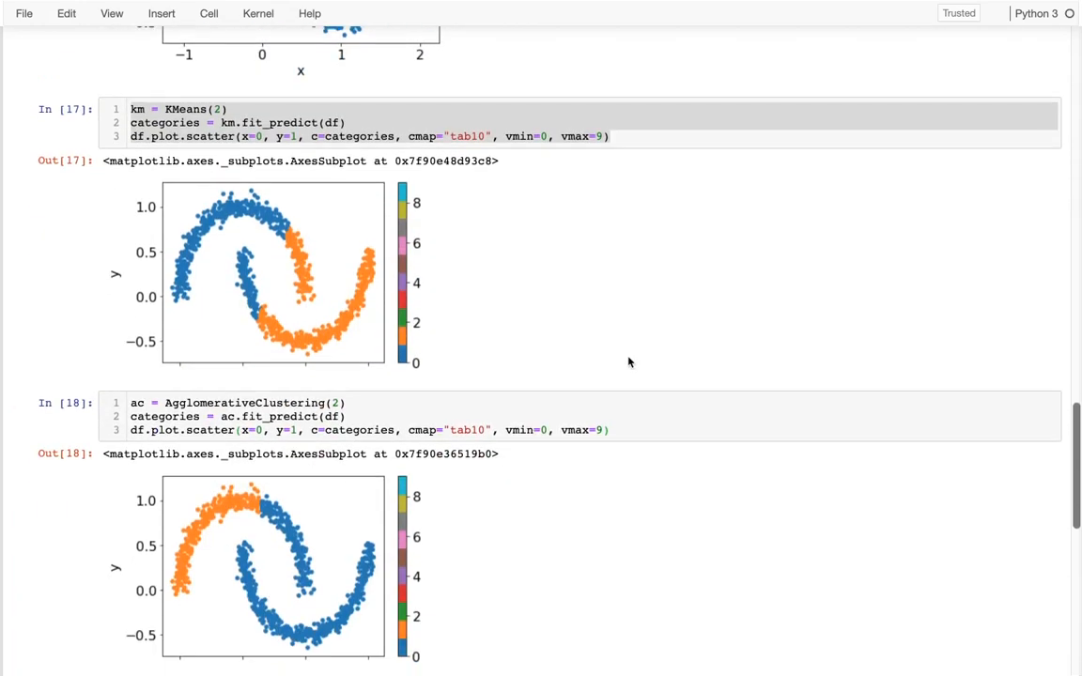
{"action": "scroll", "scroll_direction": "up", "scroll_amount": 3}
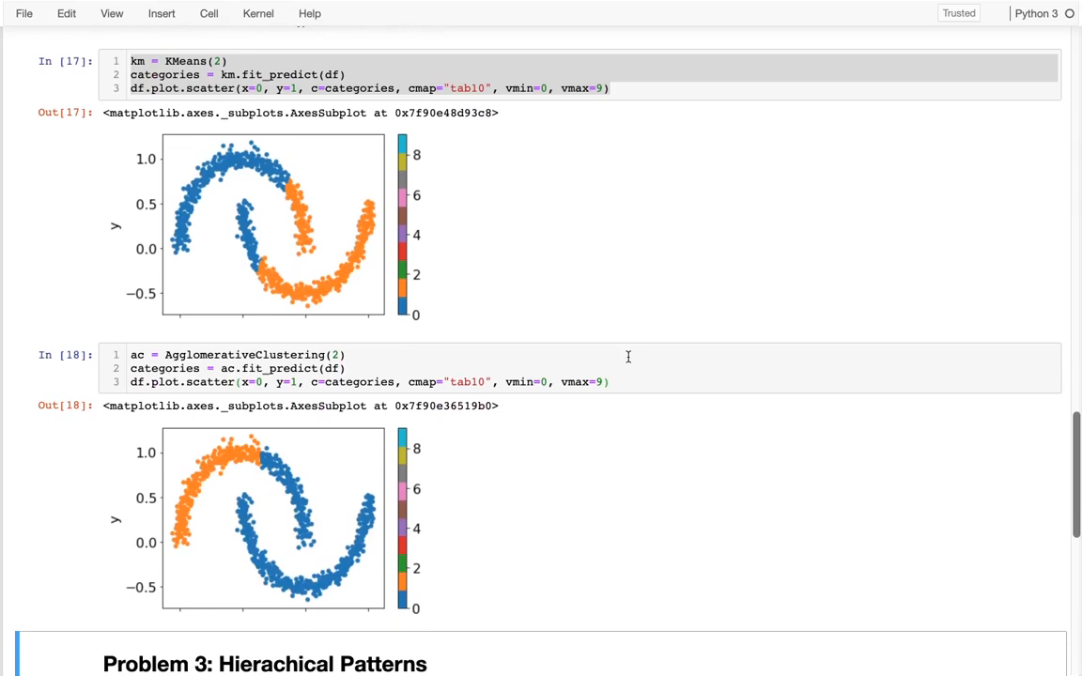
{"action": "type", "text": ", linkage="}
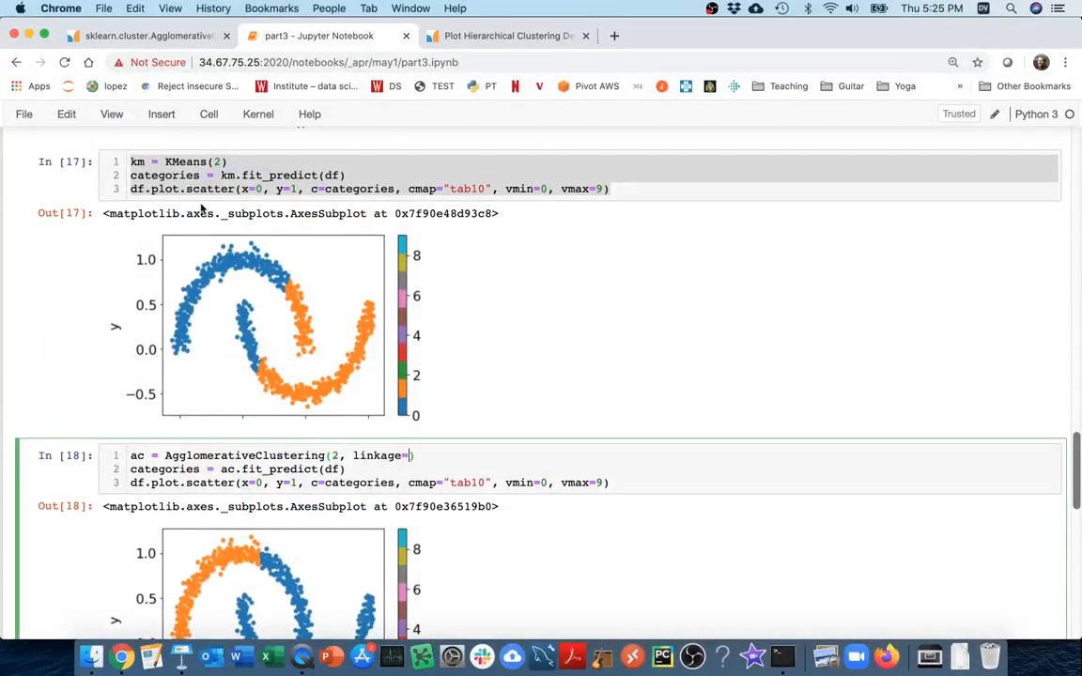
Look up the linkage options ward, complete, average and single in the AgglomerativeClustering docs
{"action": "left_click", "coordinate": [141, 36]}
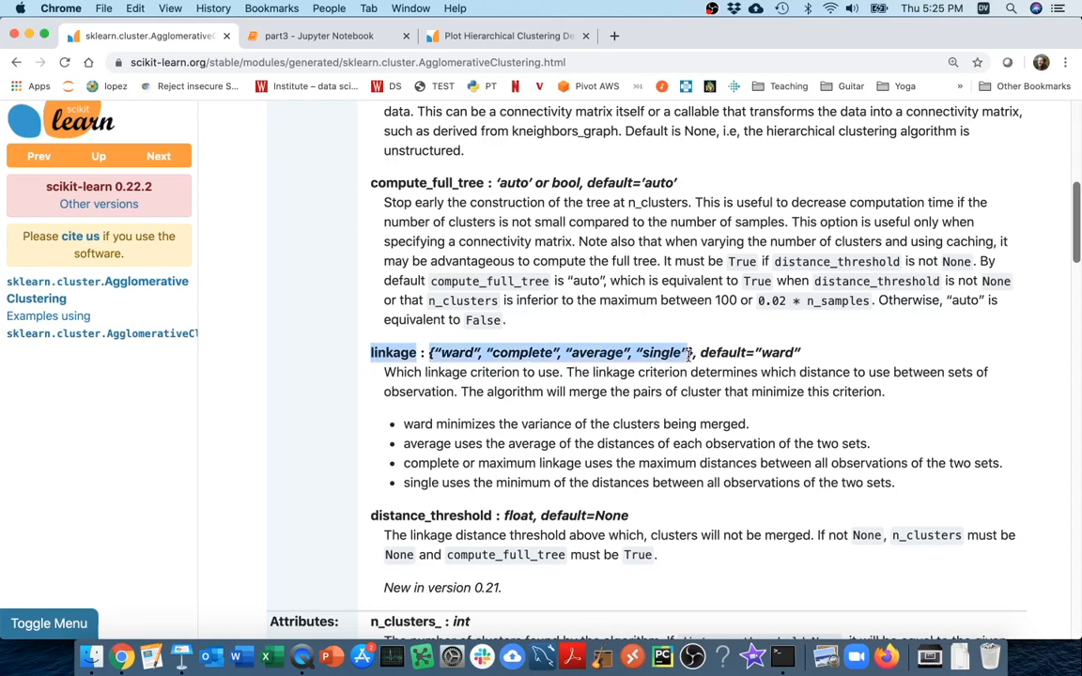
{"action": "mouse_move", "coordinate": [806, 352]}
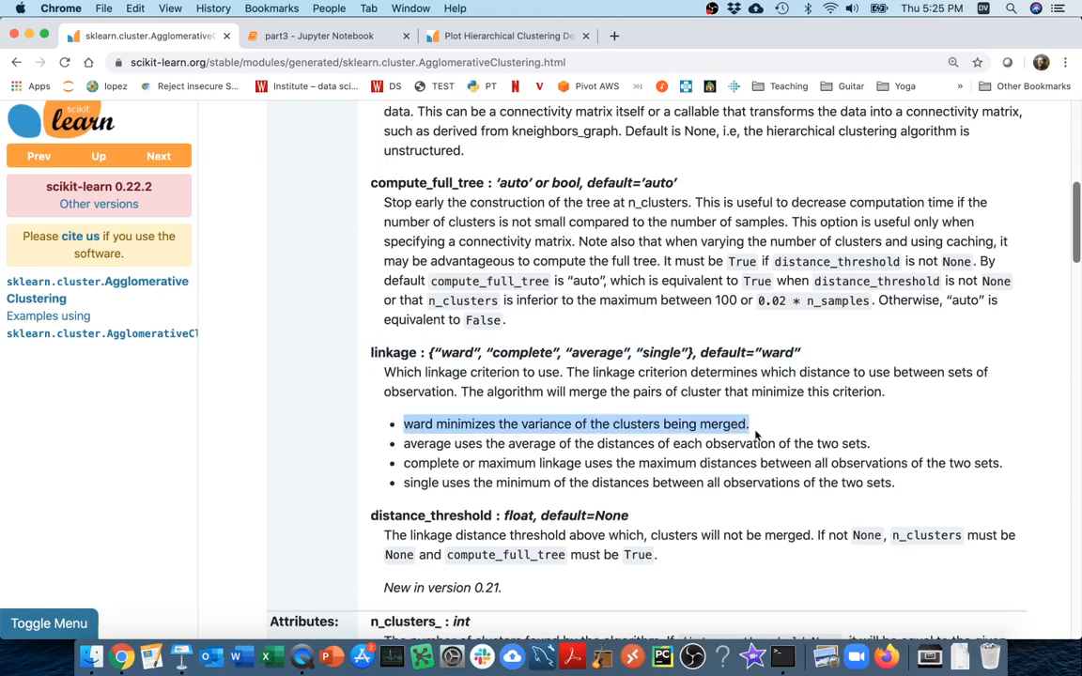
{"action": "left_click", "coordinate": [318, 36]}
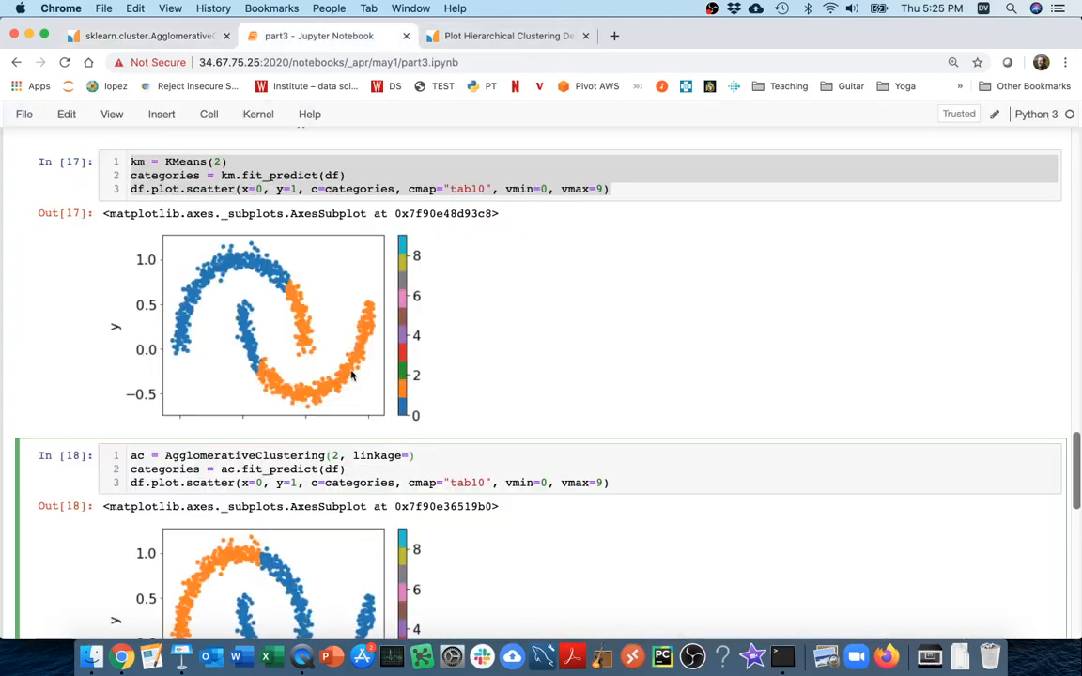
{"action": "scroll", "scroll_direction": "down", "scroll_amount": 3}
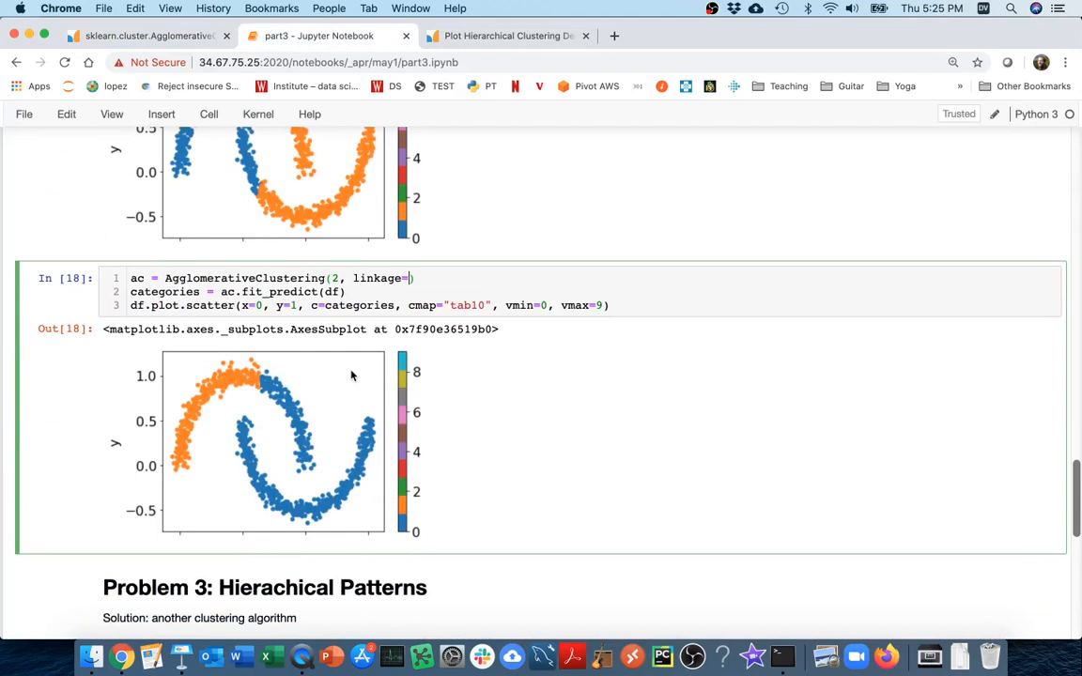
{"action": "mouse_move", "coordinate": [377, 360]}
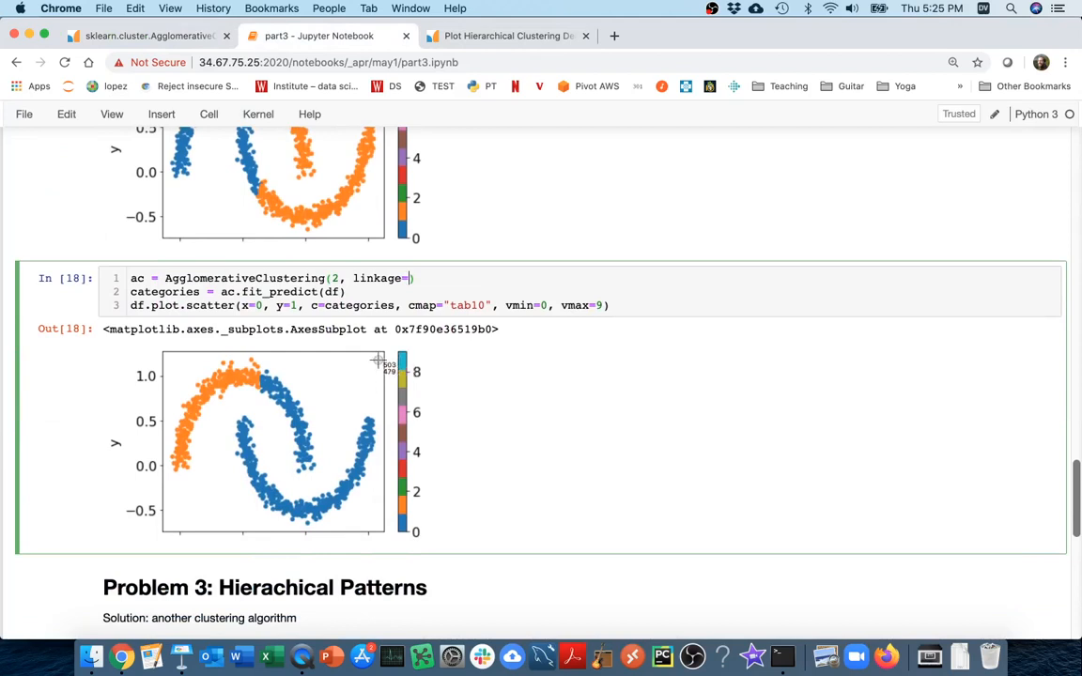
{"action": "mouse_move", "coordinate": [144, 350]}
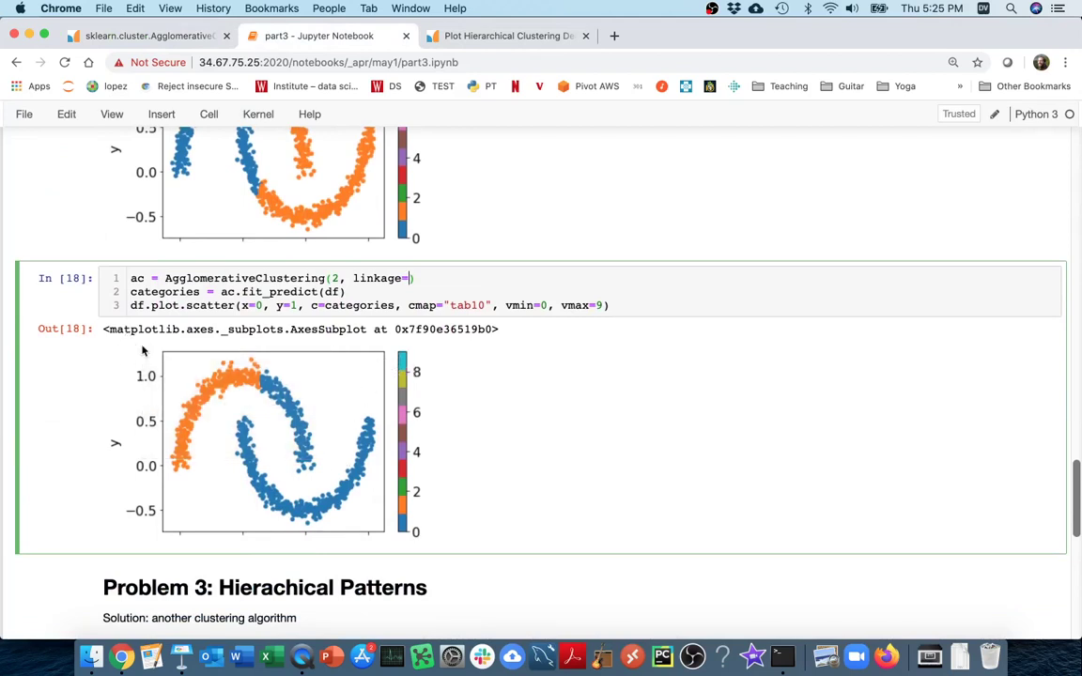
{"action": "mouse_move", "coordinate": [380, 515]}
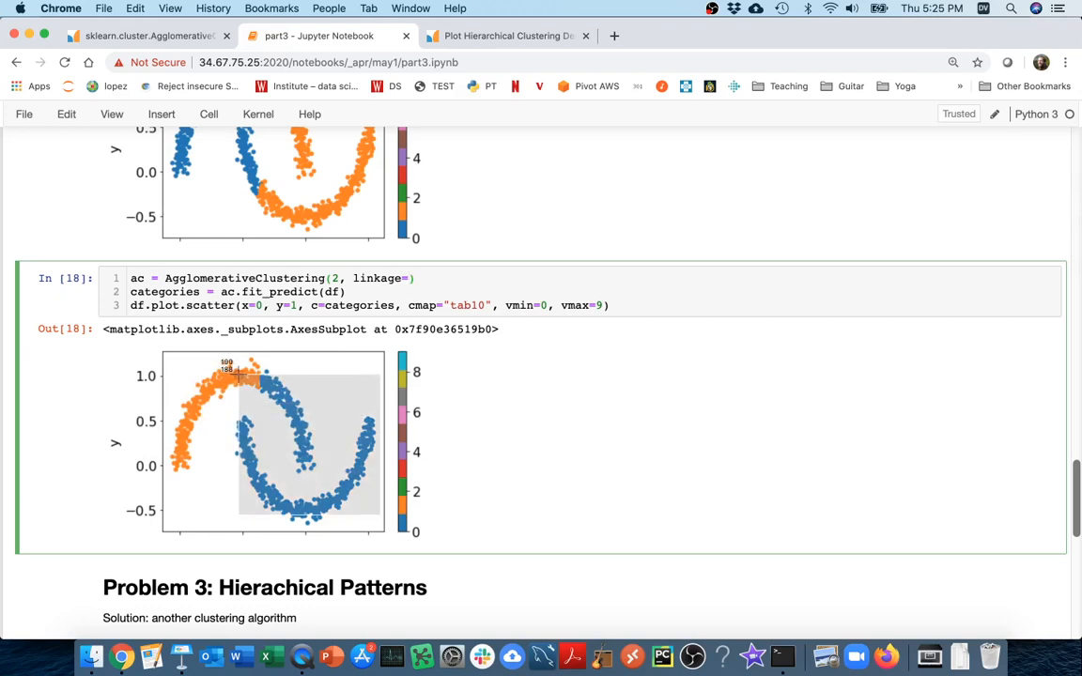
{"action": "mouse_move", "coordinate": [357, 315]}
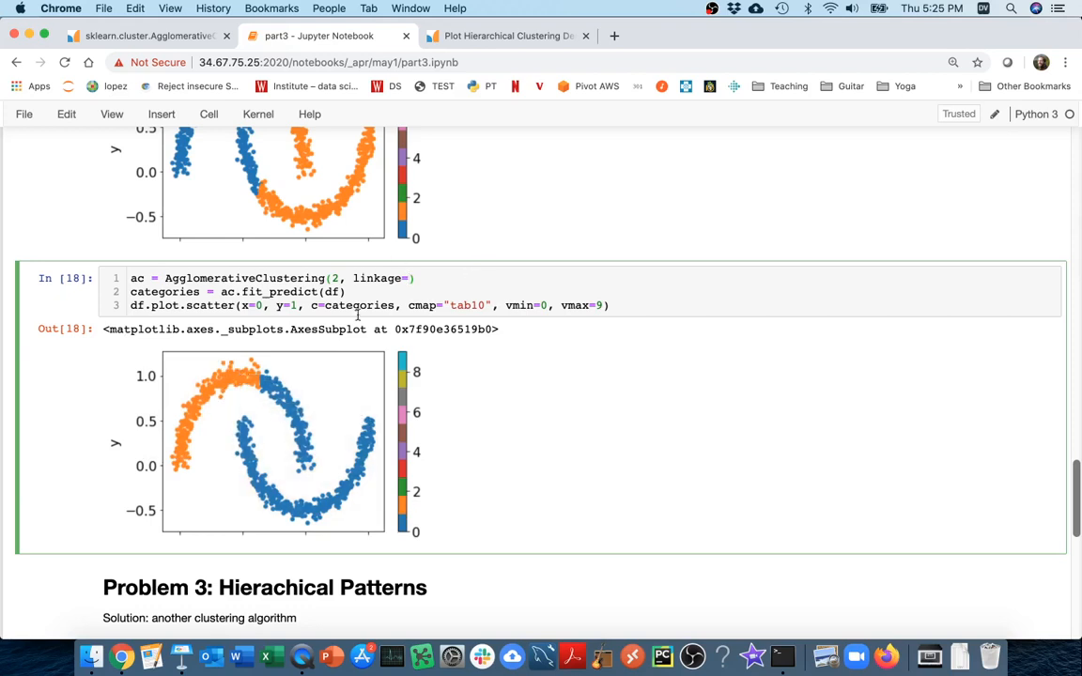
{"action": "left_click", "coordinate": [953, 62]}
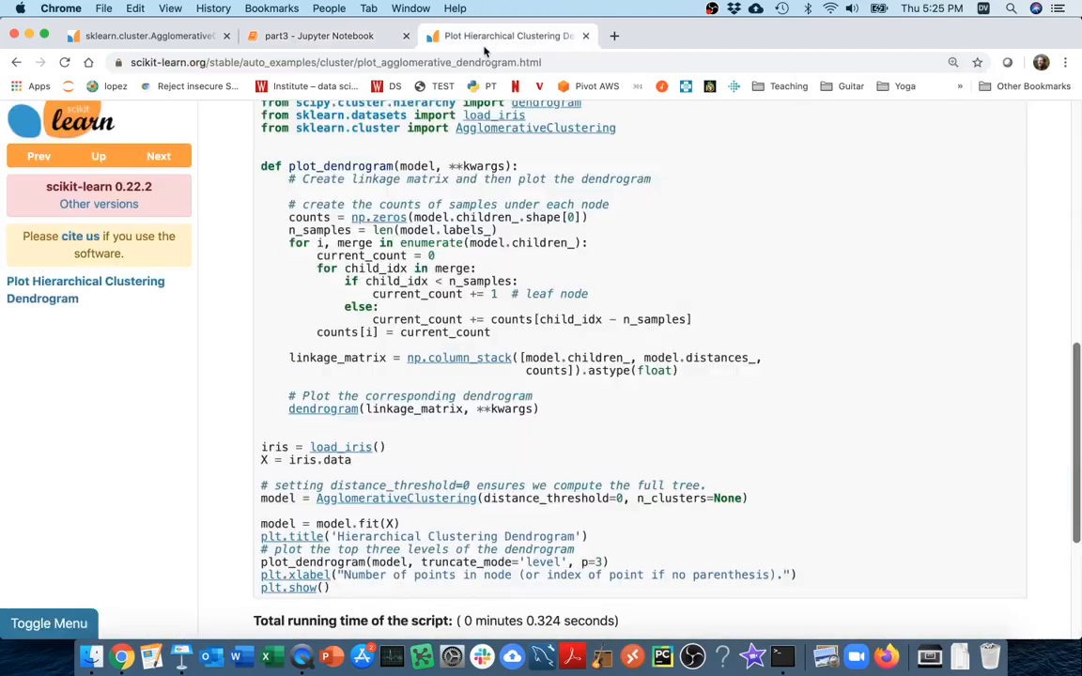
{"action": "left_click", "coordinate": [145, 36]}
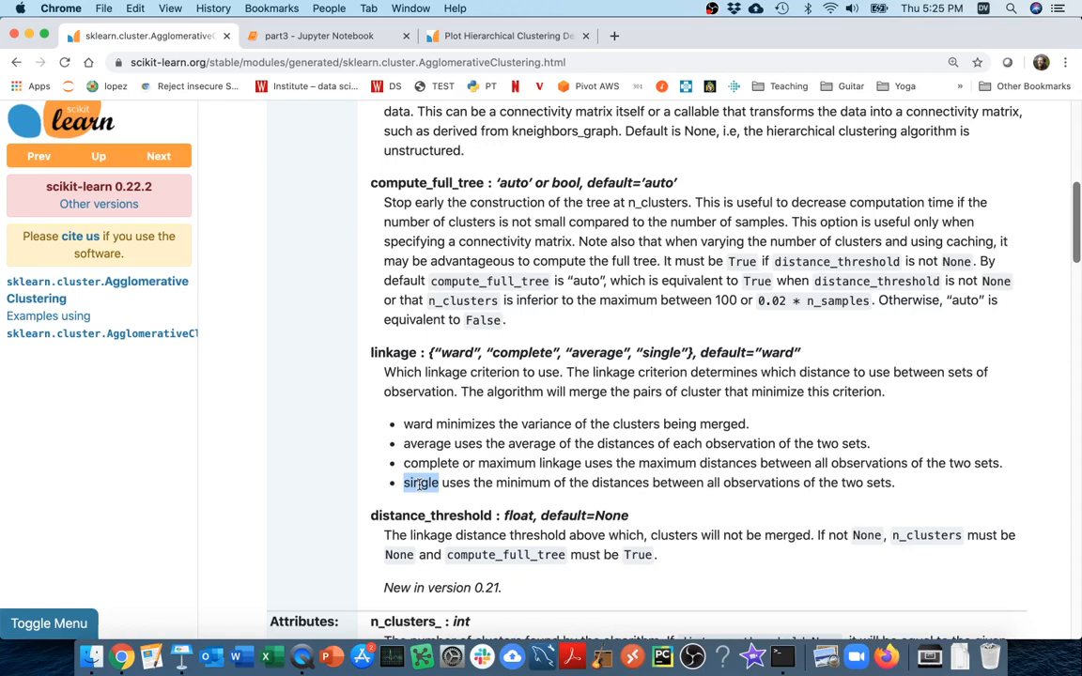
Set linkage="single" and run the cell, splitting the two moons into blue and orange clusters
{"action": "left_click", "coordinate": [318, 35]}
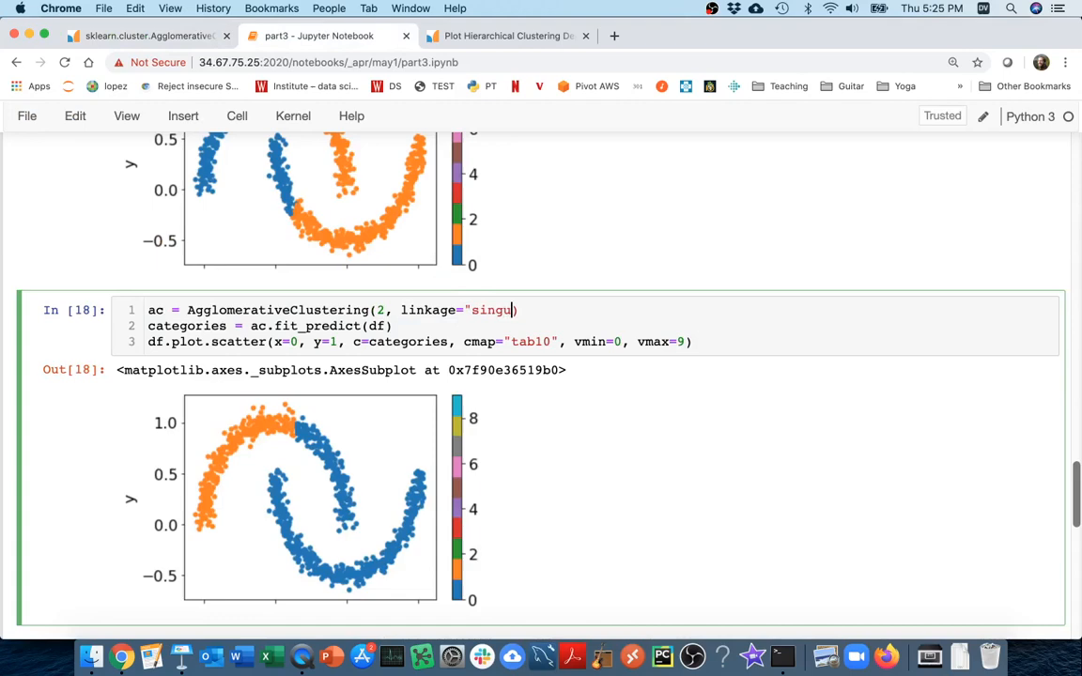
{"action": "type", "text": "lar\")"}
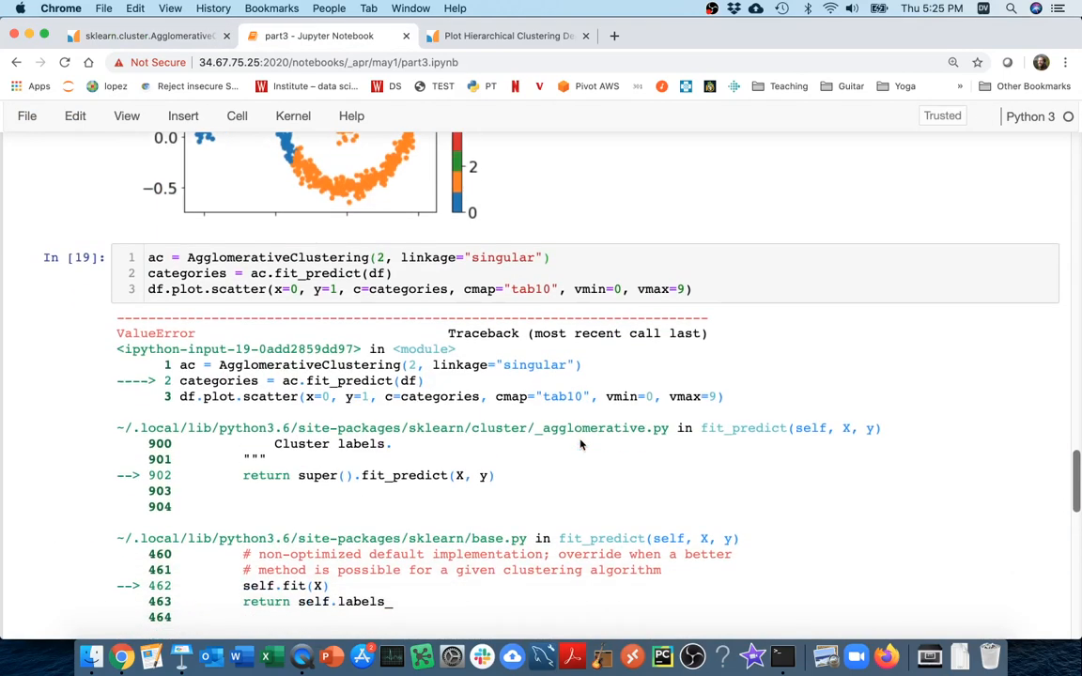
{"action": "scroll", "scroll_direction": "down", "scroll_amount": 3}
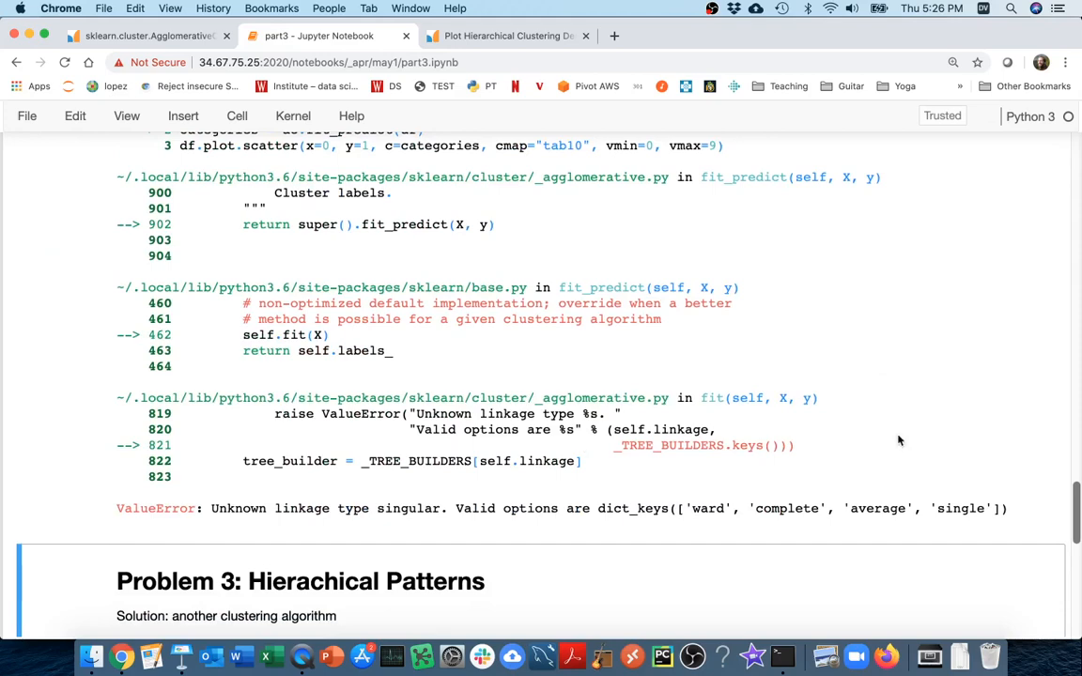
{"action": "scroll", "scroll_direction": "up", "scroll_amount": 3}
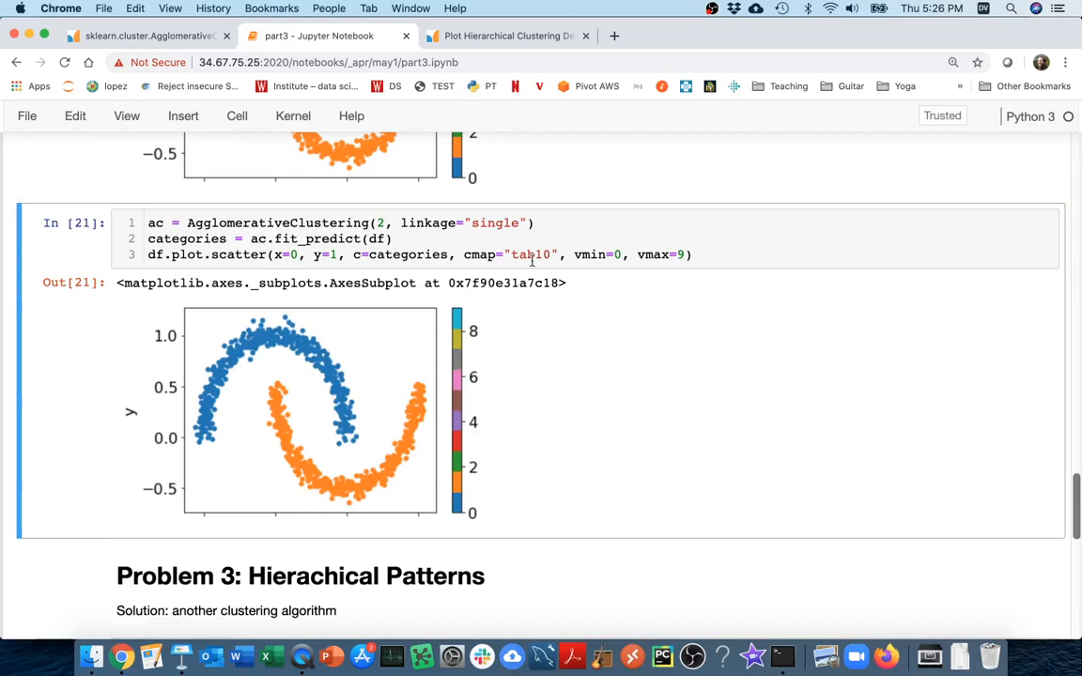
{"action": "mouse_move", "coordinate": [555, 296]}
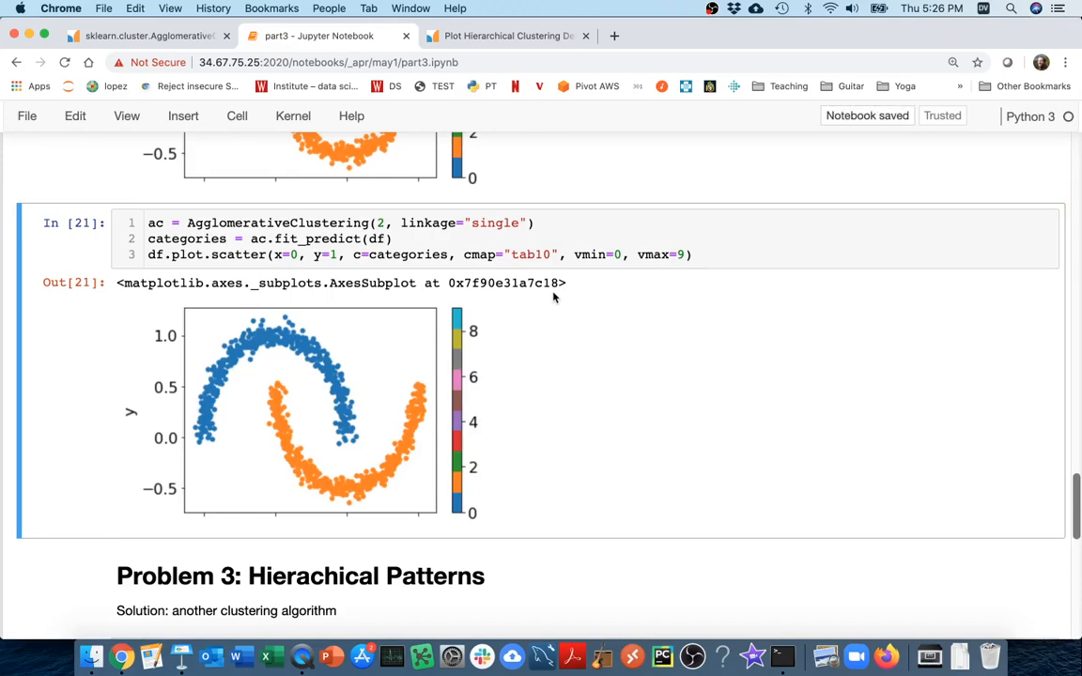
Type a new 'Dendogram...' line under the Problem 3 solution text
{"action": "scroll", "scroll_direction": "down", "scroll_amount": 3}
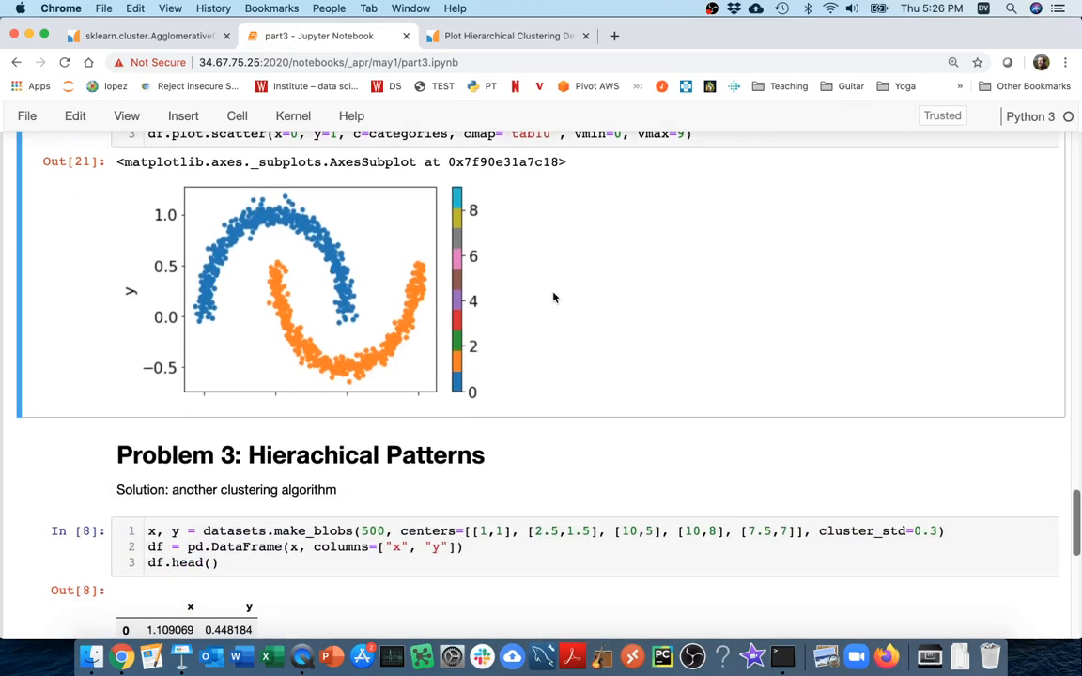
{"action": "scroll", "scroll_direction": "down", "scroll_amount": 3}
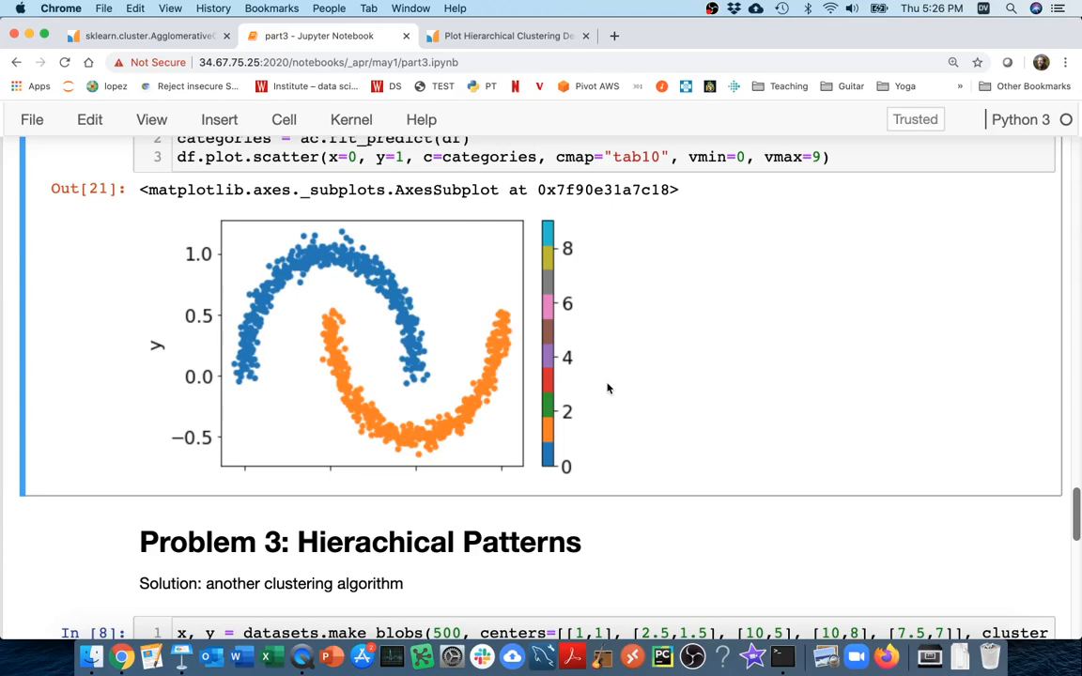
{"action": "scroll", "scroll_direction": "down", "scroll_amount": 3}
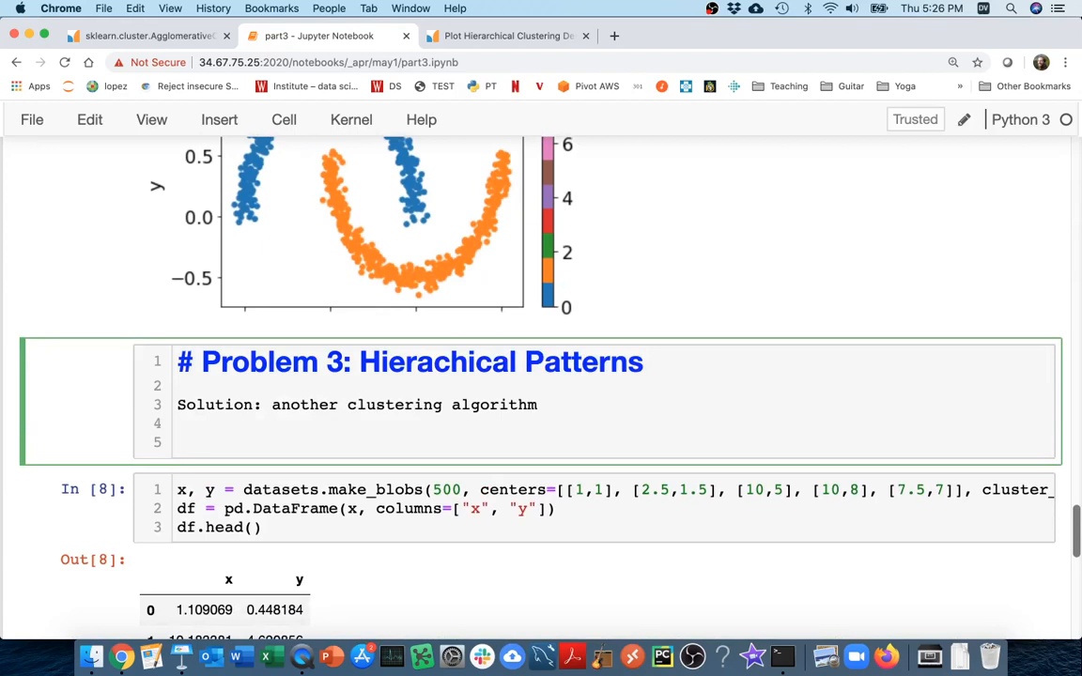
{"action": "type", "text": "Dend"}
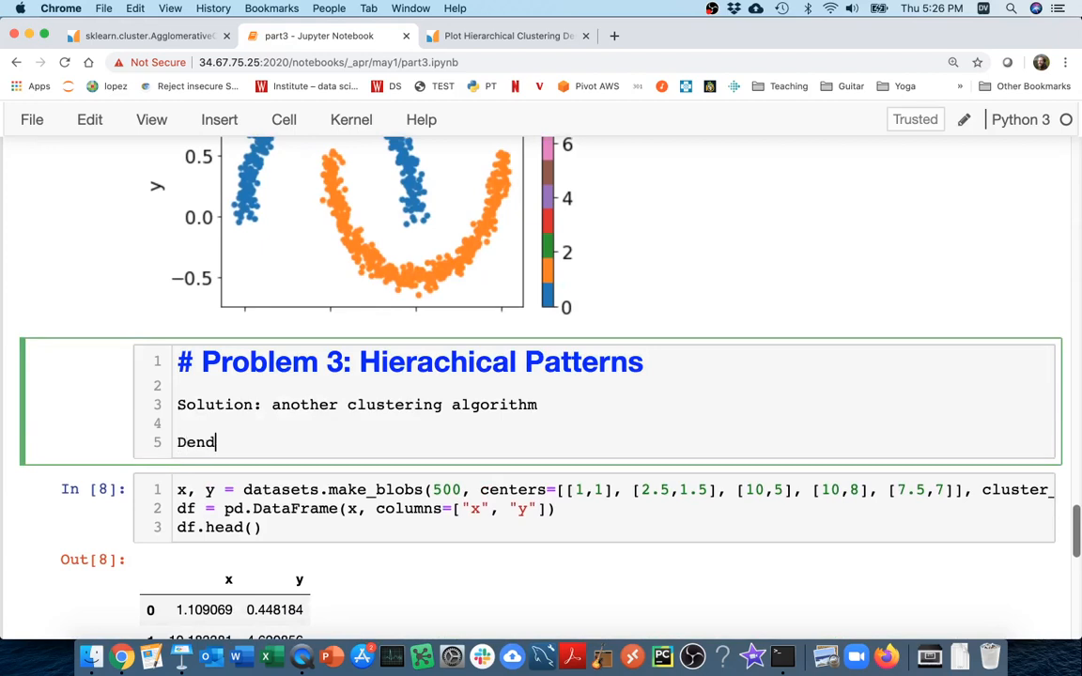
{"action": "type", "text": "ogram..."}
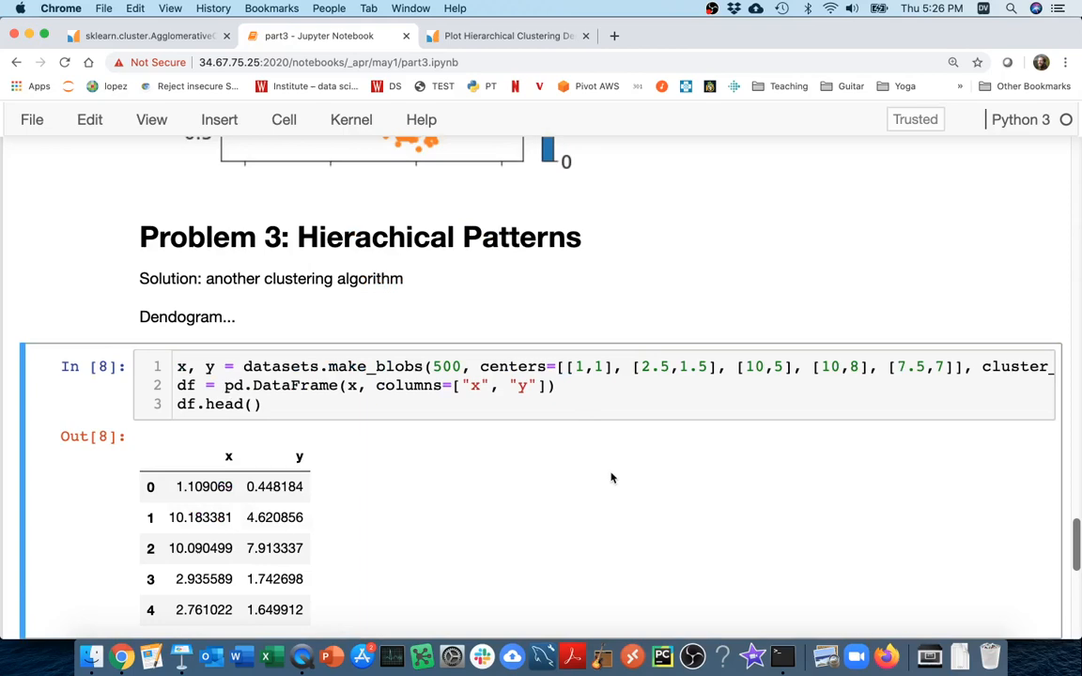
Review the five-blob x-versus-y scatter plot, then scroll back to the single-linkage cell
{"action": "scroll", "scroll_direction": "down", "scroll_amount": 3}
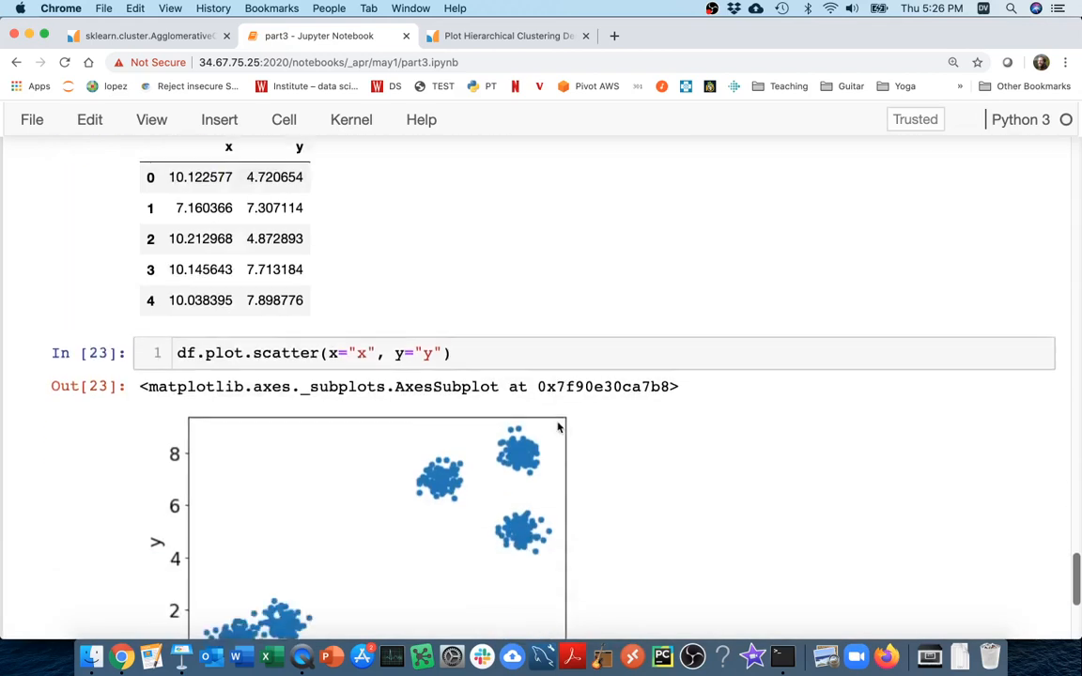
{"action": "scroll", "scroll_direction": "down", "scroll_amount": 3}
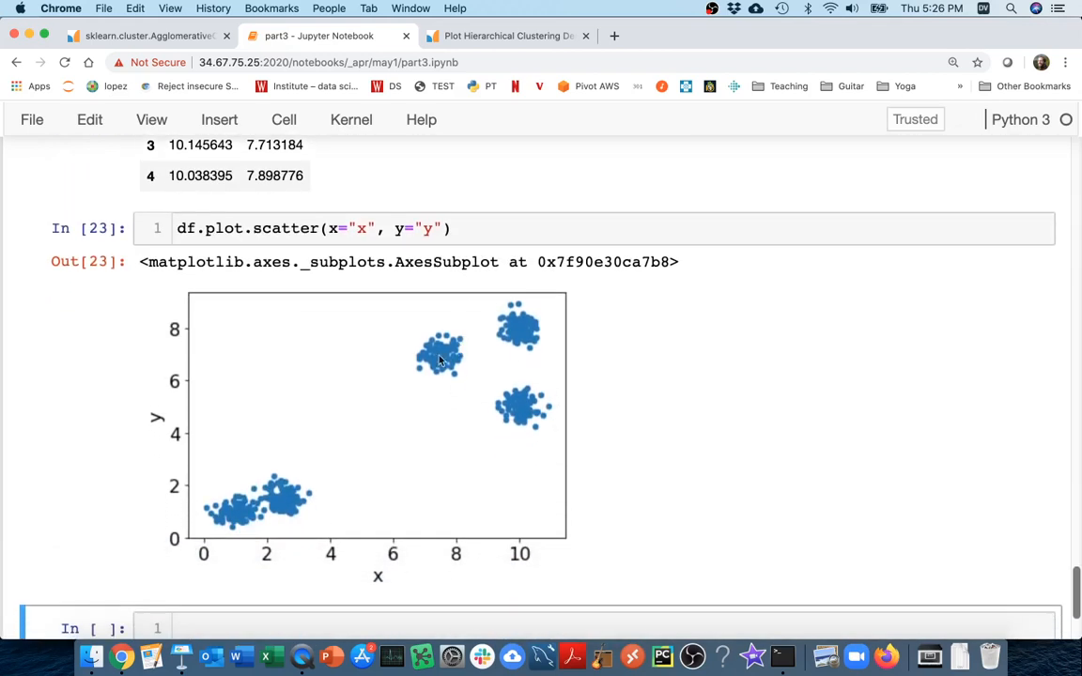
{"action": "mouse_move", "coordinate": [272, 505]}
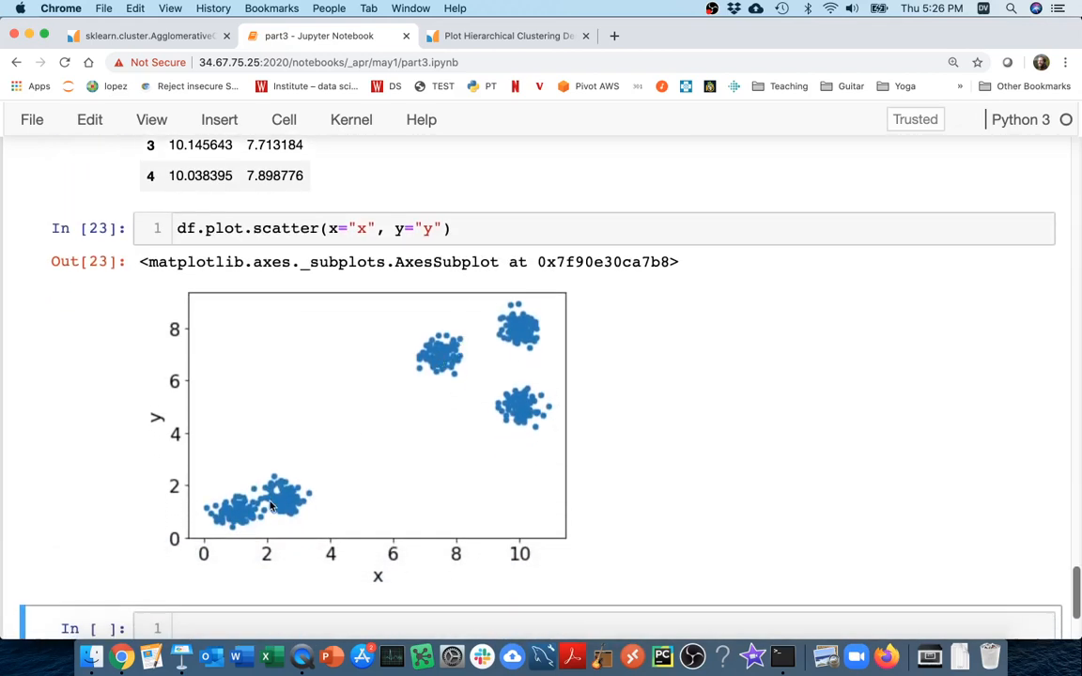
{"action": "scroll", "scroll_direction": "down", "scroll_amount": 3}
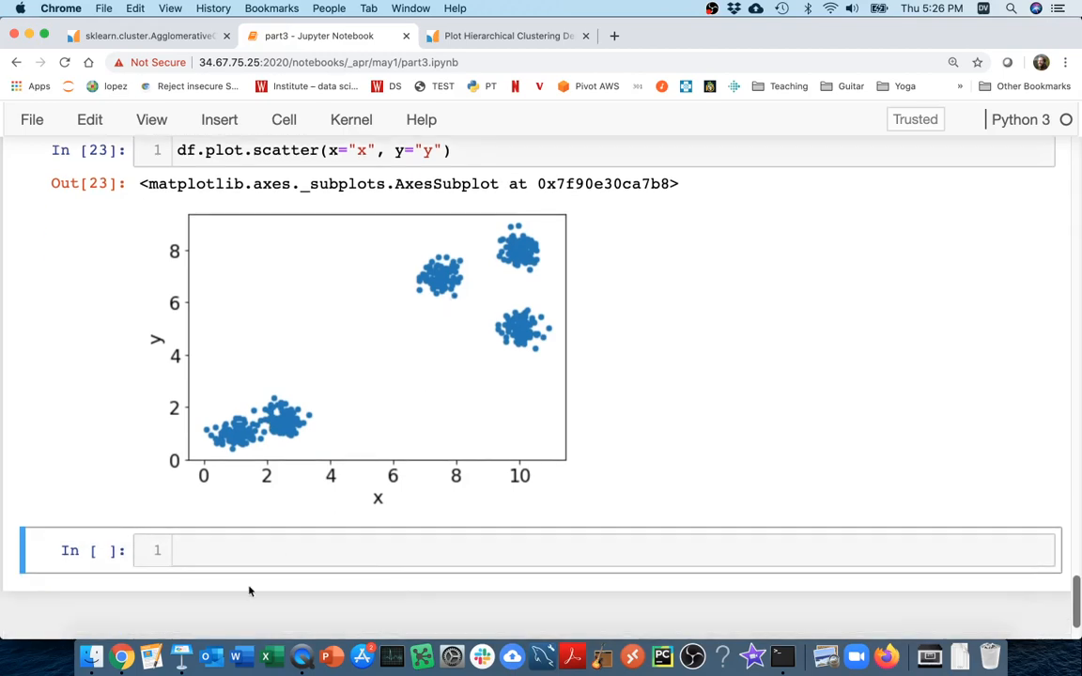
{"action": "scroll", "scroll_direction": "up", "scroll_amount": 3}
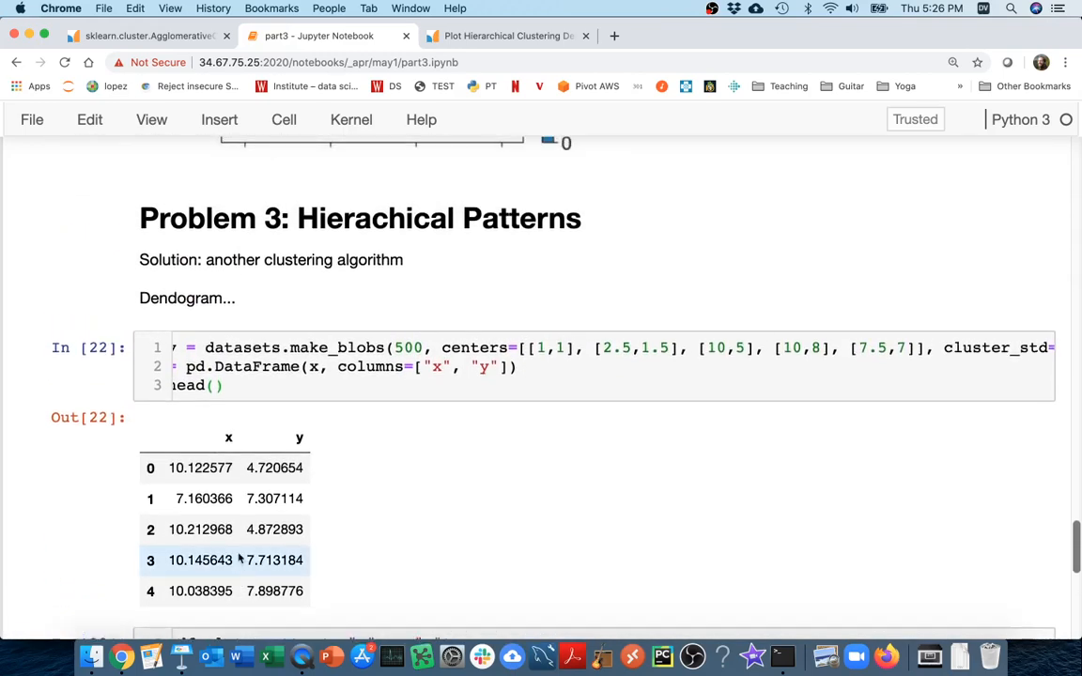
{"action": "scroll", "scroll_direction": "up", "scroll_amount": 3}
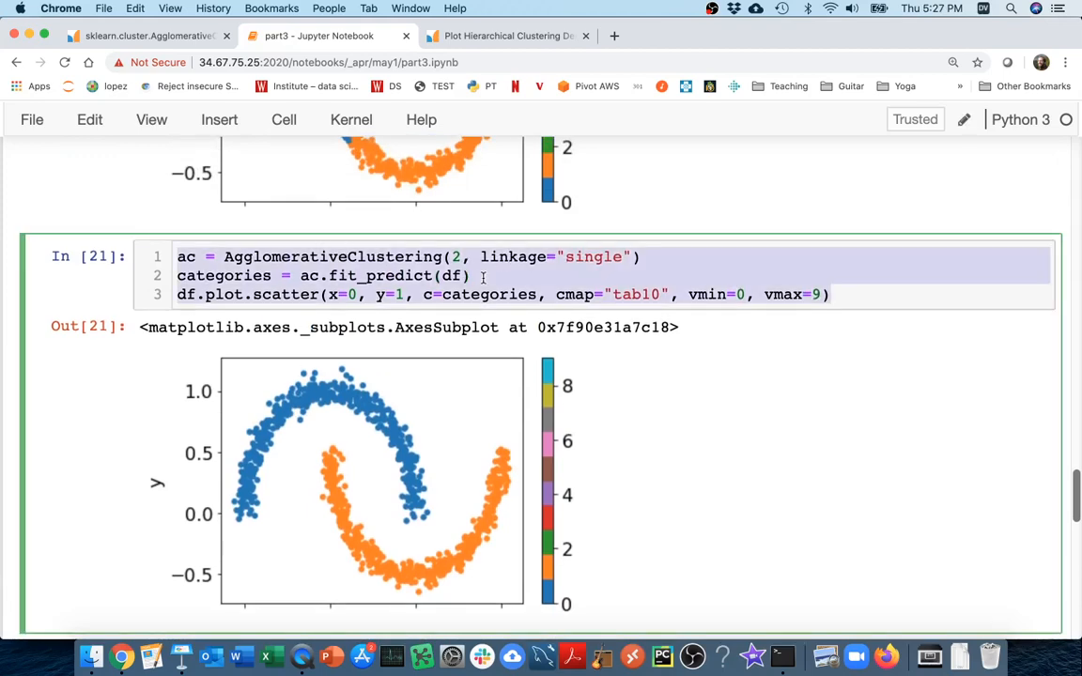
Write AgglomerativeClustering(distance_threshold=0) with fit_predict(df) below the blob plot, checking the constructor signature
{"action": "scroll", "scroll_direction": "down", "scroll_amount": 3}
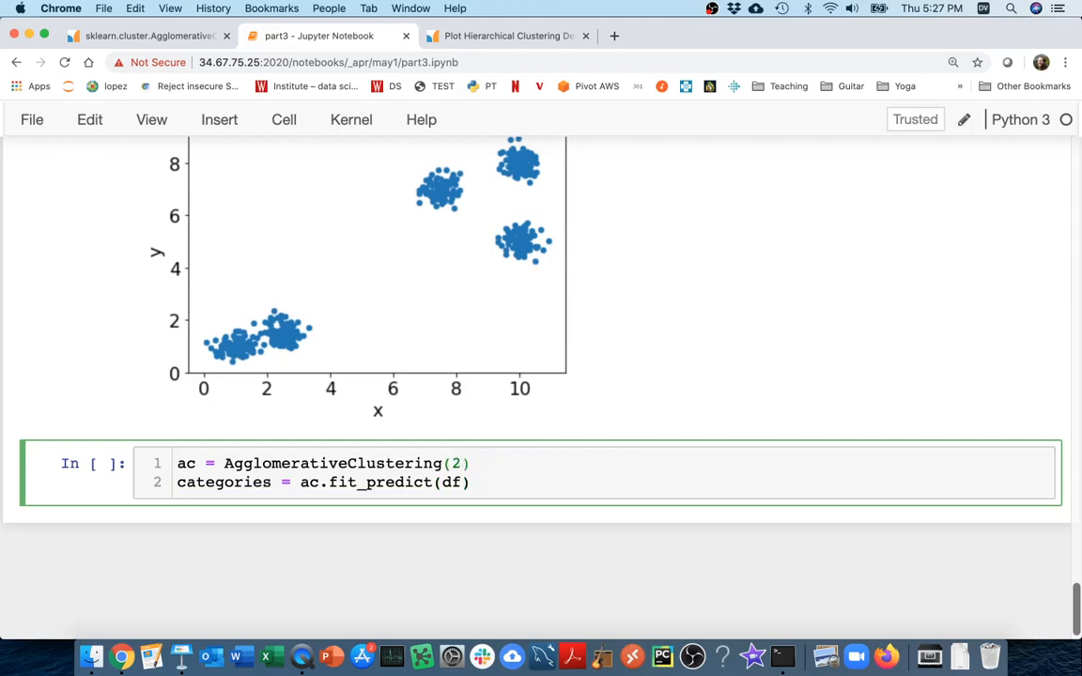
{"action": "type", "text": "n_clusters="}
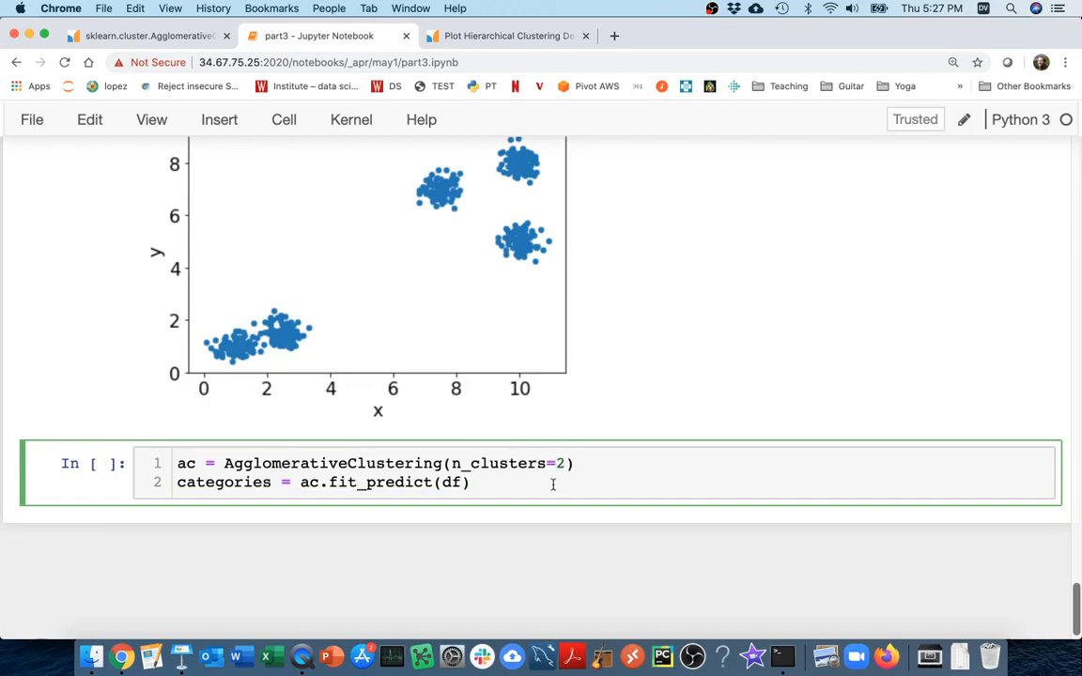
{"action": "mouse_move", "coordinate": [568, 505]}
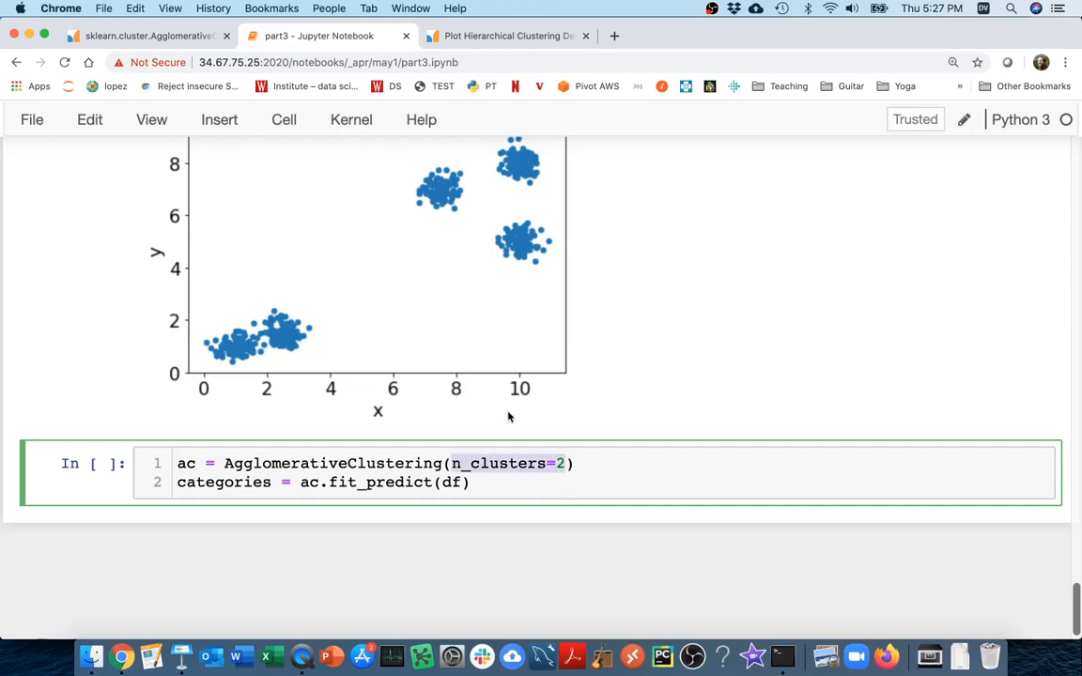
{"action": "mouse_move", "coordinate": [549, 405]}
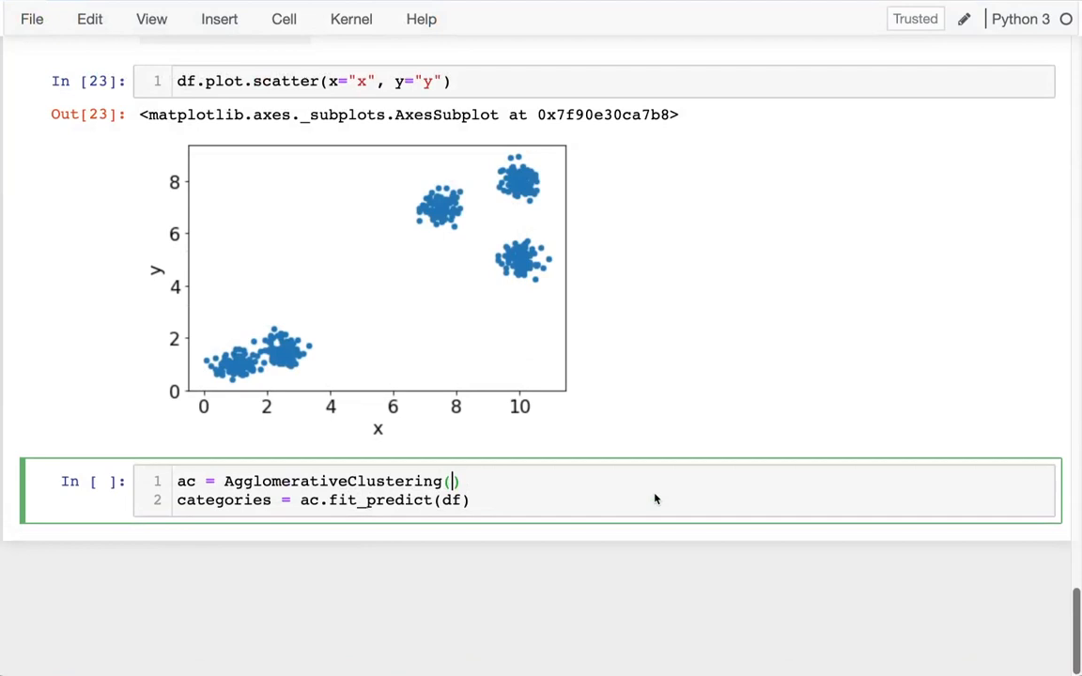
{"action": "key", "text": "shift+tab"}
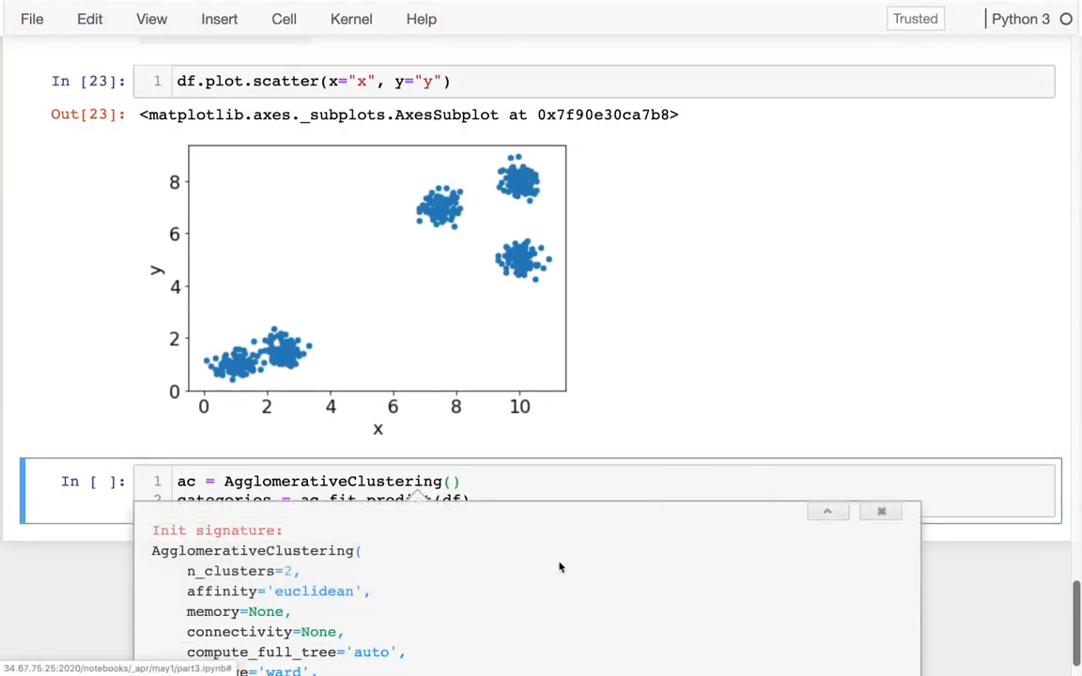
{"action": "scroll", "scroll_direction": "down", "scroll_amount": 3}
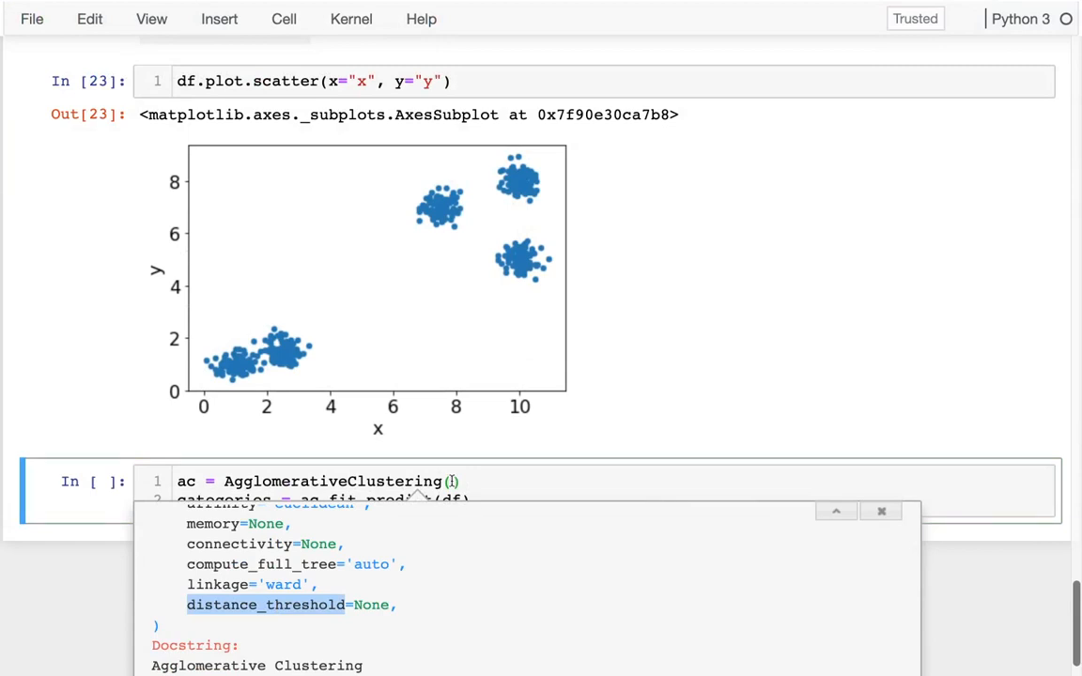
{"action": "type", "text": "distance_threshold=0"}
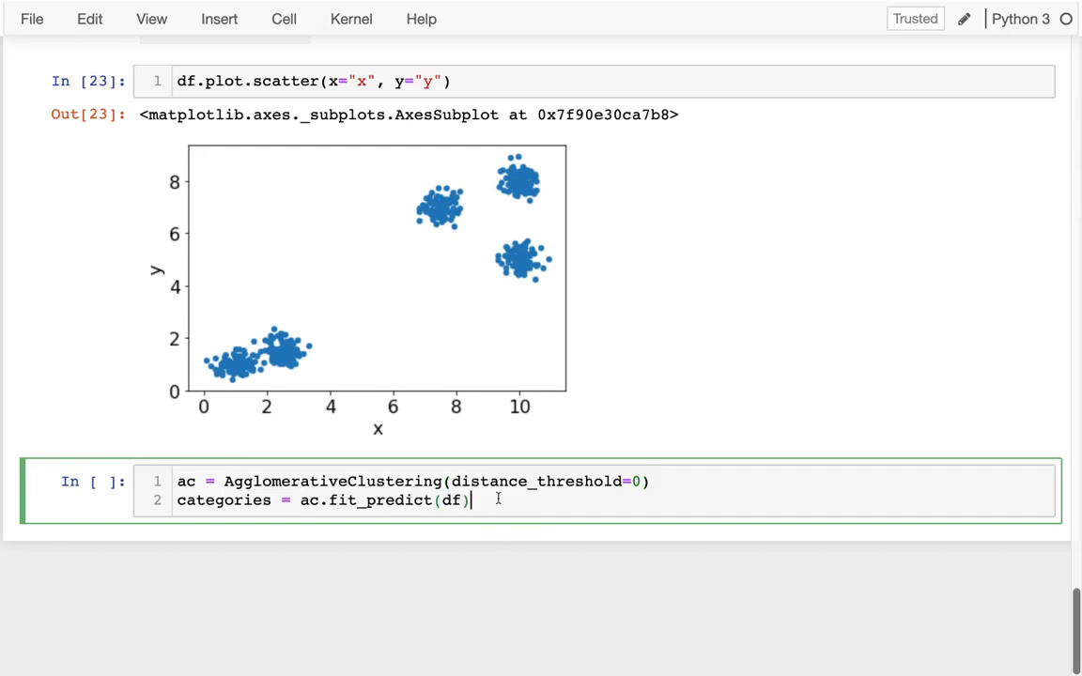
Fix the ValueError by adding n_clusters=None, yielding a labels array with one label per point
{"action": "key", "text": "shift+enter"}
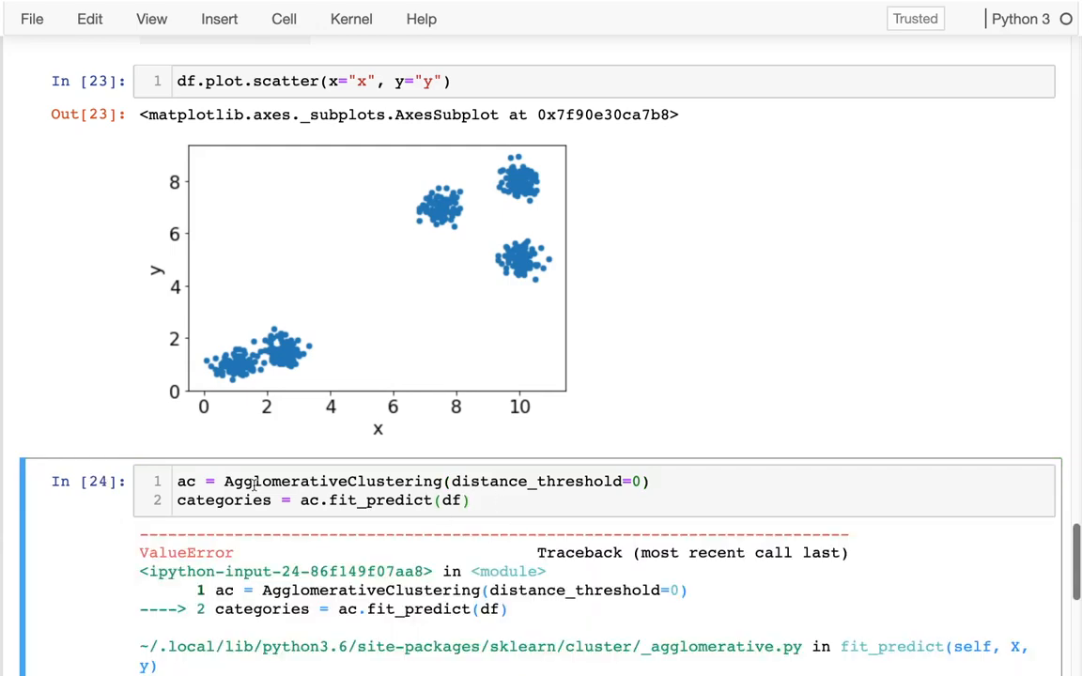
{"action": "scroll", "scroll_direction": "down", "scroll_amount": 3}
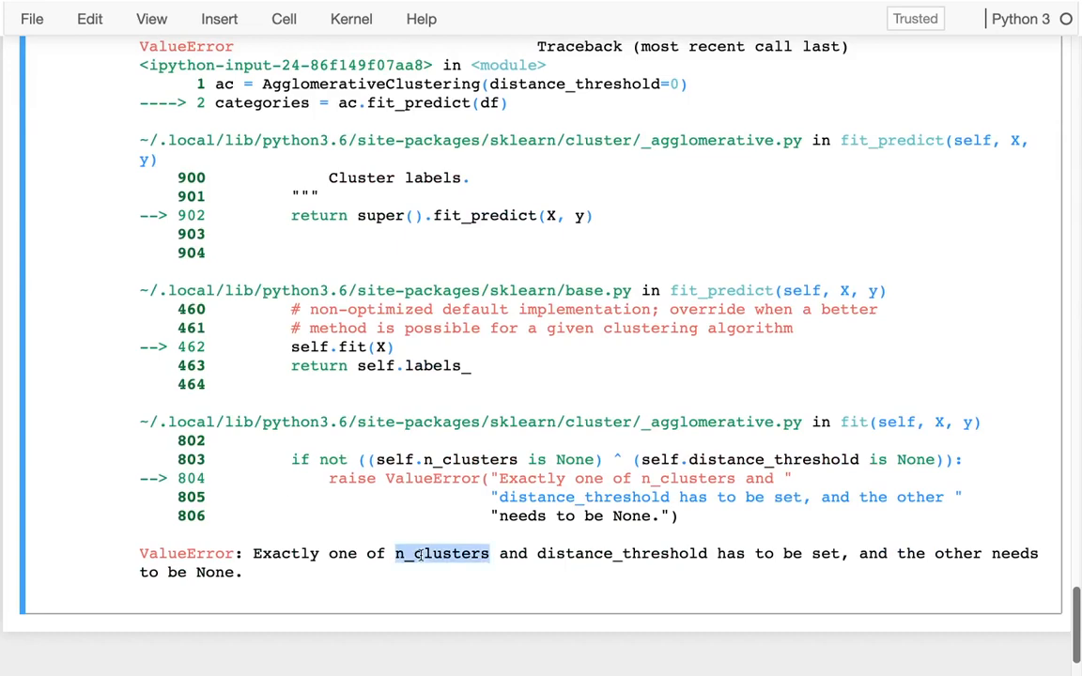
{"action": "scroll", "scroll_direction": "up", "scroll_amount": 3}
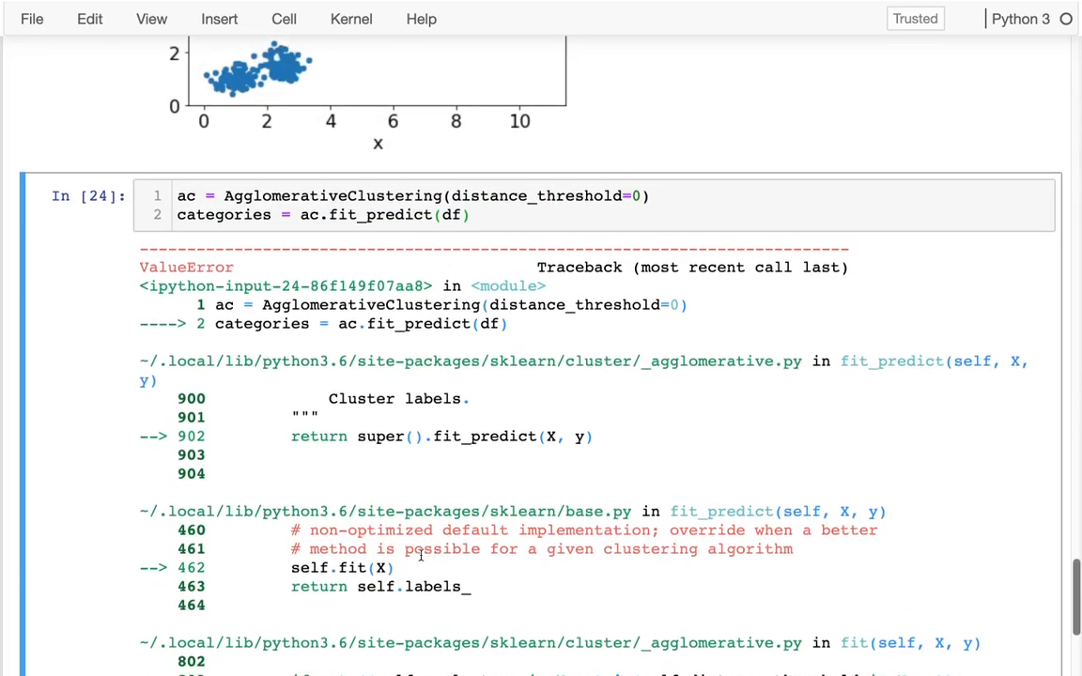
{"action": "type", "text": "n_clusters=None,"}
{"action": "type", "text": "categories"}
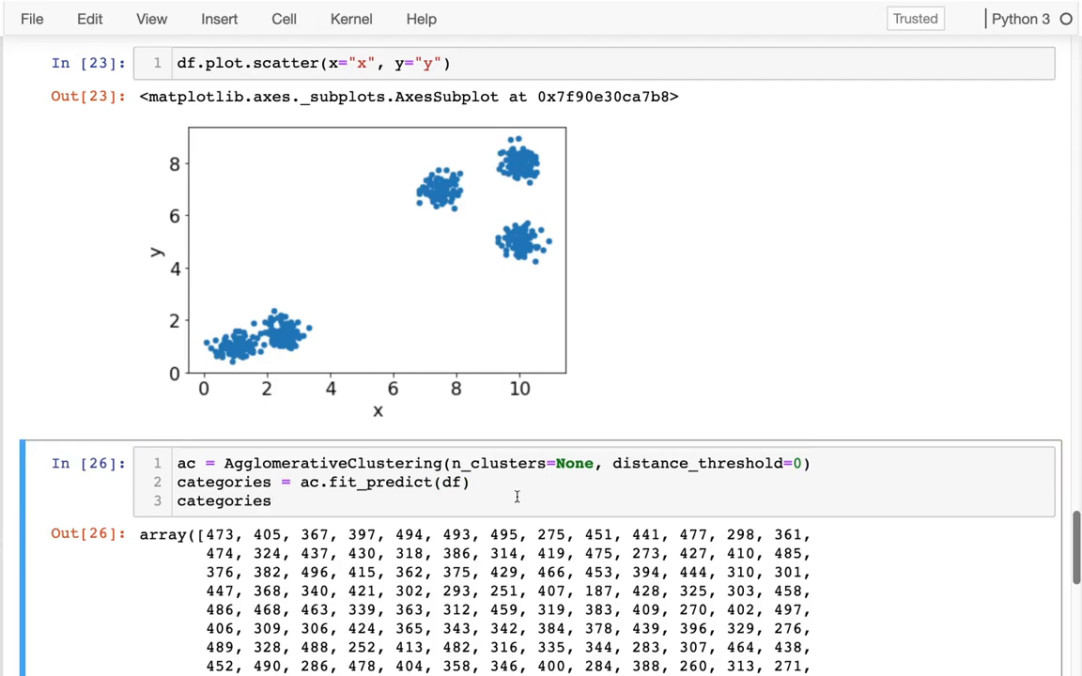
{"action": "scroll", "scroll_direction": "down", "scroll_amount": 3}
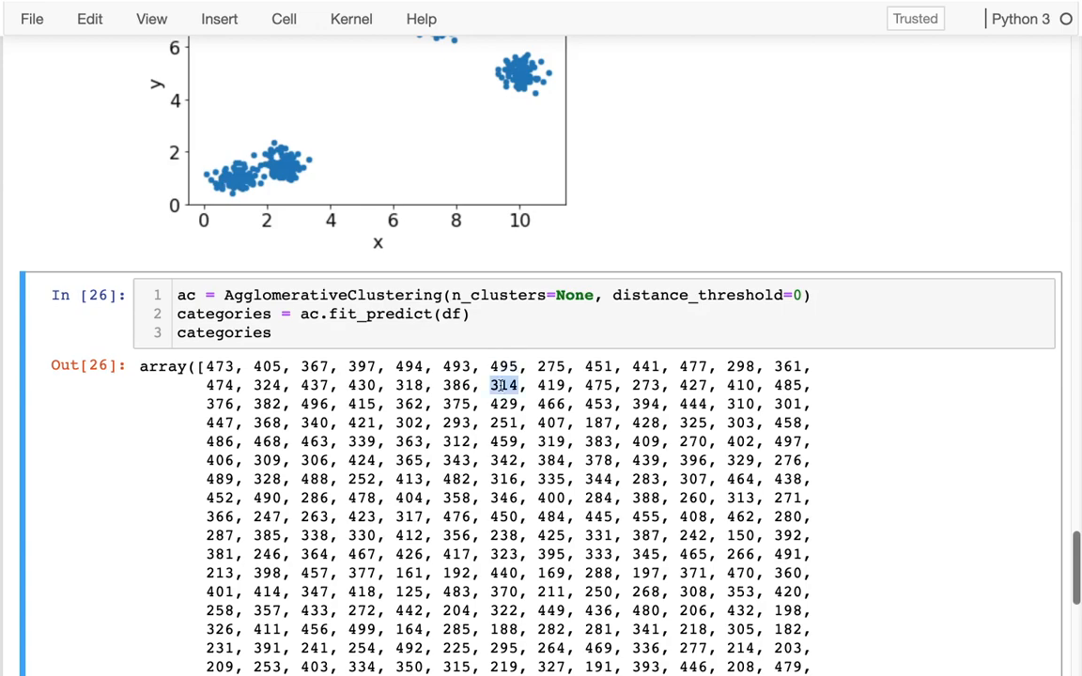
{"action": "scroll", "scroll_direction": "down", "scroll_amount": 3}
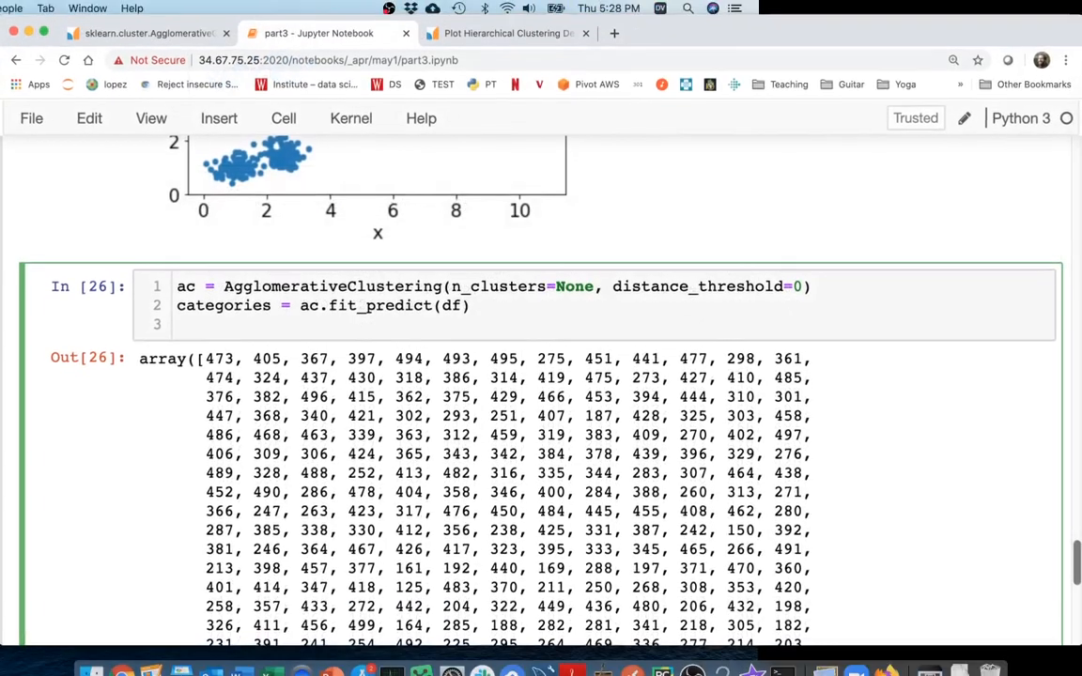
Study how plot_dendrogram builds its linkage matrix from children_ and distances_, then return to the notebook
{"action": "left_click", "coordinate": [507, 36]}
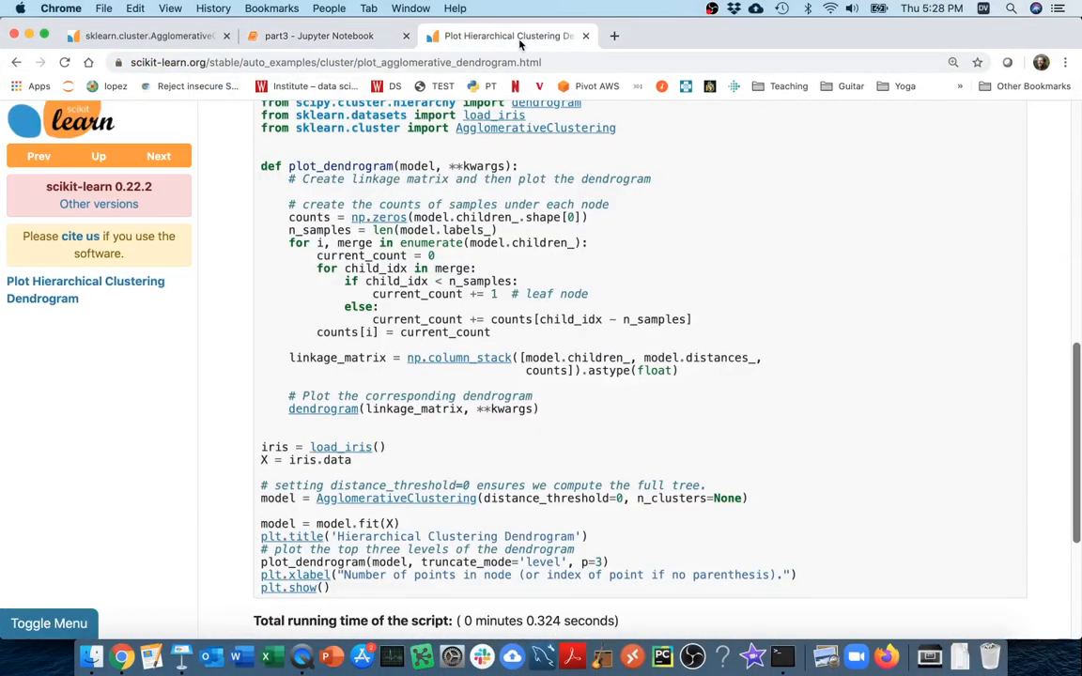
{"action": "mouse_move", "coordinate": [485, 236]}
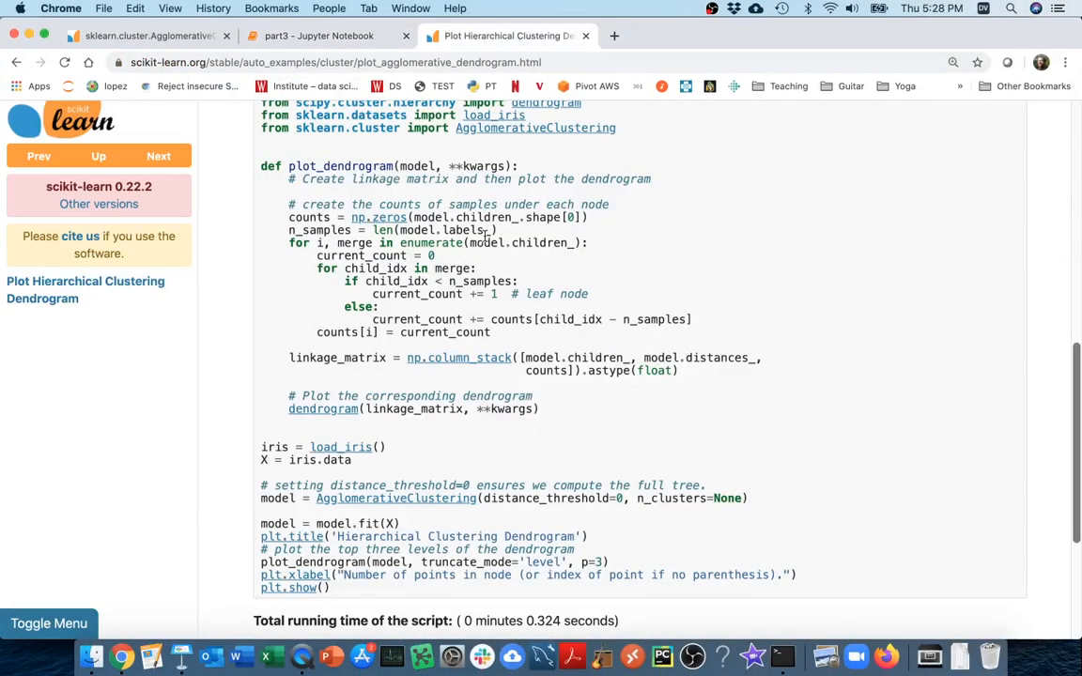
{"action": "scroll", "scroll_direction": "up", "scroll_amount": 3}
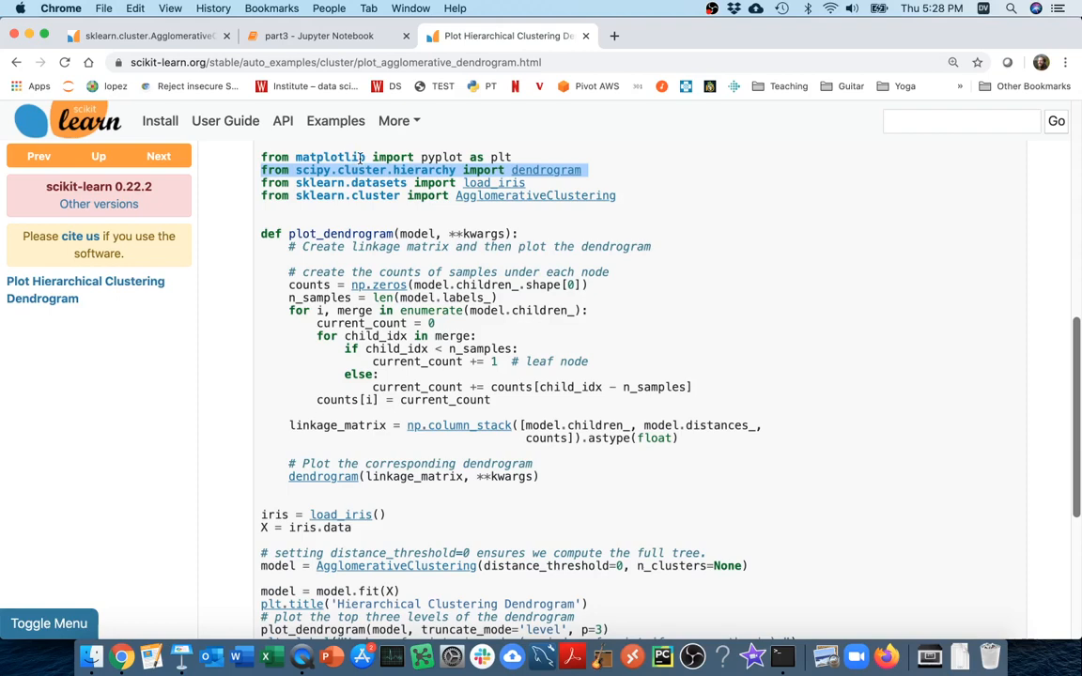
{"action": "left_click", "coordinate": [320, 36]}
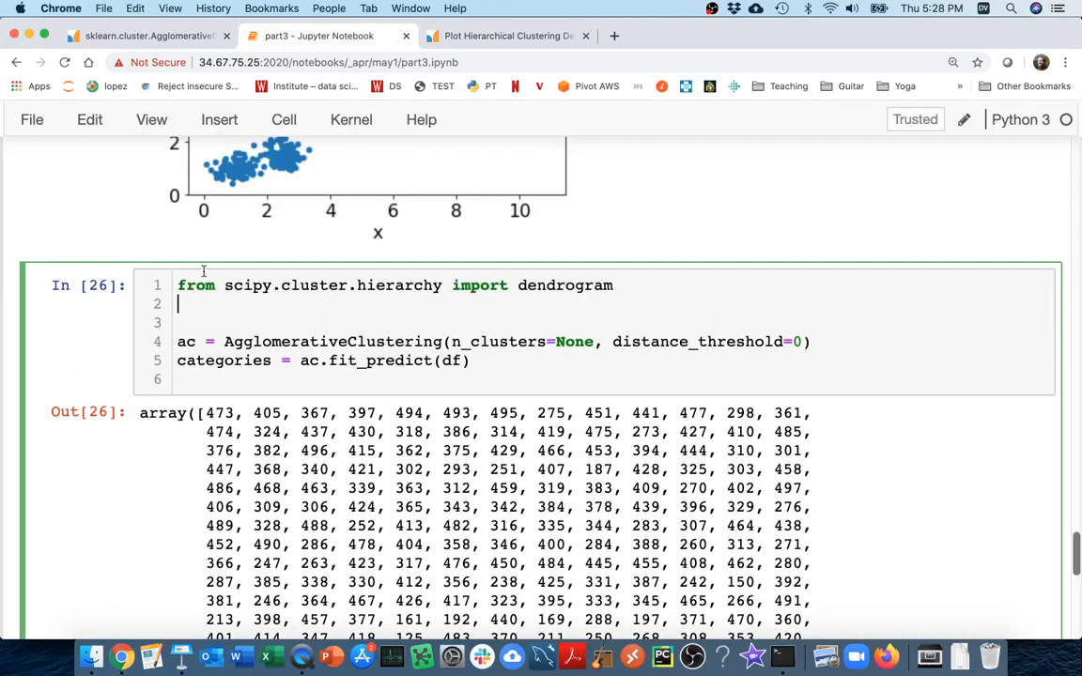
{"action": "left_click", "coordinate": [507, 36]}
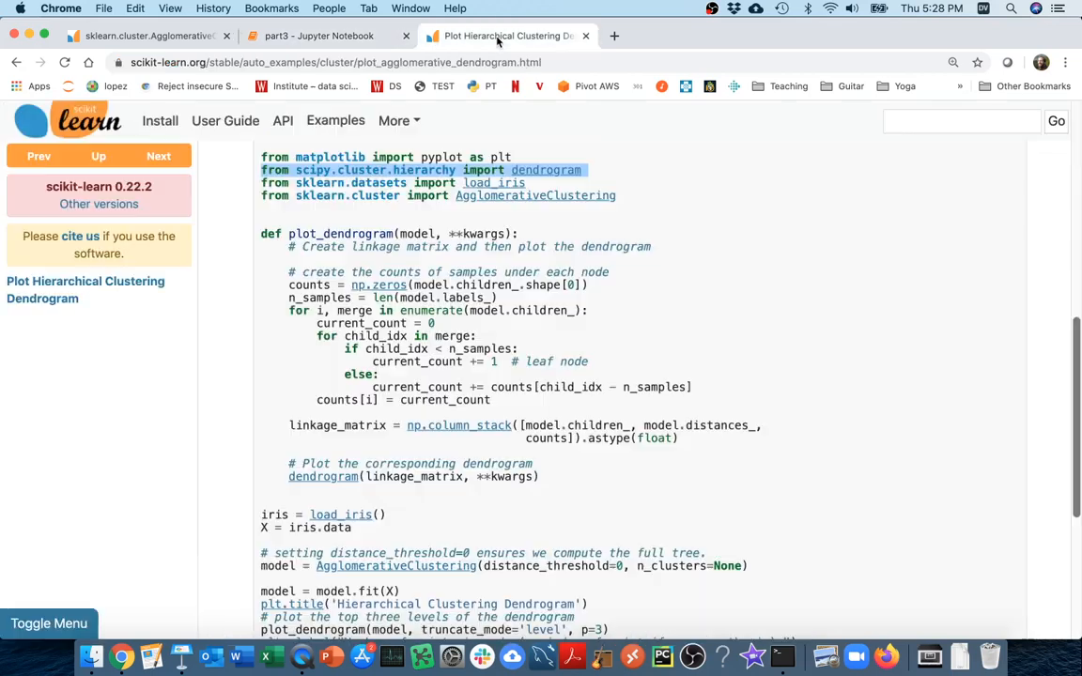
{"action": "scroll", "scroll_direction": "down", "scroll_amount": 3}
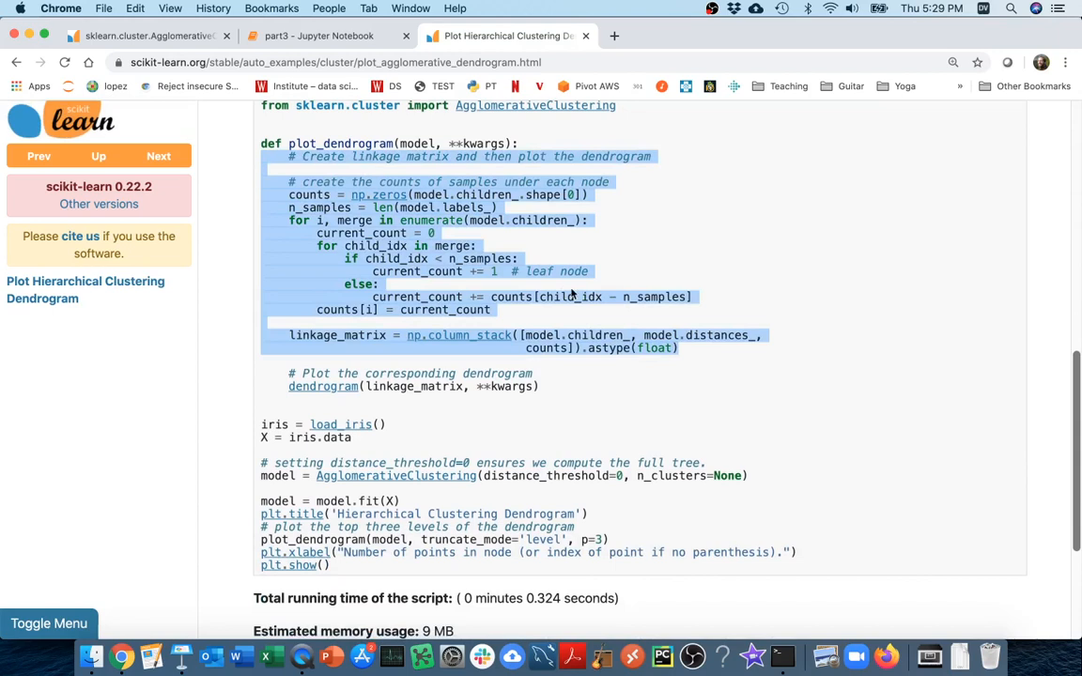
{"action": "left_click", "coordinate": [770, 376]}
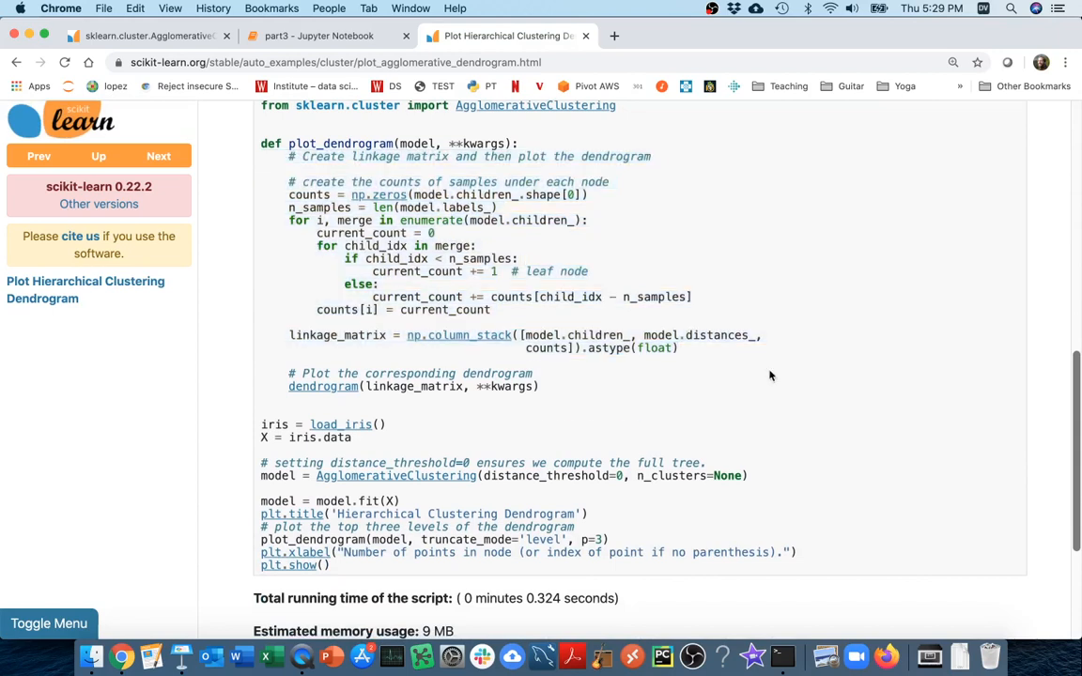
{"action": "mouse_move", "coordinate": [580, 335]}
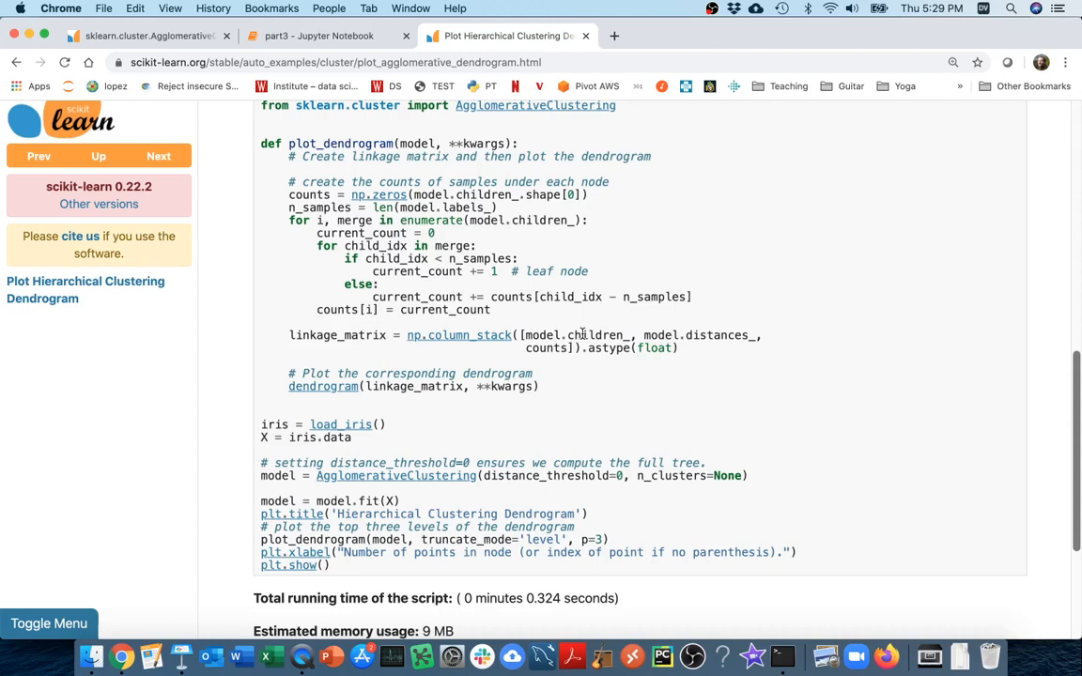
{"action": "double_click", "coordinate": [599, 335]}
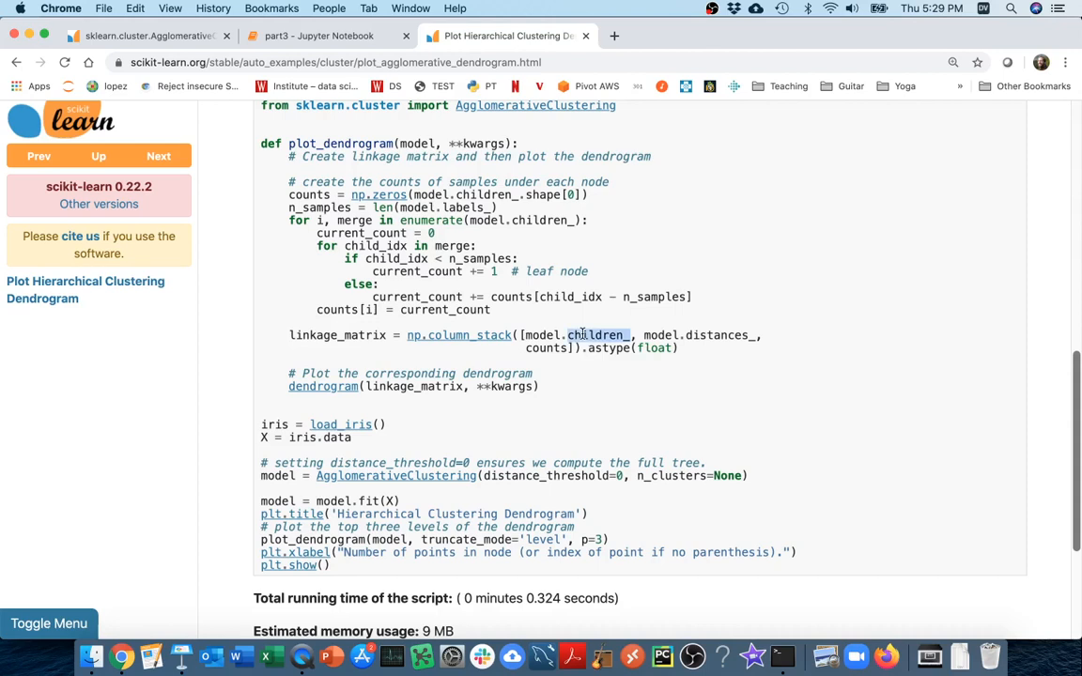
{"action": "mouse_move", "coordinate": [719, 335]}
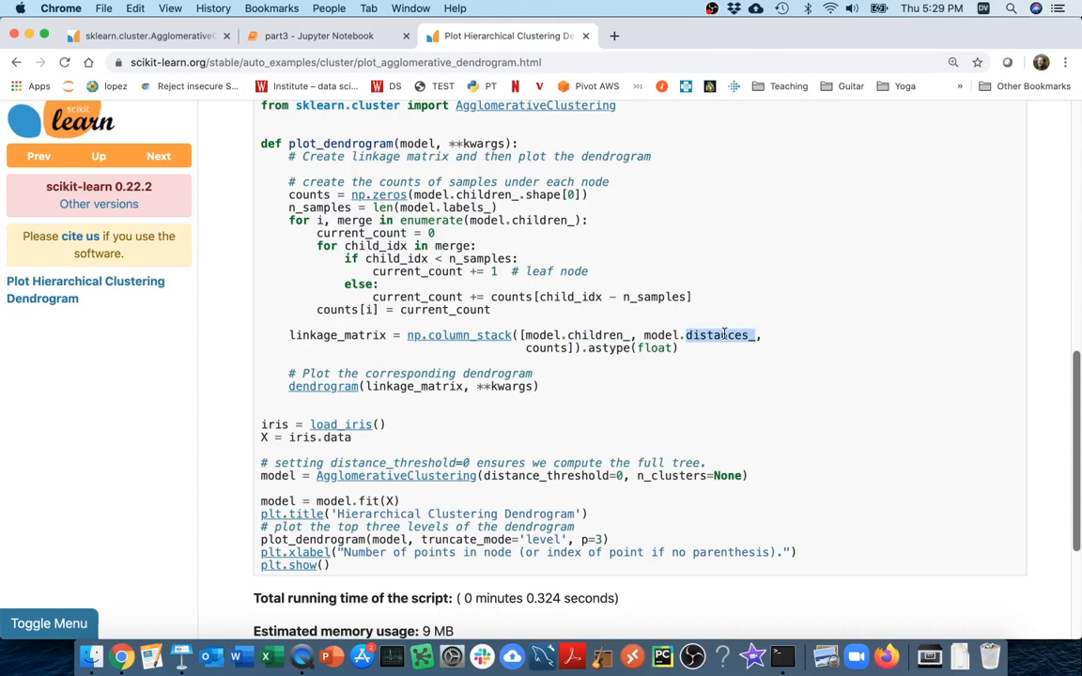
{"action": "mouse_move", "coordinate": [375, 80]}
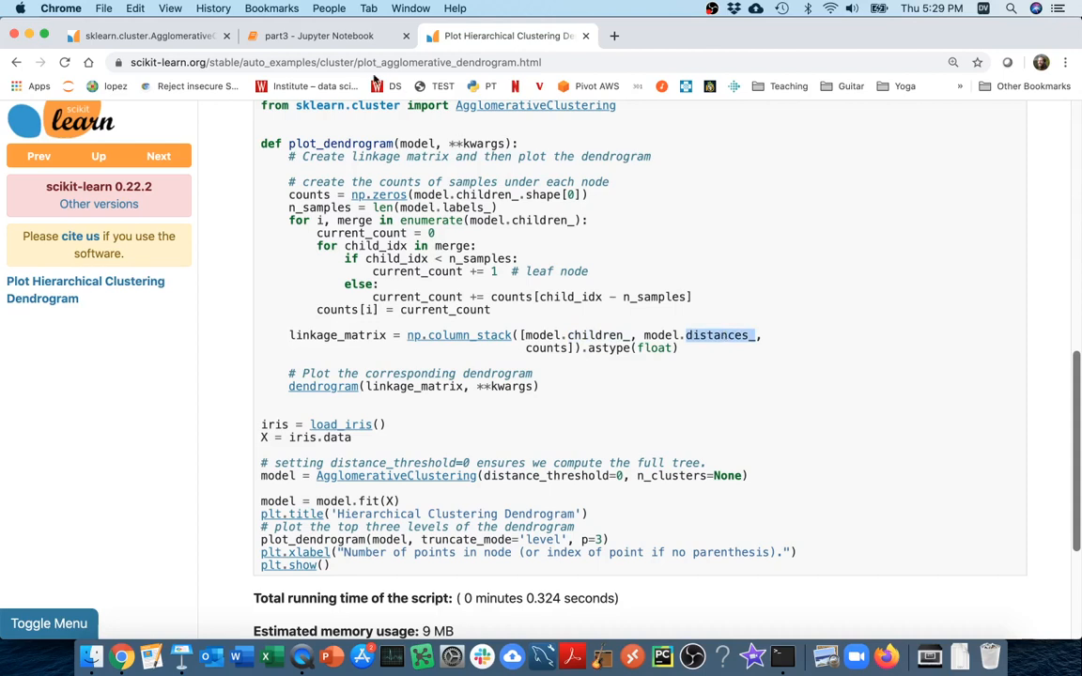
{"action": "mouse_move", "coordinate": [364, 56]}
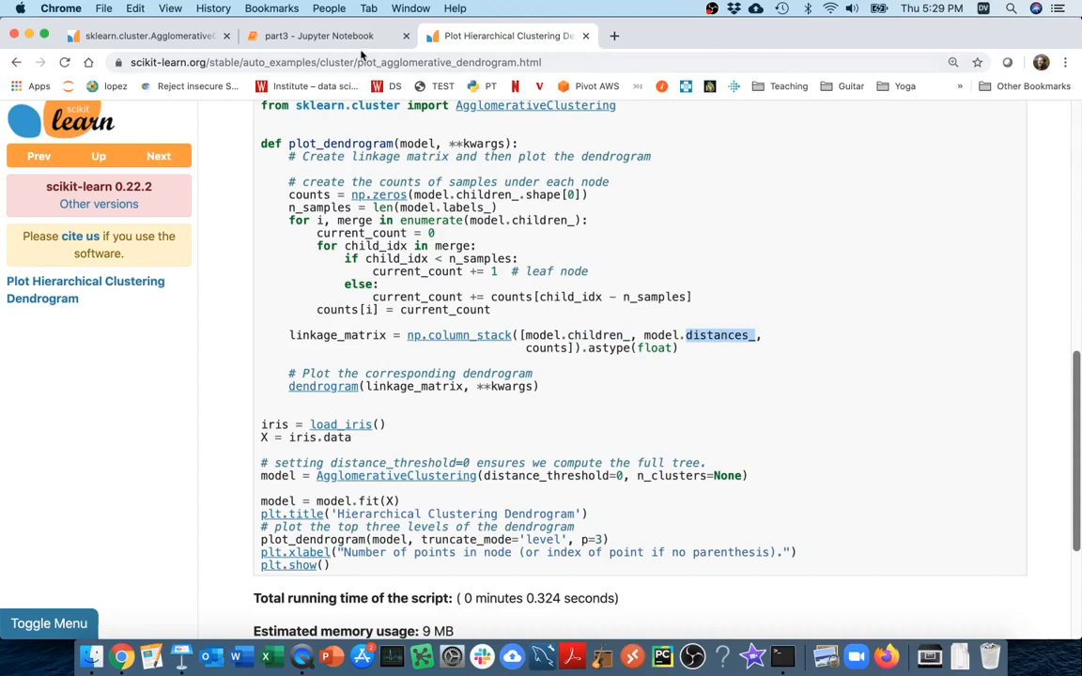
{"action": "left_click", "coordinate": [320, 36]}
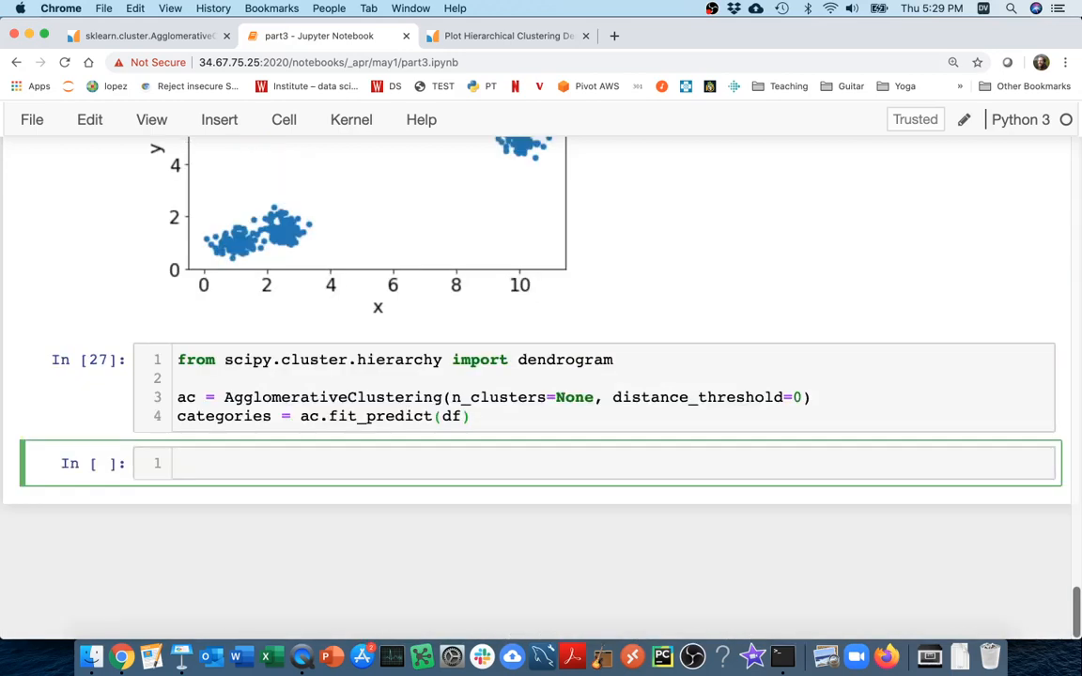
Output ac.children_, browse the merged pairs (first 185, 347), and start typing ac.distances_
{"action": "type", "text": "ac.chlid"}
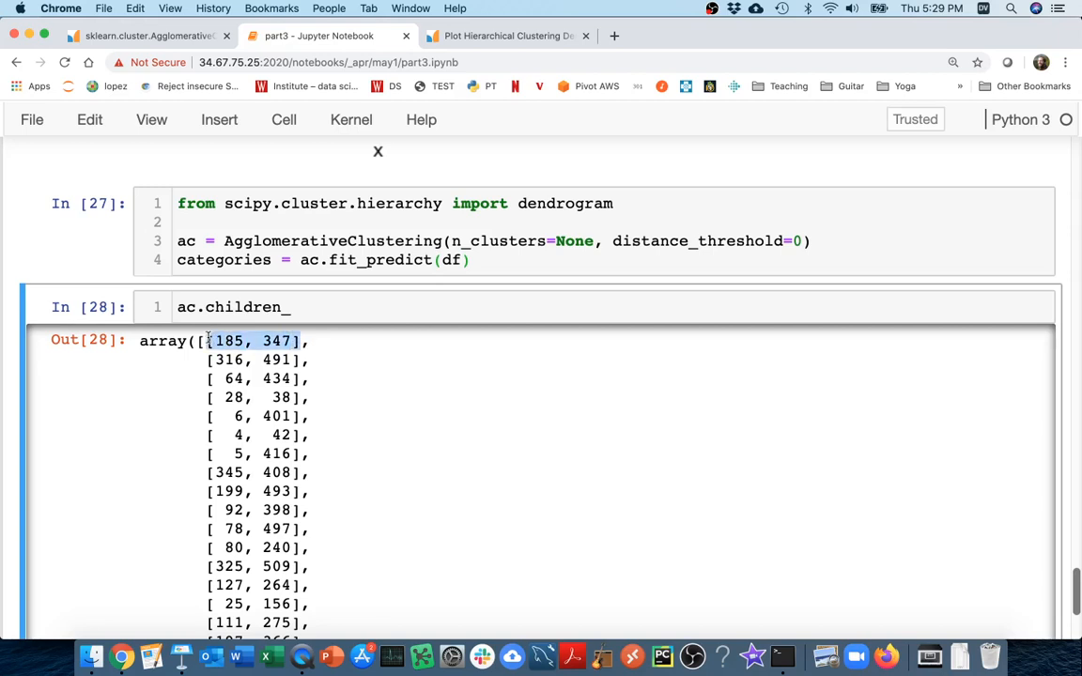
{"action": "double_click", "coordinate": [276, 340]}
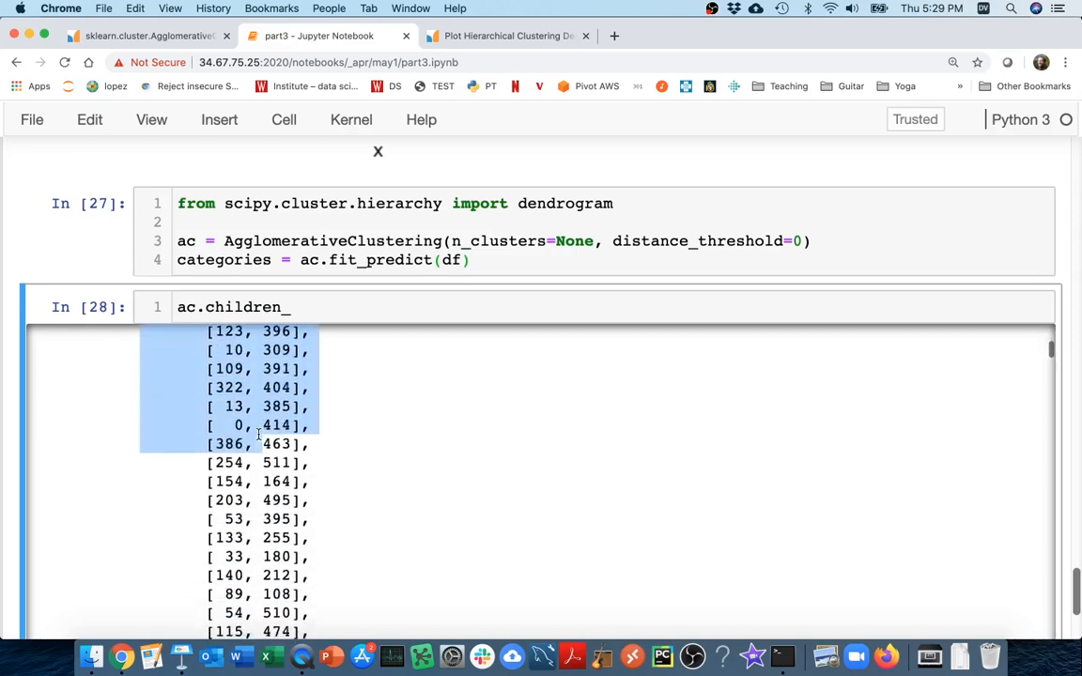
{"action": "scroll", "scroll_direction": "down", "scroll_amount": 3}
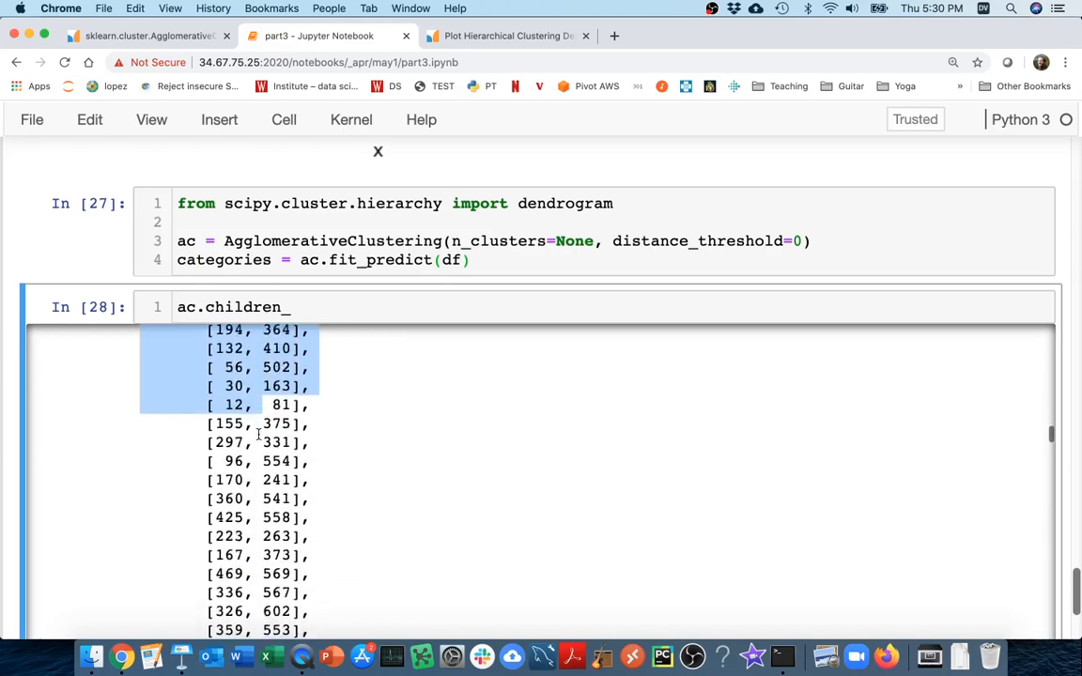
{"action": "scroll", "scroll_direction": "down", "scroll_amount": 3}
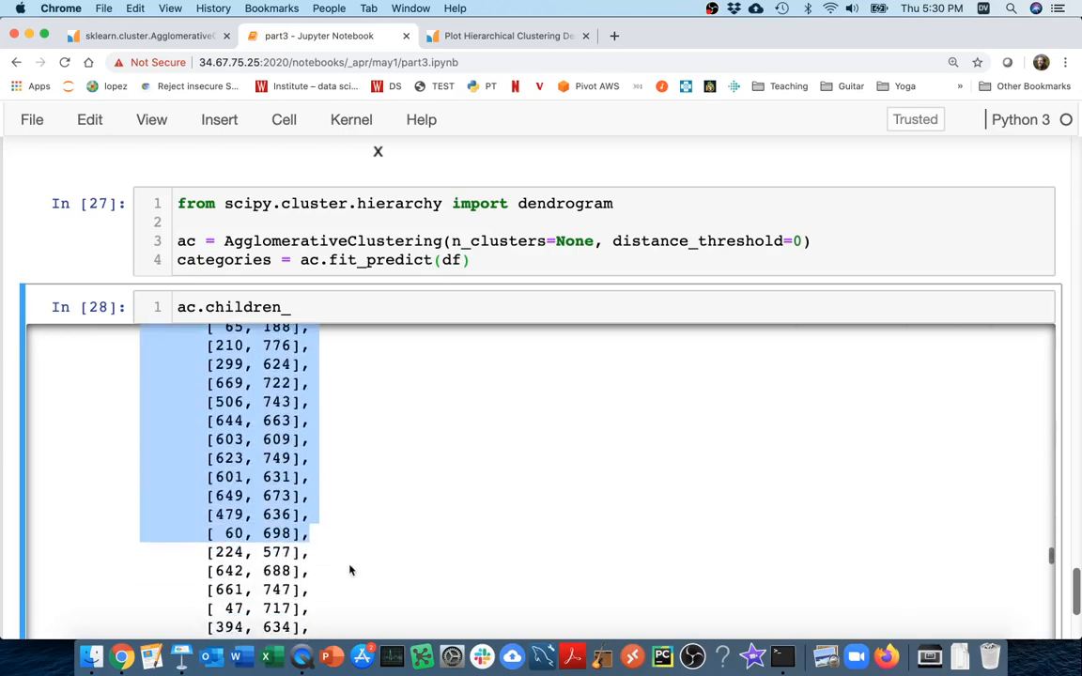
{"action": "scroll", "scroll_direction": "down", "scroll_amount": 3}
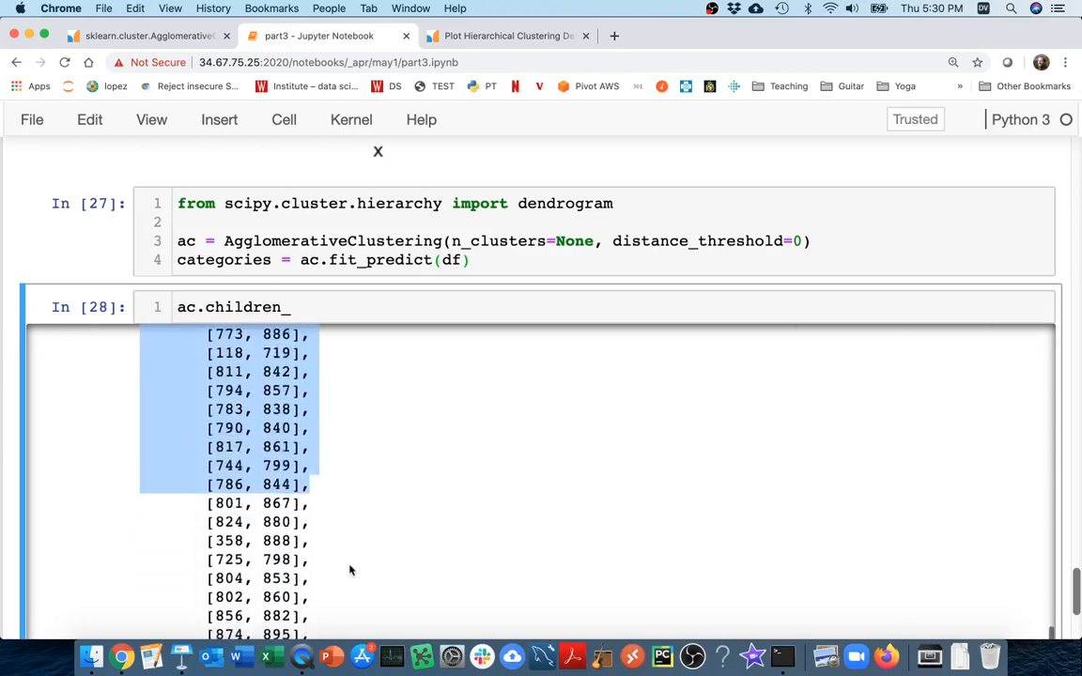
{"action": "scroll", "scroll_direction": "down", "scroll_amount": 3}
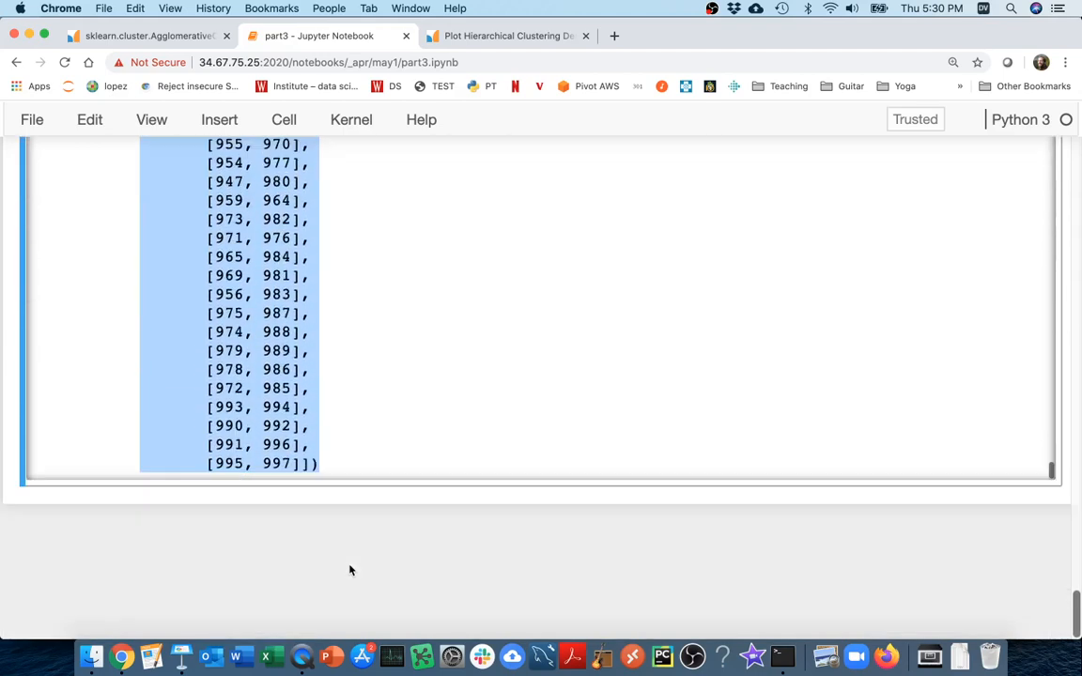
{"action": "scroll", "scroll_direction": "up", "scroll_amount": 3}
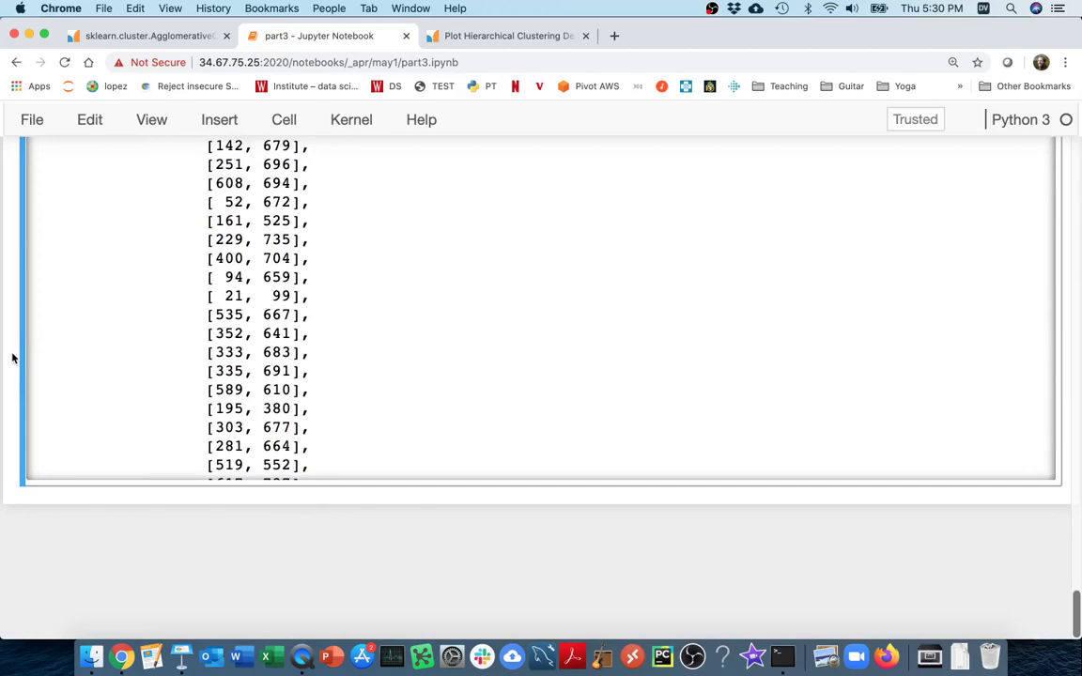
{"action": "scroll", "scroll_direction": "up", "scroll_amount": 3}
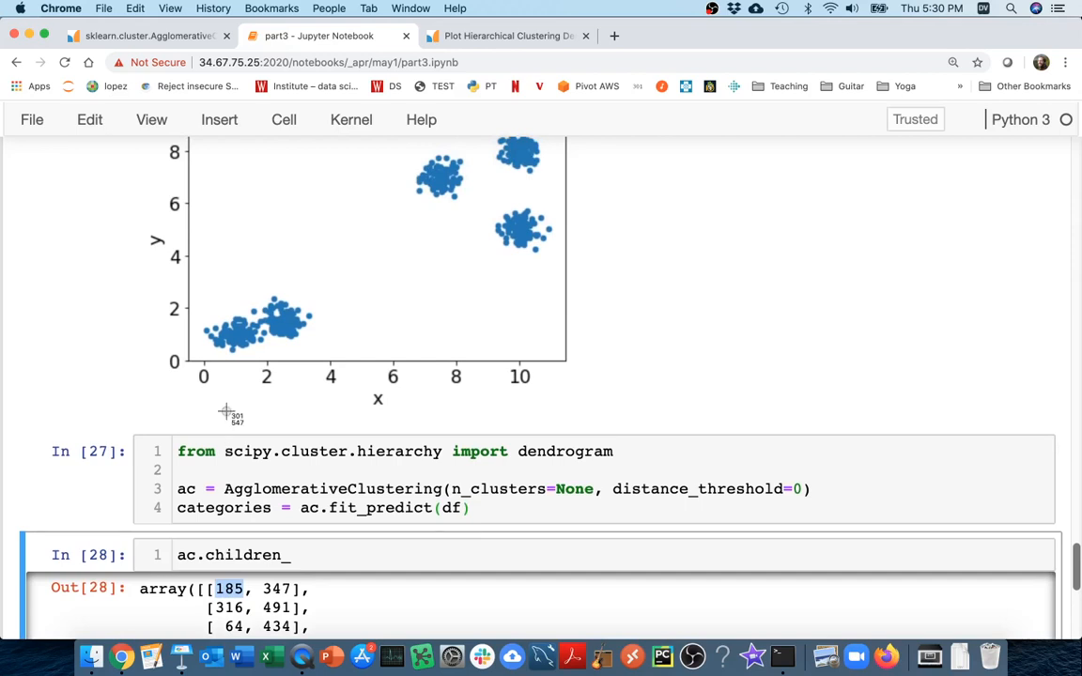
{"action": "mouse_move", "coordinate": [301, 324]}
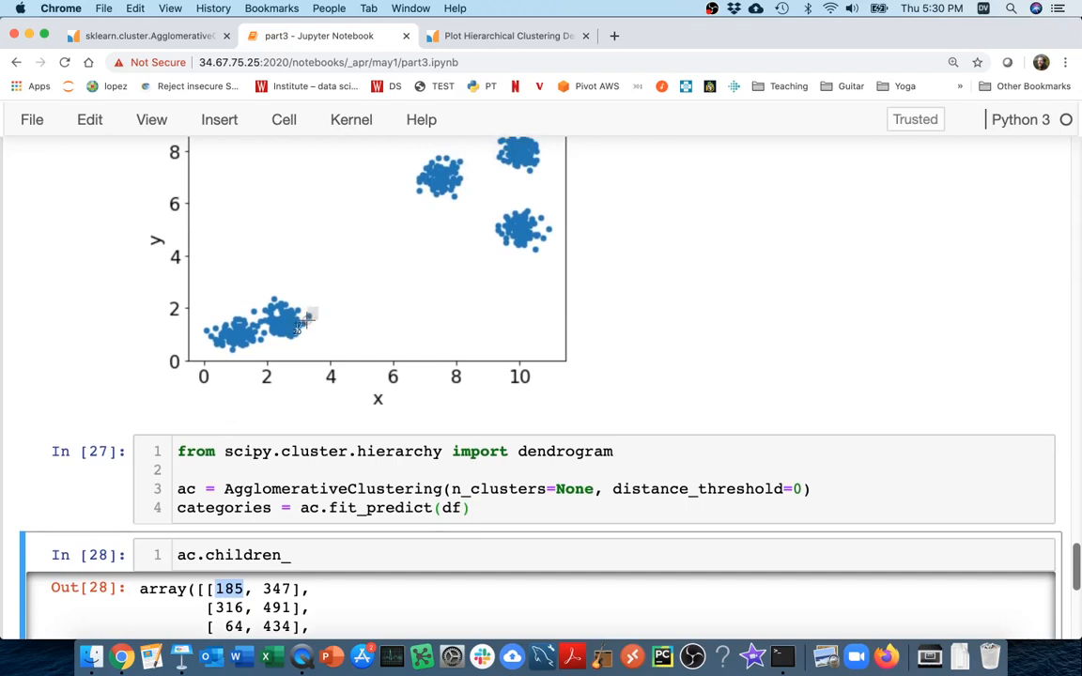
{"action": "scroll", "scroll_direction": "down", "scroll_amount": 3}
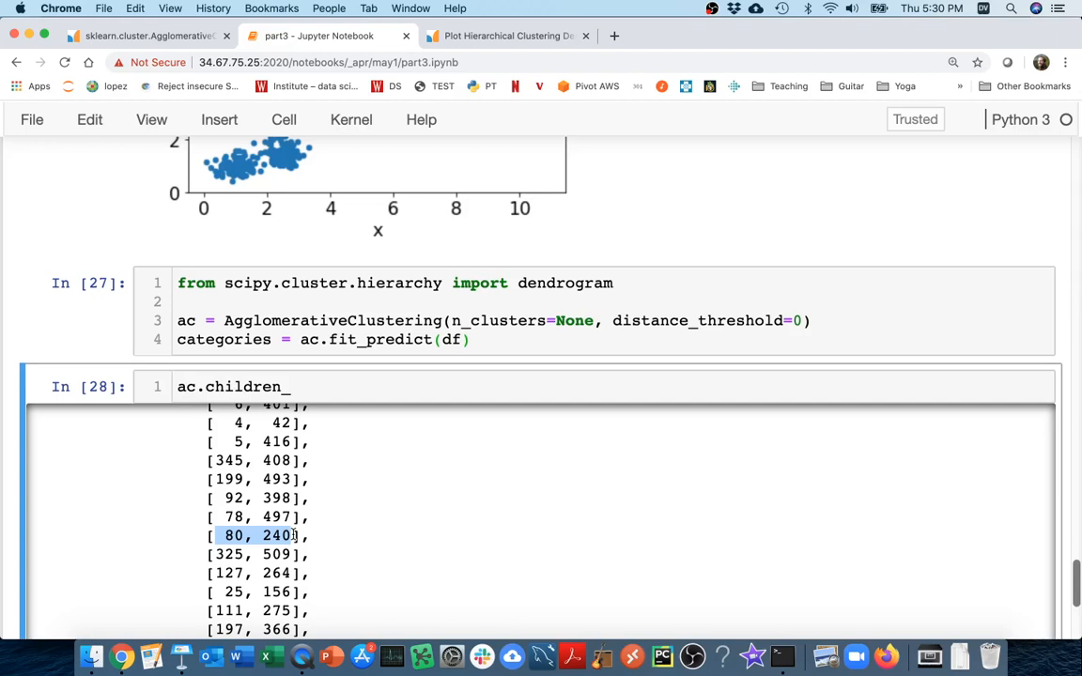
{"action": "mouse_move", "coordinate": [272, 496]}
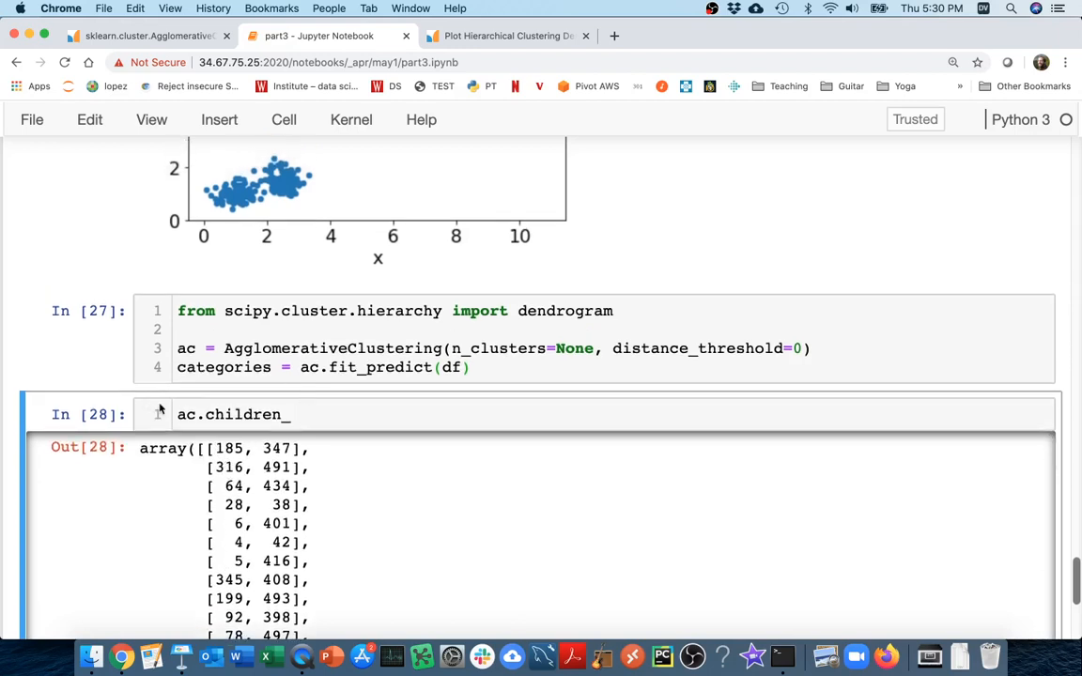
{"action": "type", "text": "ac.distanc"}
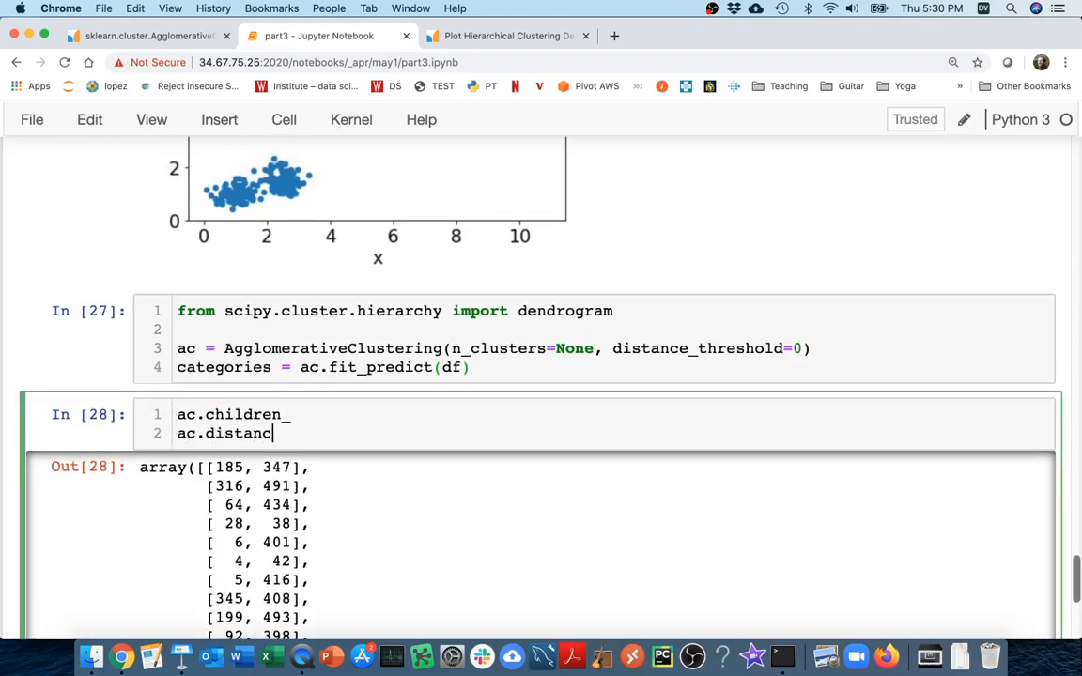
Run the cell to display the ac.distances_ merge-distance array, then start a new line
{"action": "key", "text": "shift+Return"}
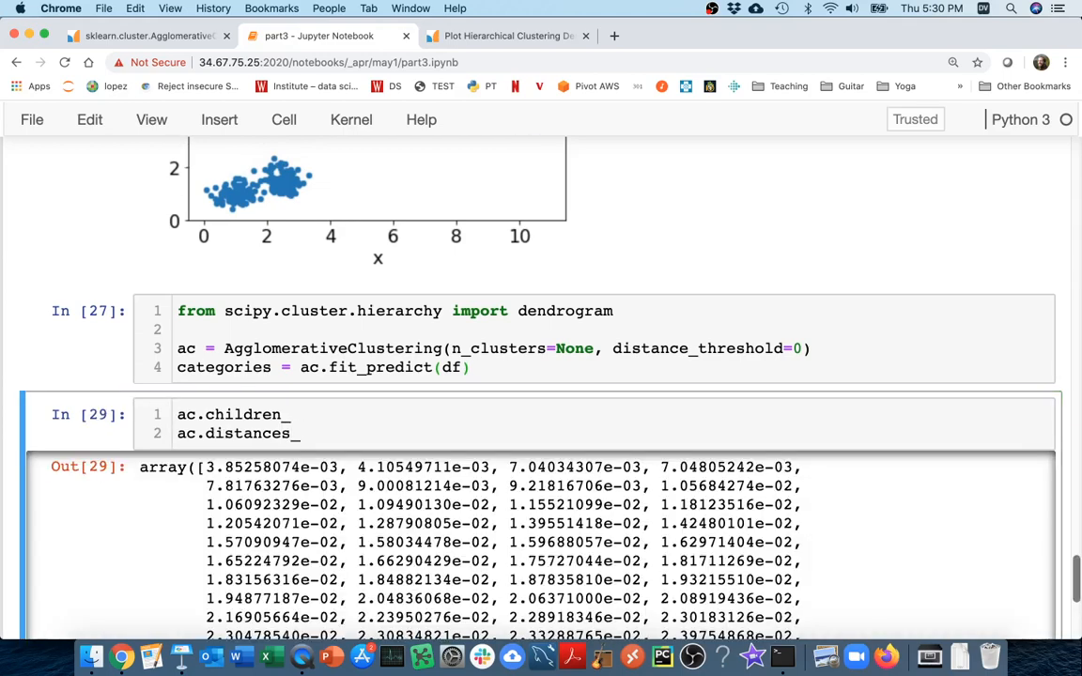
{"action": "double_click", "coordinate": [273, 467]}
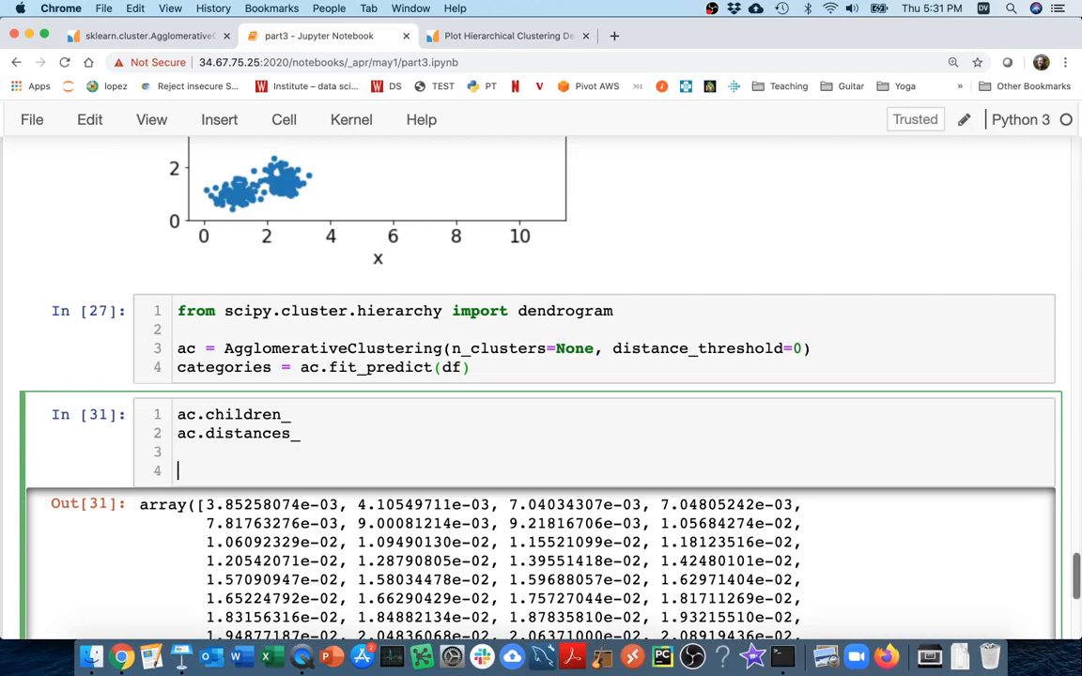
Begin comments: special matrix, 4 columns, with #1 and #2 as the children
{"action": "type", "text": "# special"}
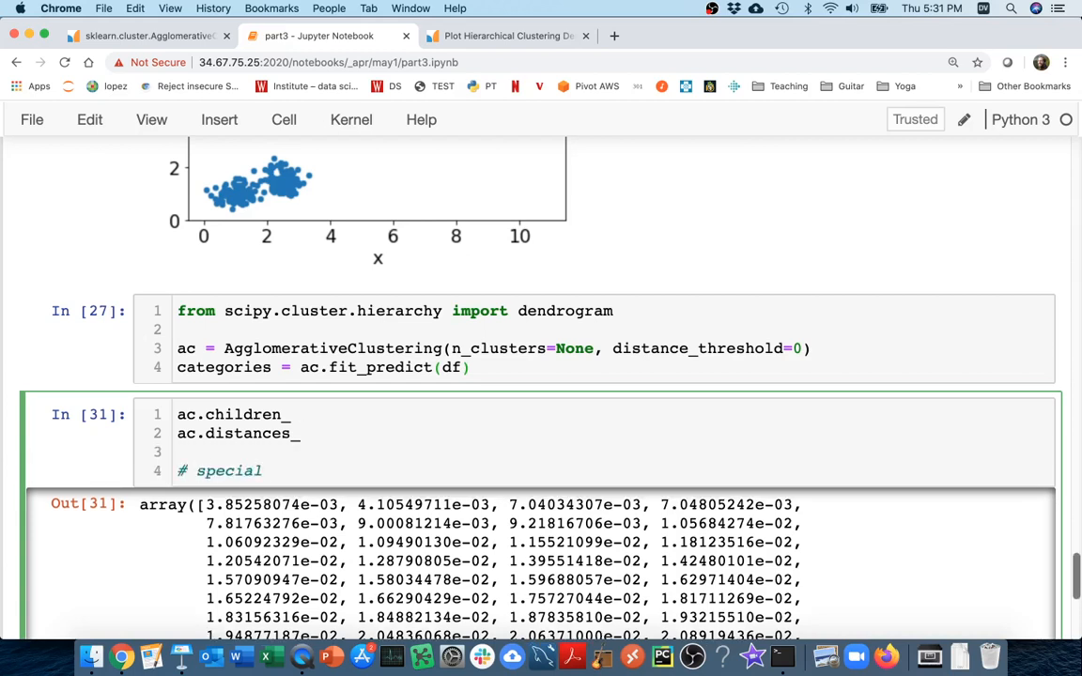
{"action": "type", "text": "matrick"}
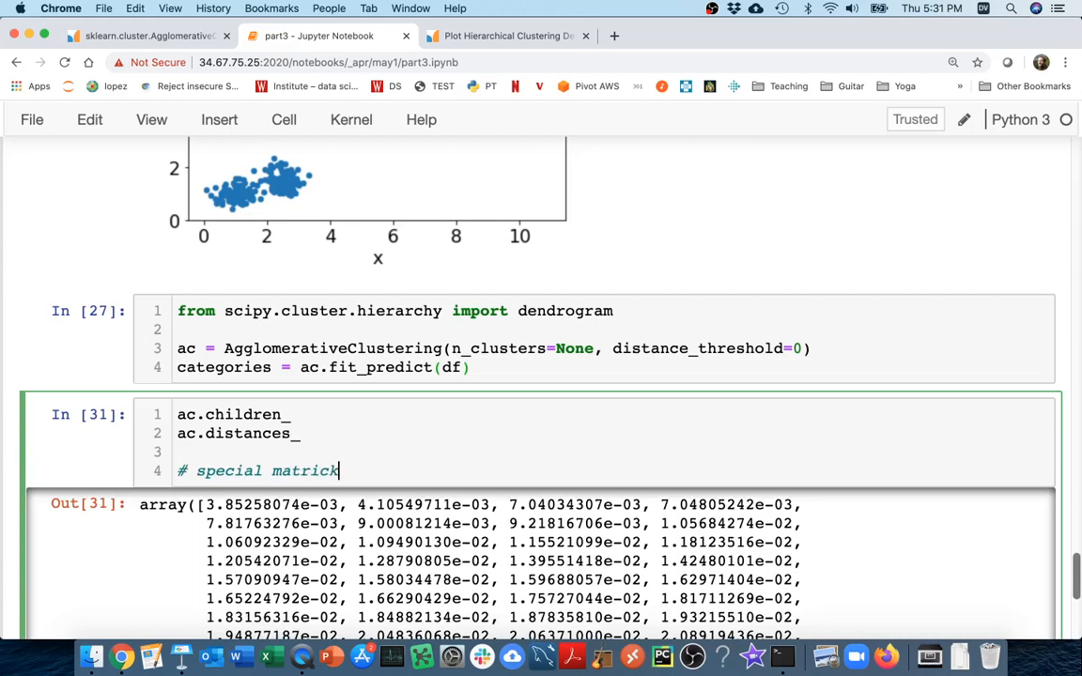
{"action": "type", "text": "x,"}
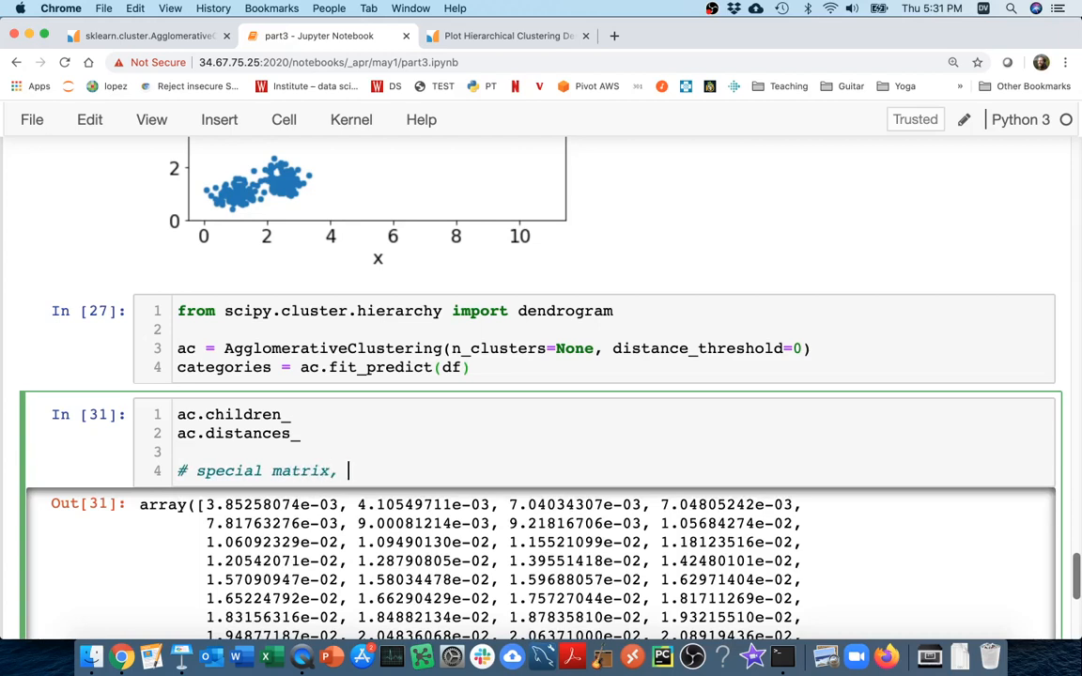
{"action": "type", "text": "4 columns:"}
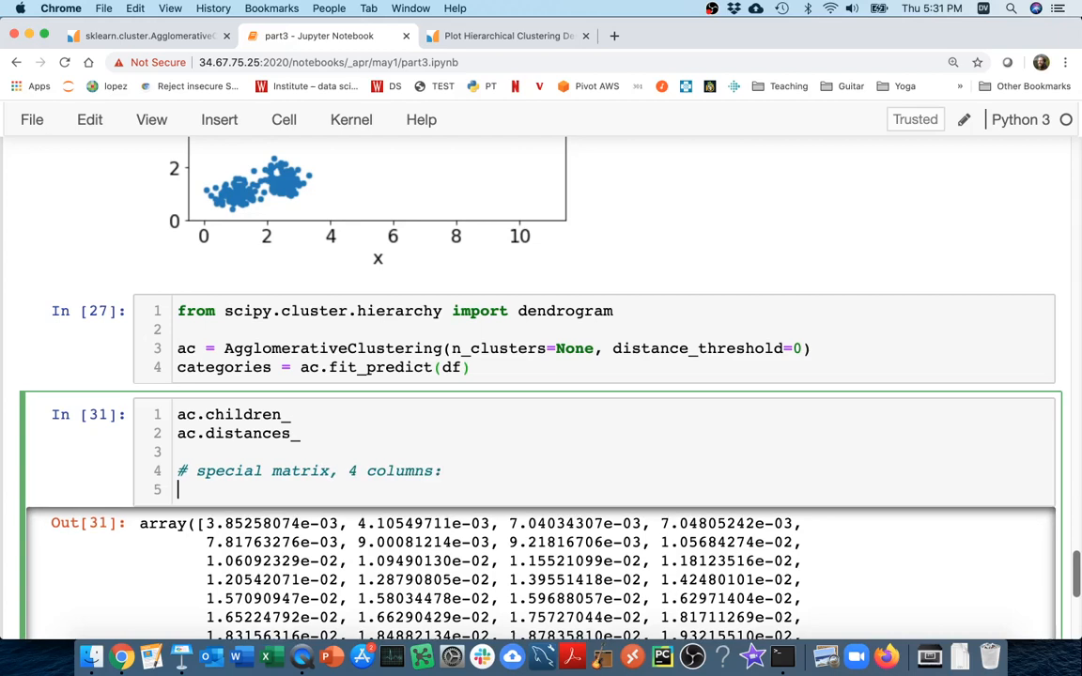
{"action": "type", "text": "# 1. child 1"}
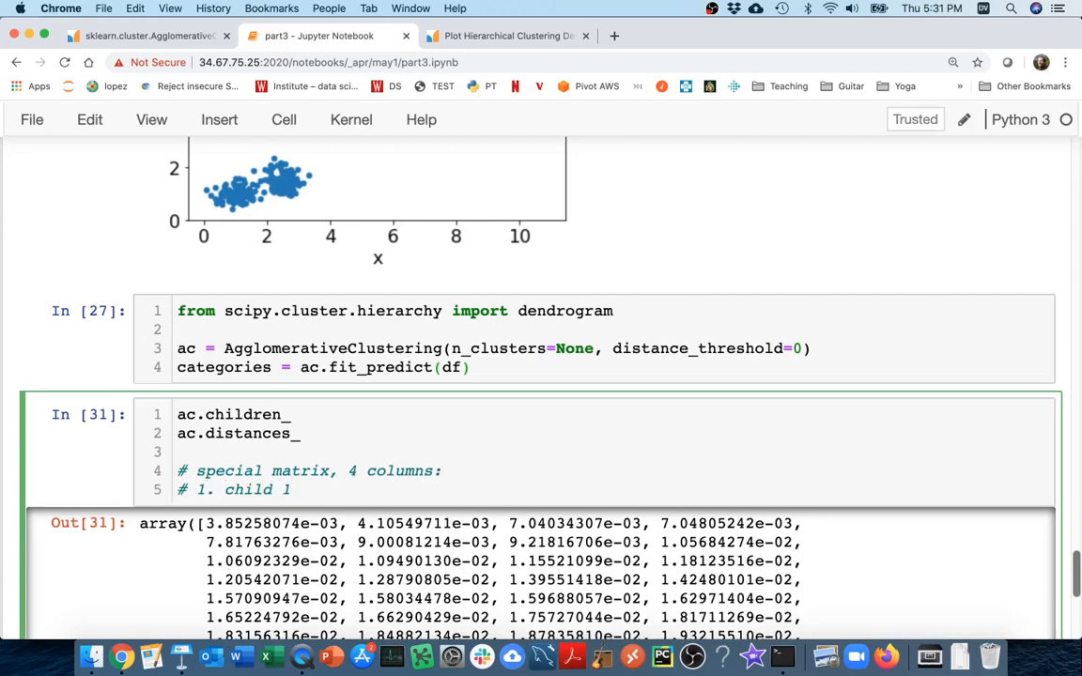
{"action": "type", "text": "# 2. child 2"}
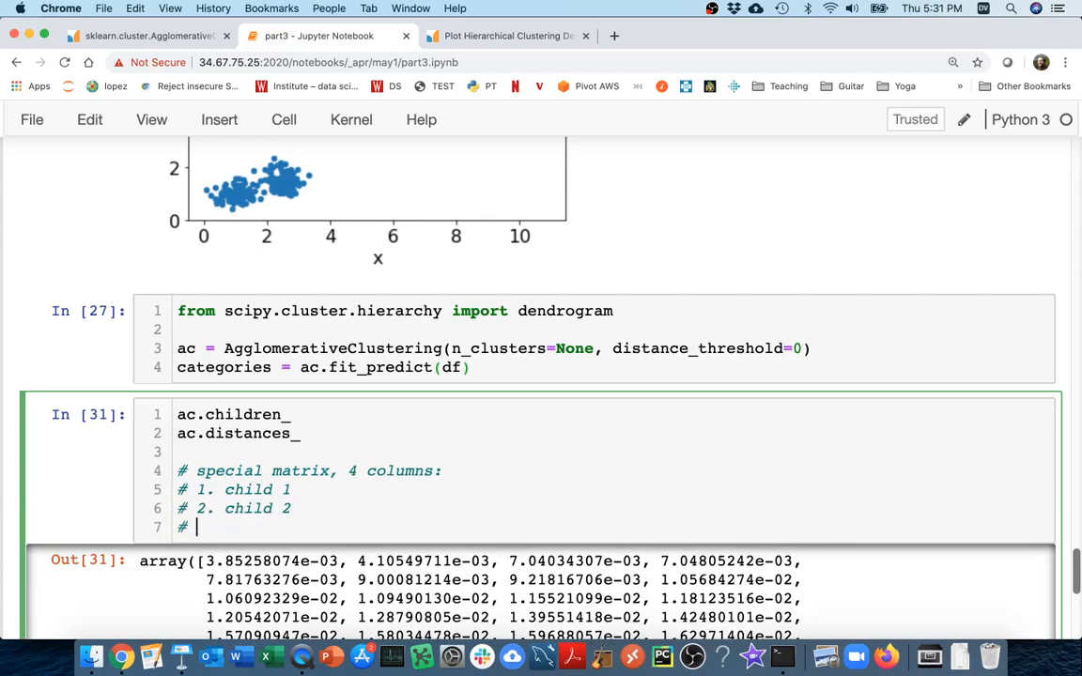
Comment column 3 as 'distance between them' and column 4 as 'label for that node'
{"action": "type", "text": "3."}
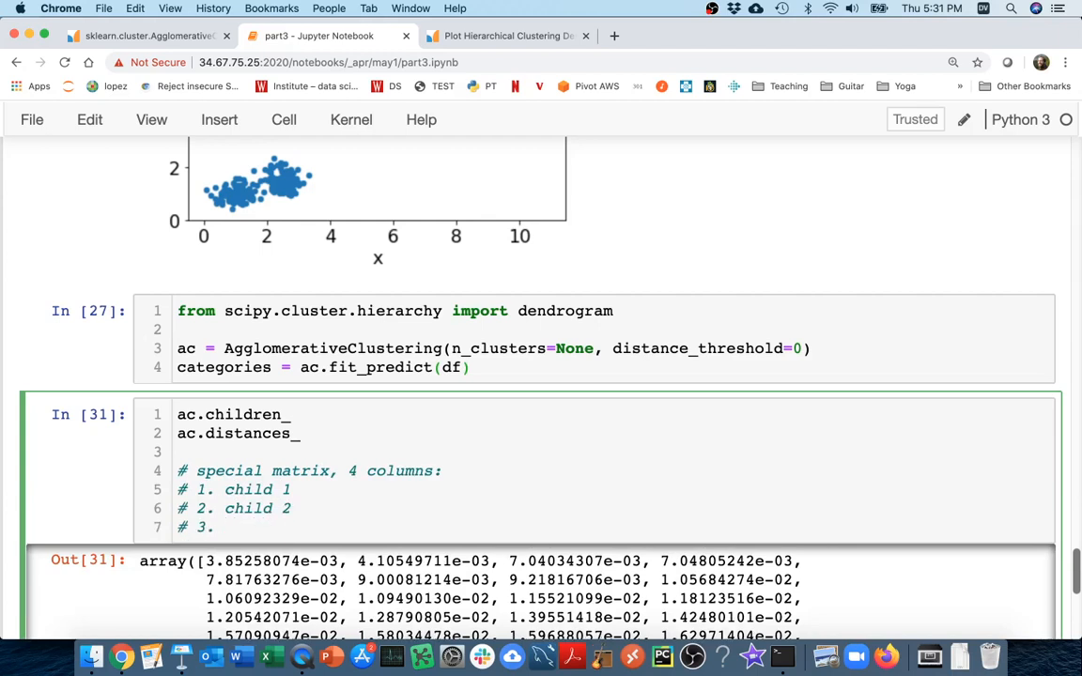
{"action": "type", "text": "distance betw"}
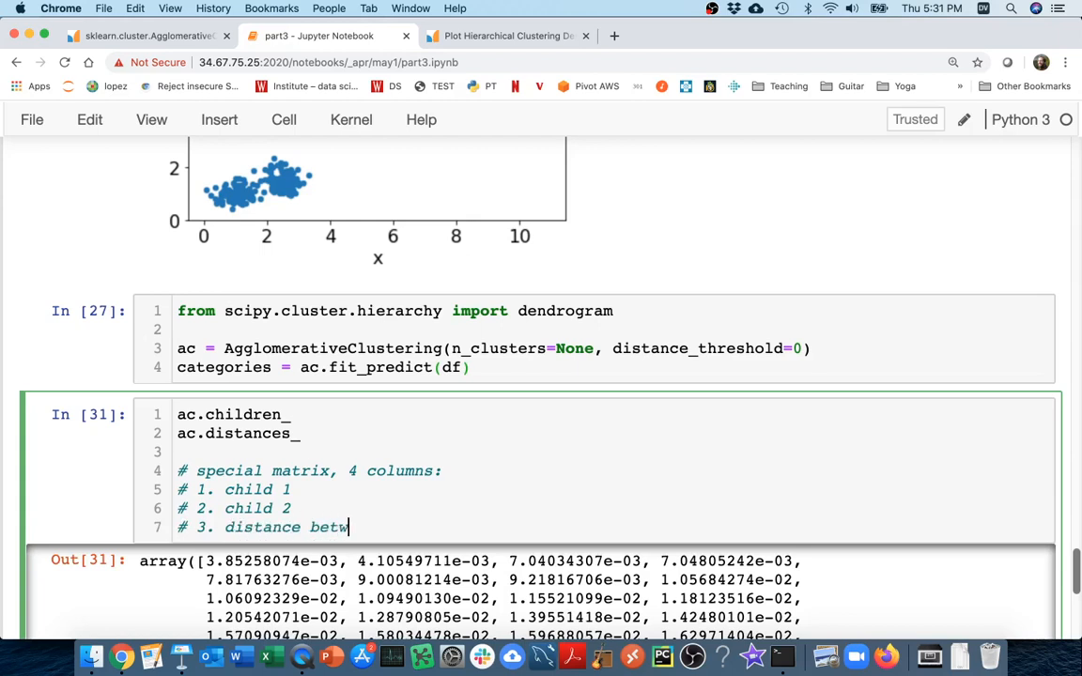
{"action": "type", "text": "een them"}
{"action": "type", "text": "# 4. label"}
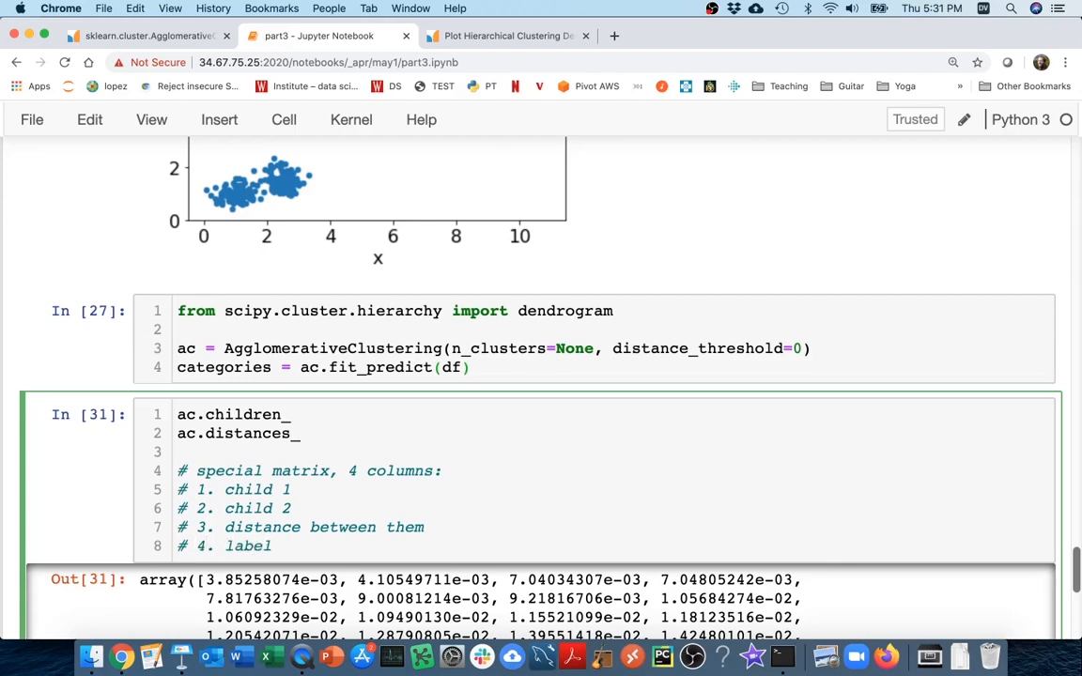
{"action": "type", "text": "for that"}
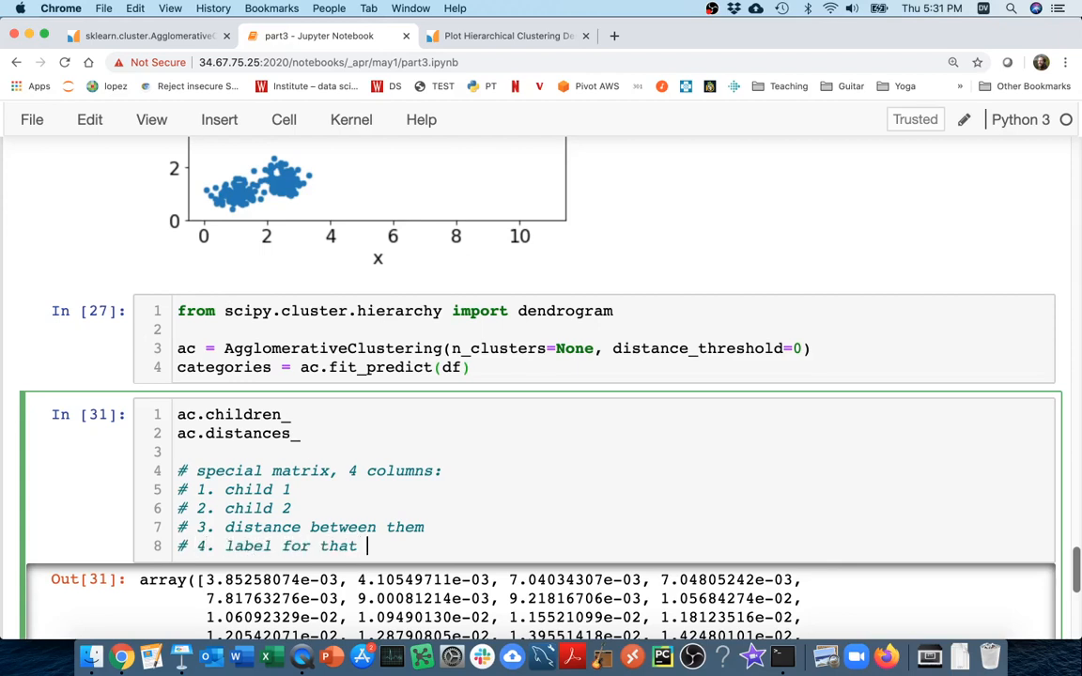
{"action": "type", "text": "node"}
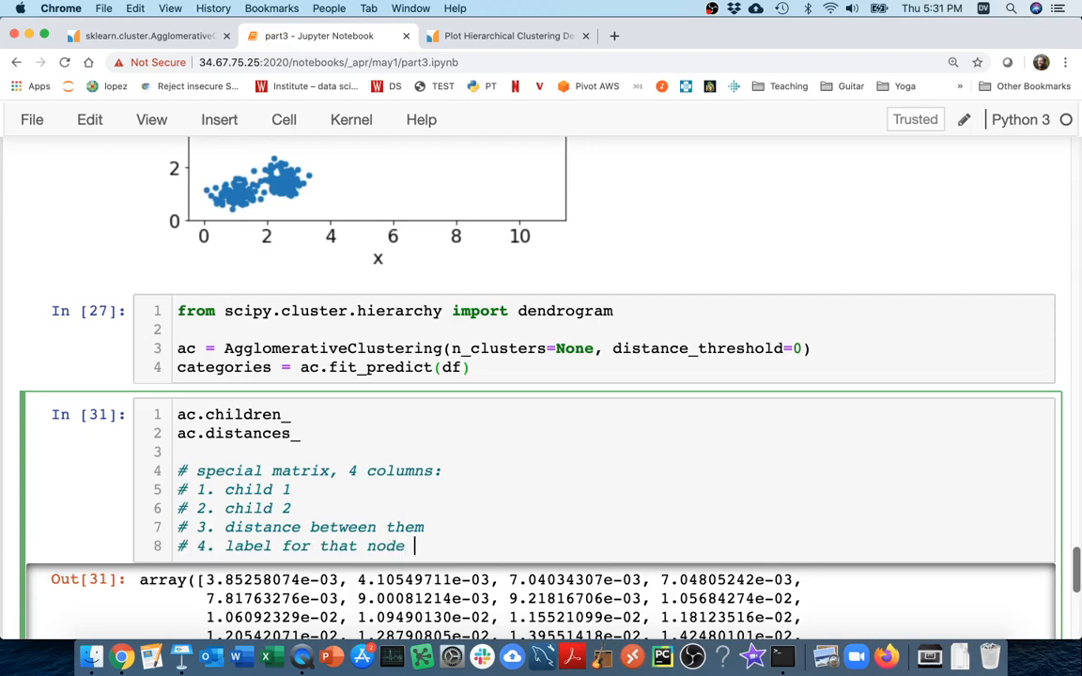
{"action": "type", "text": "(no"}
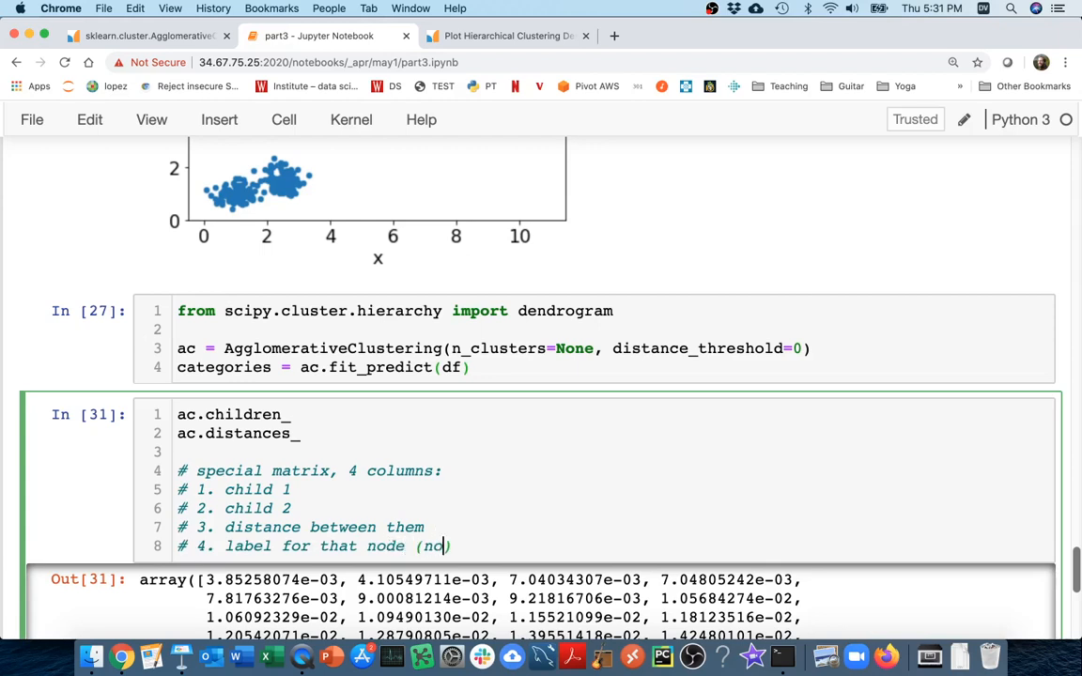
{"action": "type", "text": "detail"}
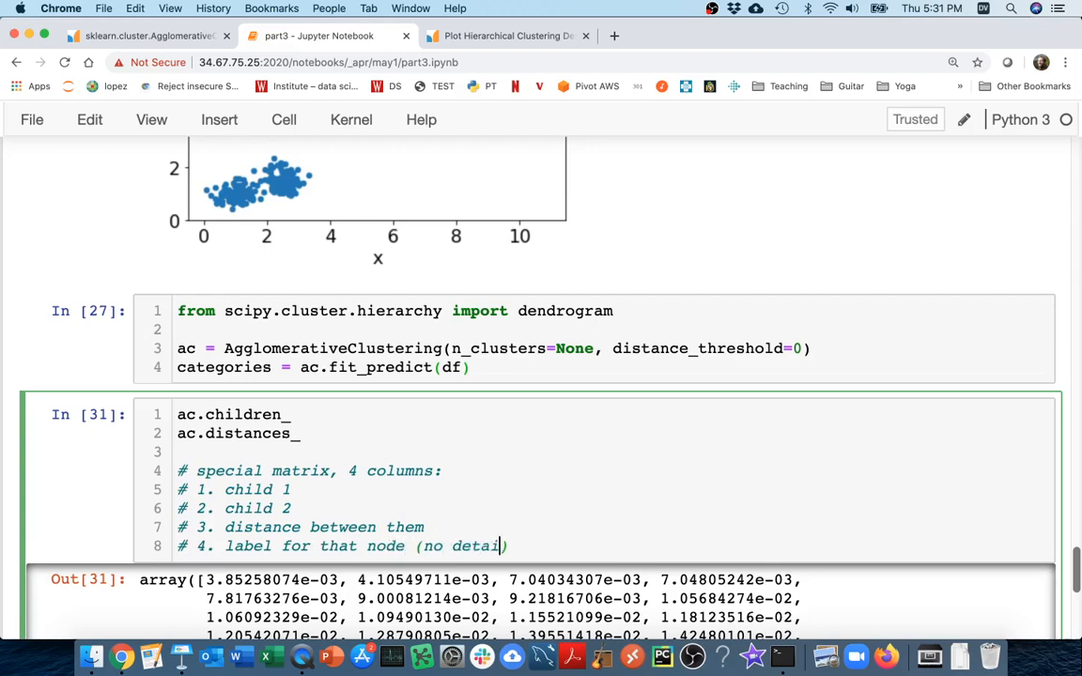
{"action": "type", "text": "here..."}
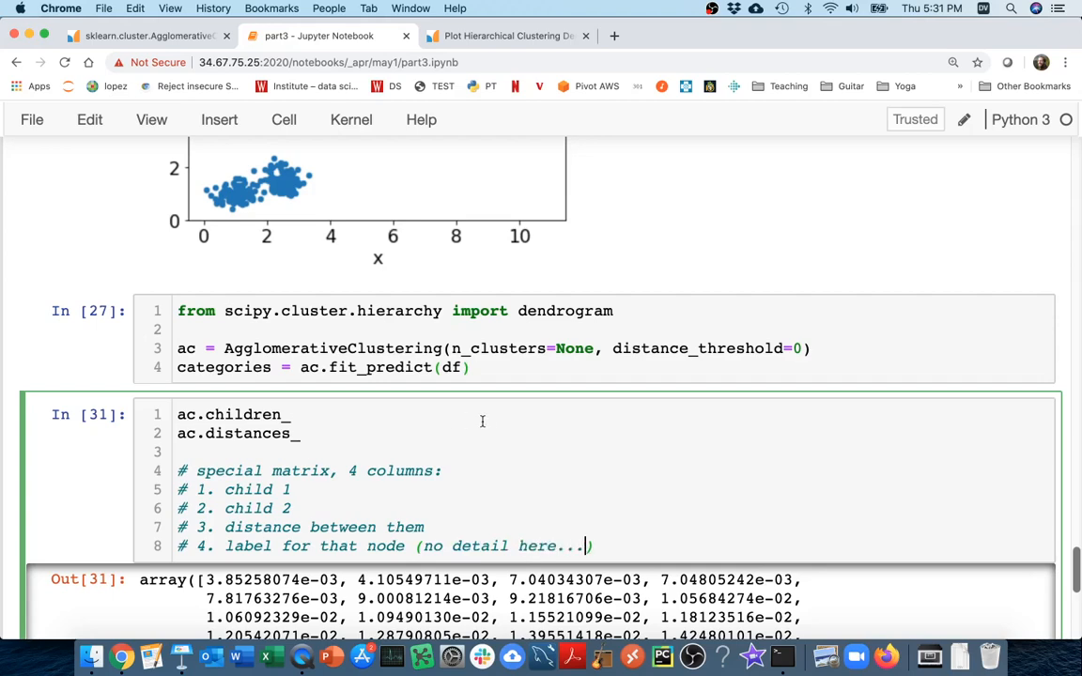
{"action": "scroll", "scroll_direction": "down", "scroll_amount": 3}
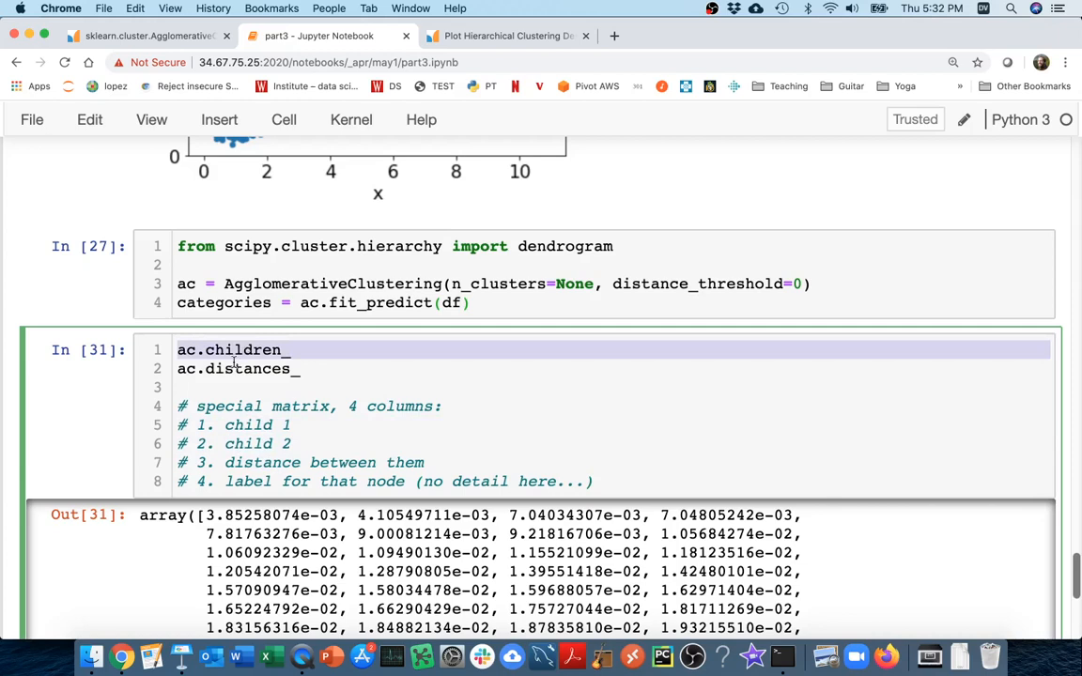
Check ac.children_.shape is (499, 2), then write ac.distances_.reshape(-1,1)
{"action": "left_click", "coordinate": [593, 481]}
{"action": "type", "text": "ac."}
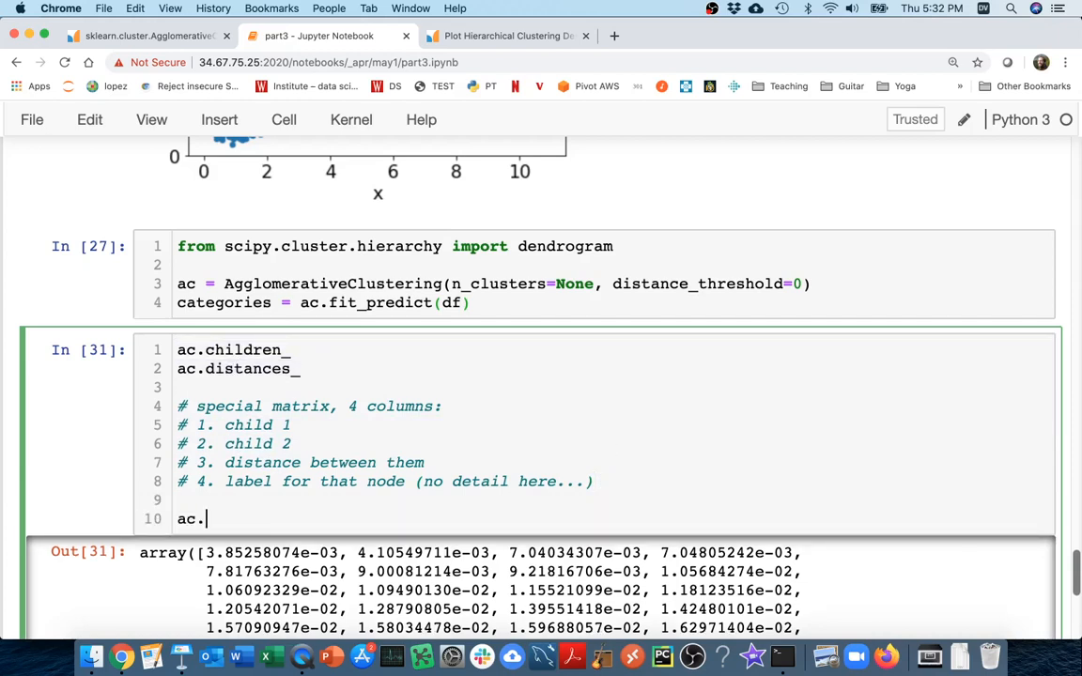
{"action": "type", "text": "children"}
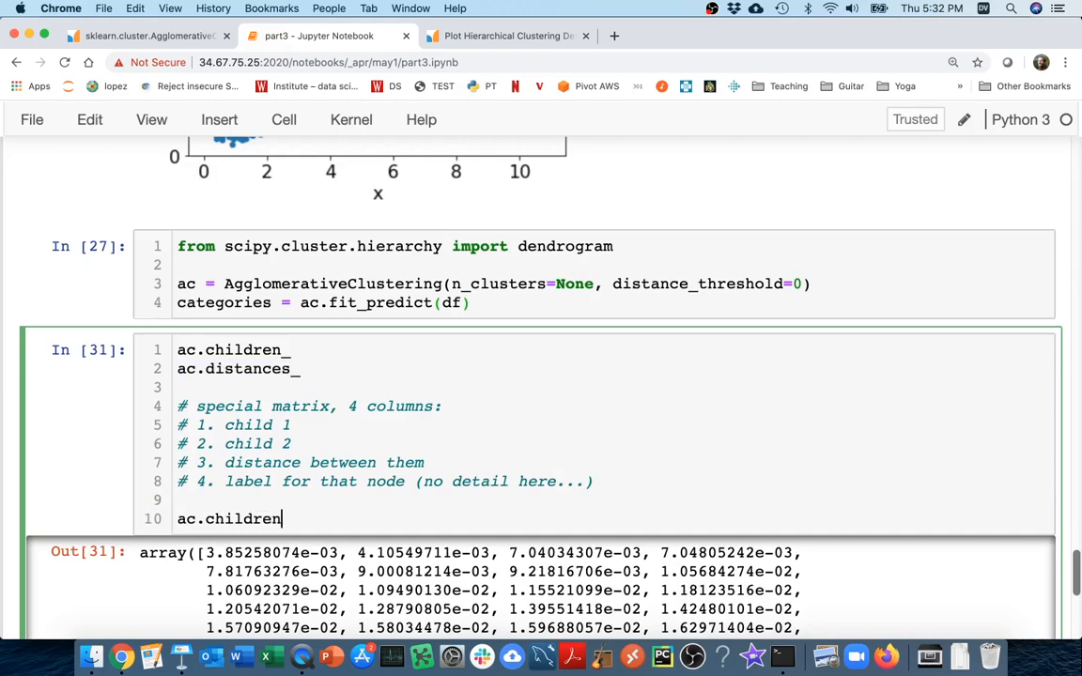
{"action": "type", "text": ".shape"}
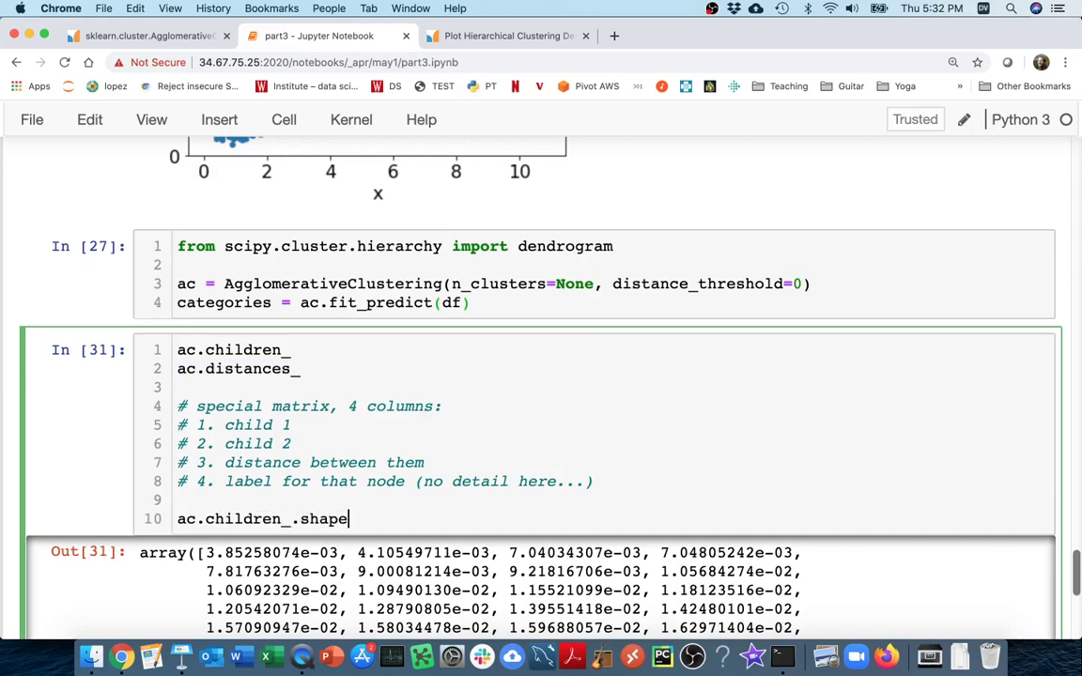
{"action": "key", "text": "shift+Return"}
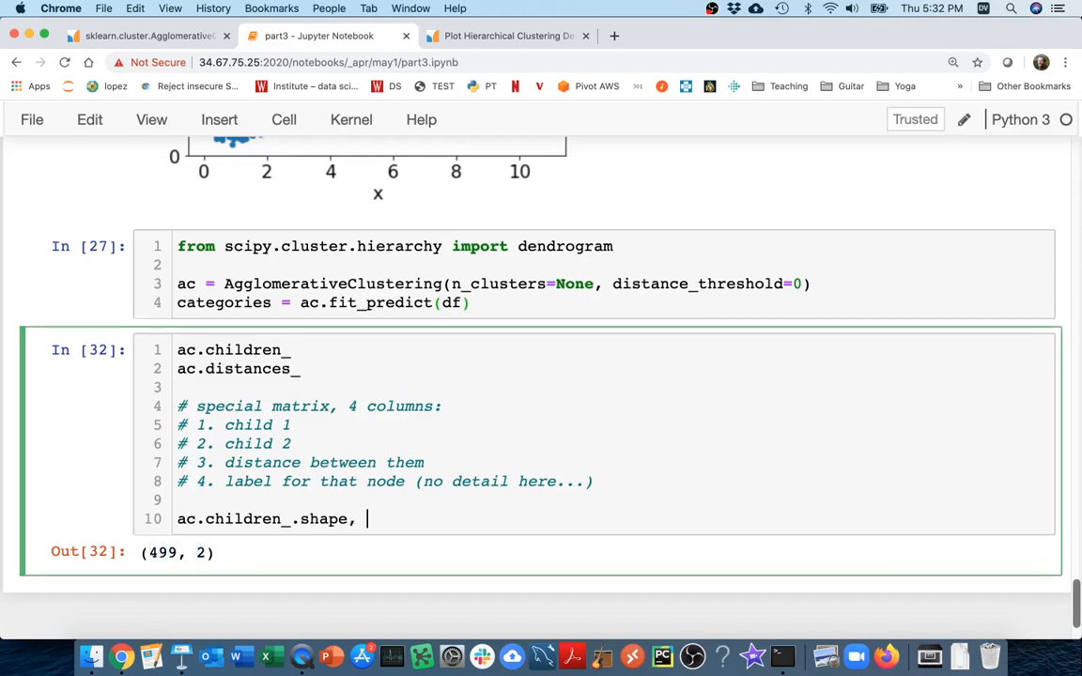
{"action": "type", "text": "ac.distances_.shape"}
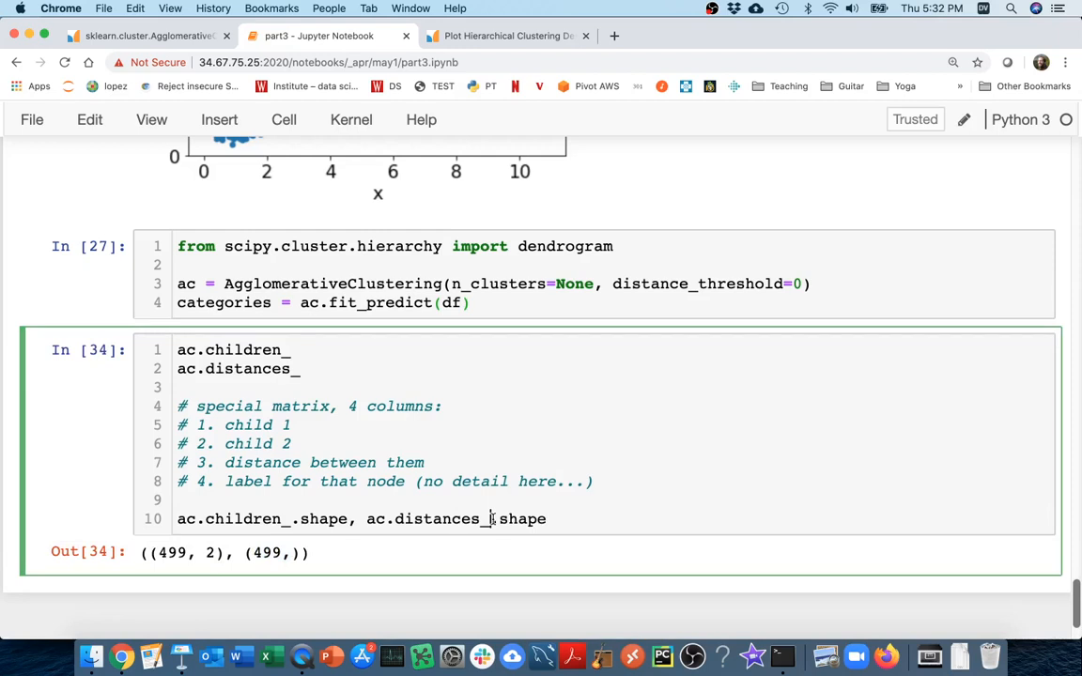
{"action": "type", "text": "reshap."}
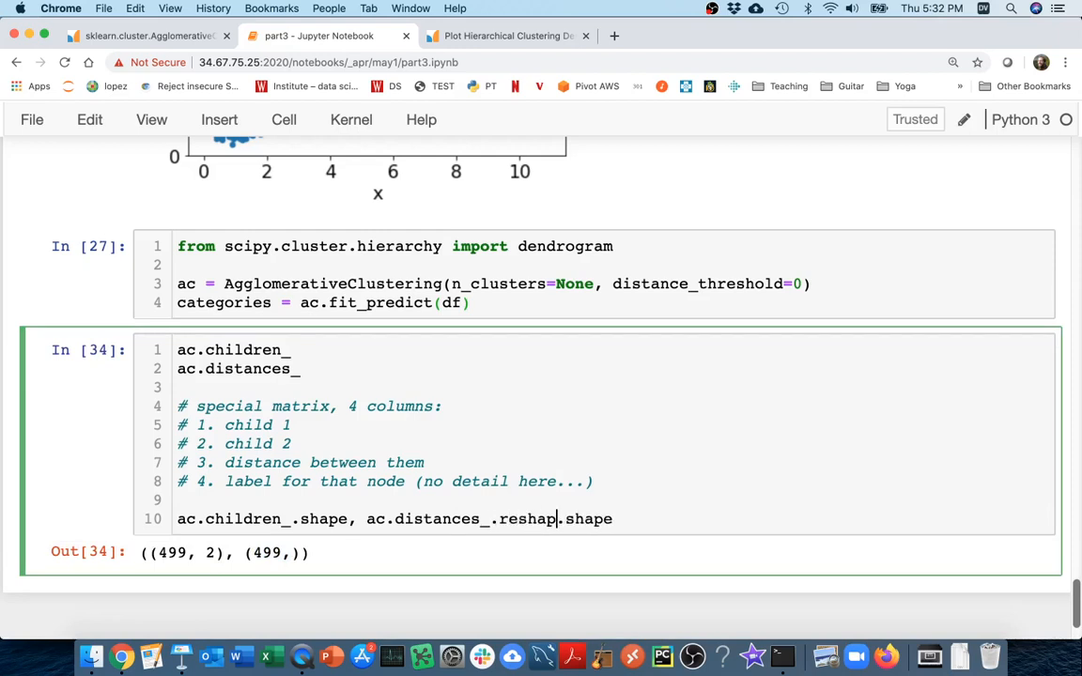
{"action": "type", "text": "()"}
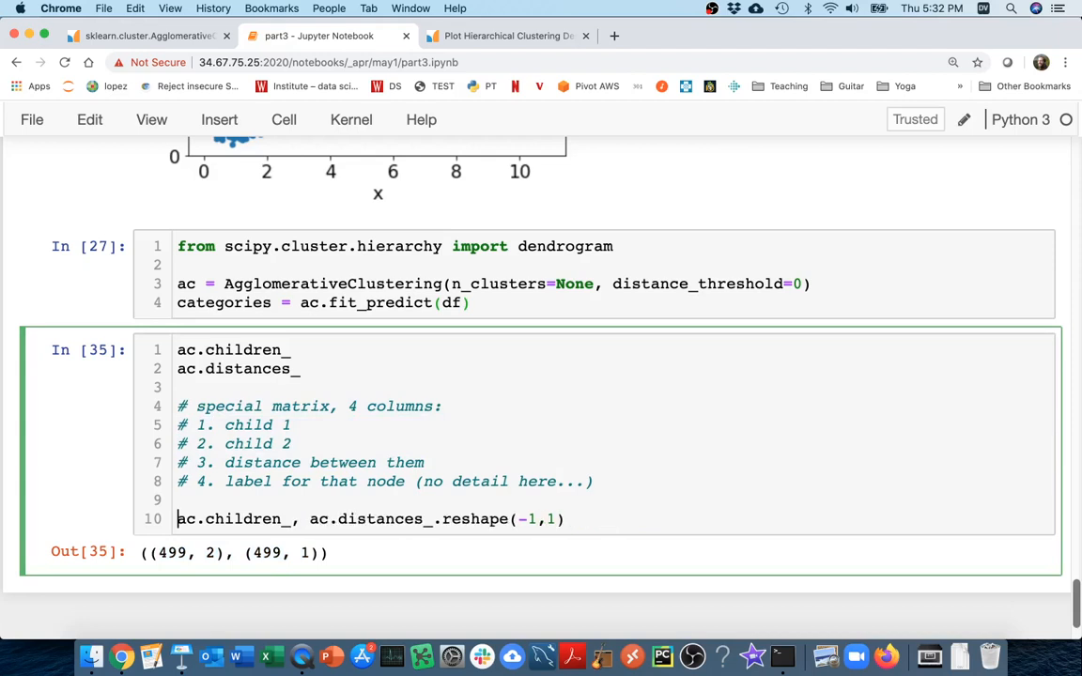
Wrap children_ and reshaped distances_ in np.hstack and run to confirm shape (499, 3)
{"action": "type", "text": "np.h"}
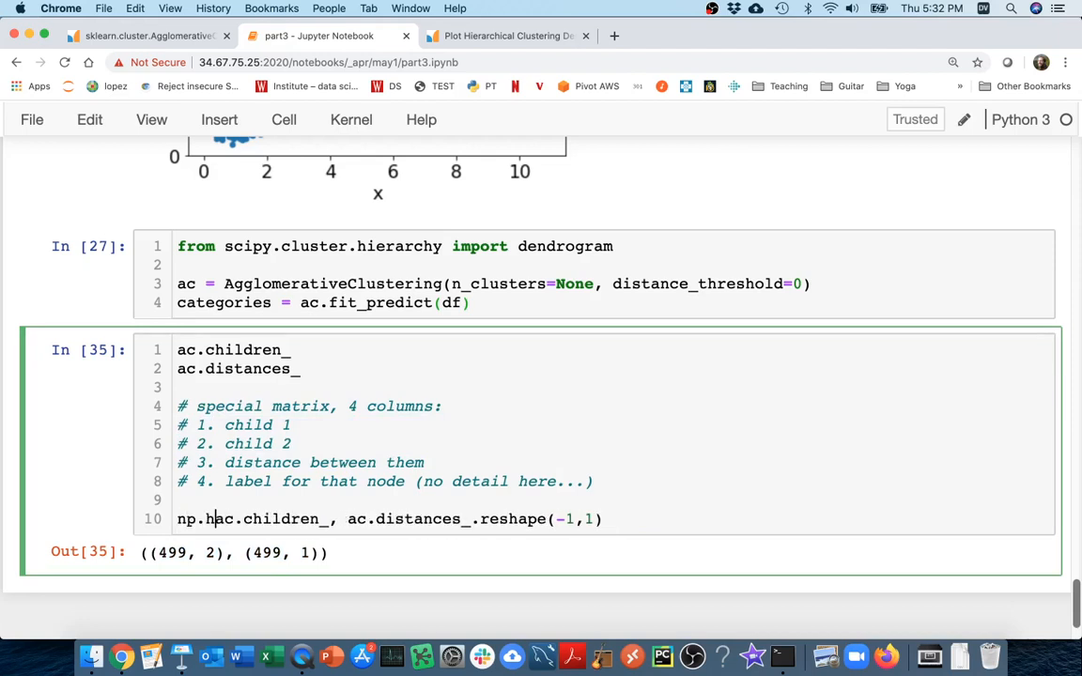
{"action": "type", "text": "stack("}
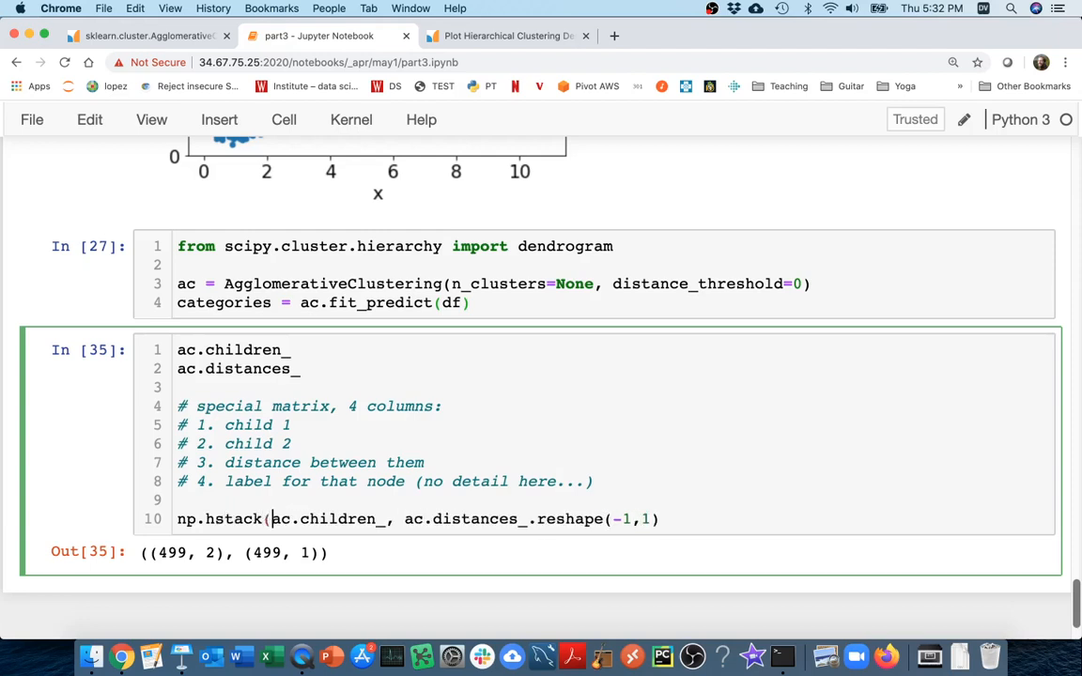
{"action": "double_click", "coordinate": [220, 519]}
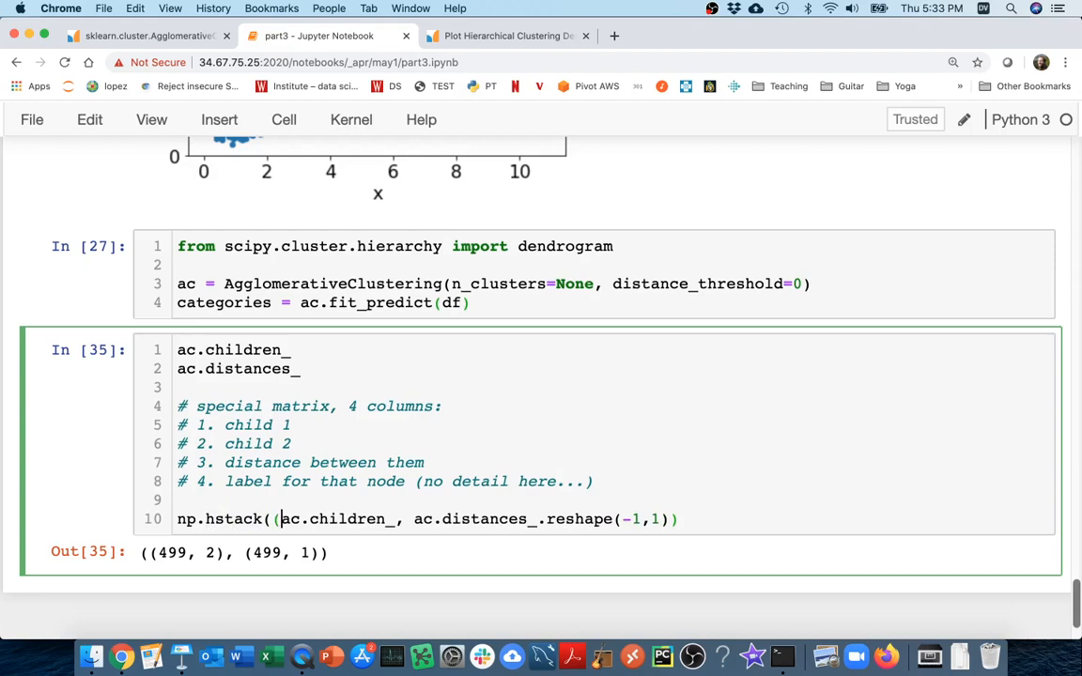
{"action": "key", "text": "shift+Return"}
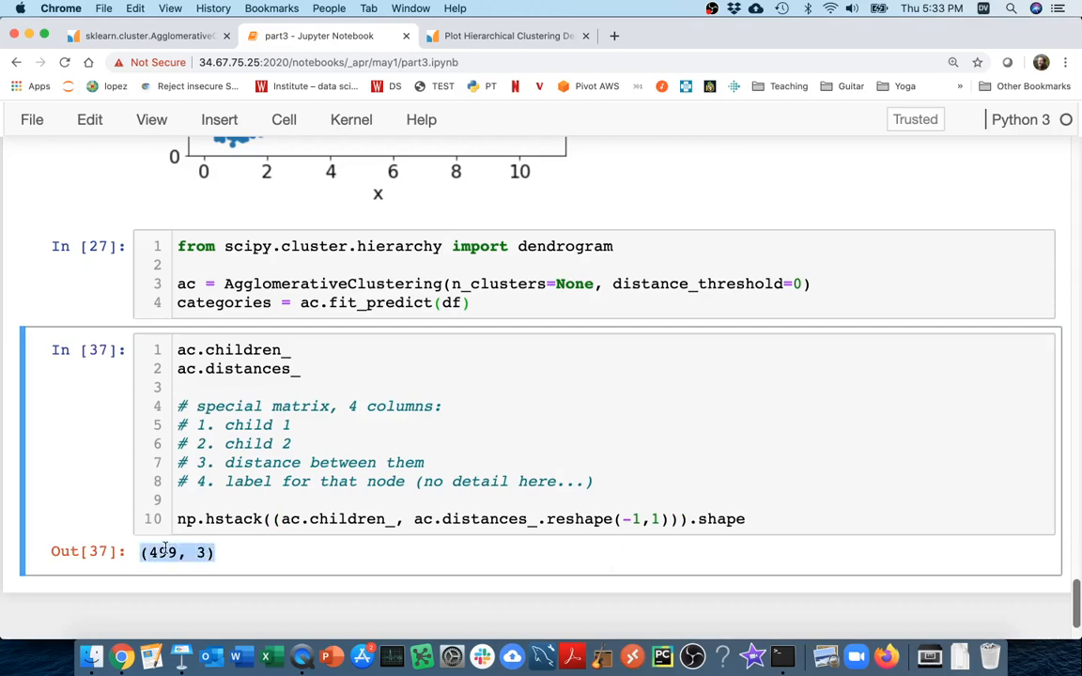
{"action": "mouse_move", "coordinate": [744, 501]}
{"action": "type", "text": "d = "}
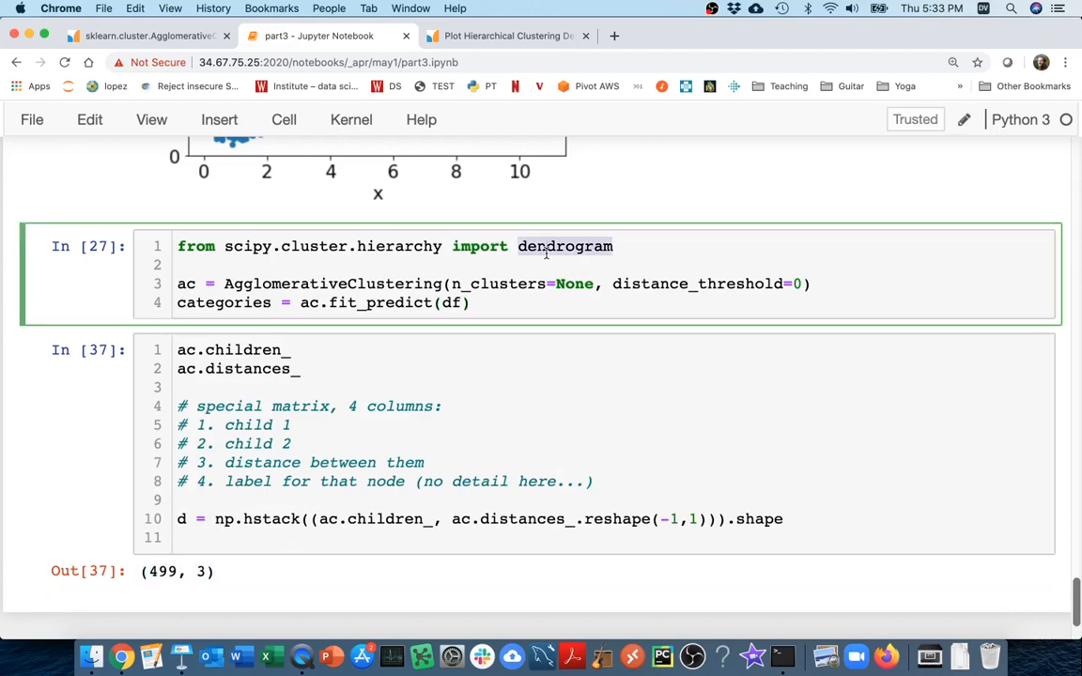
Run dendrogram(d) and scroll through the TypeError that the linkage matrix must contain doubles
{"action": "type", "text": "dendrogram"}
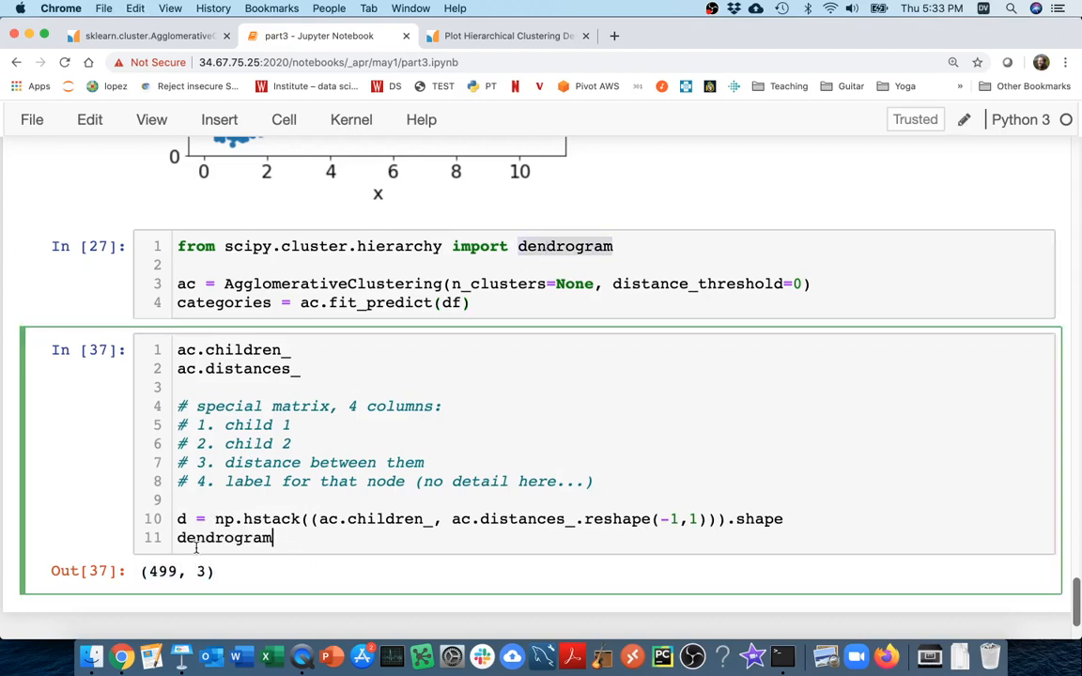
{"action": "type", "text": "(d"}
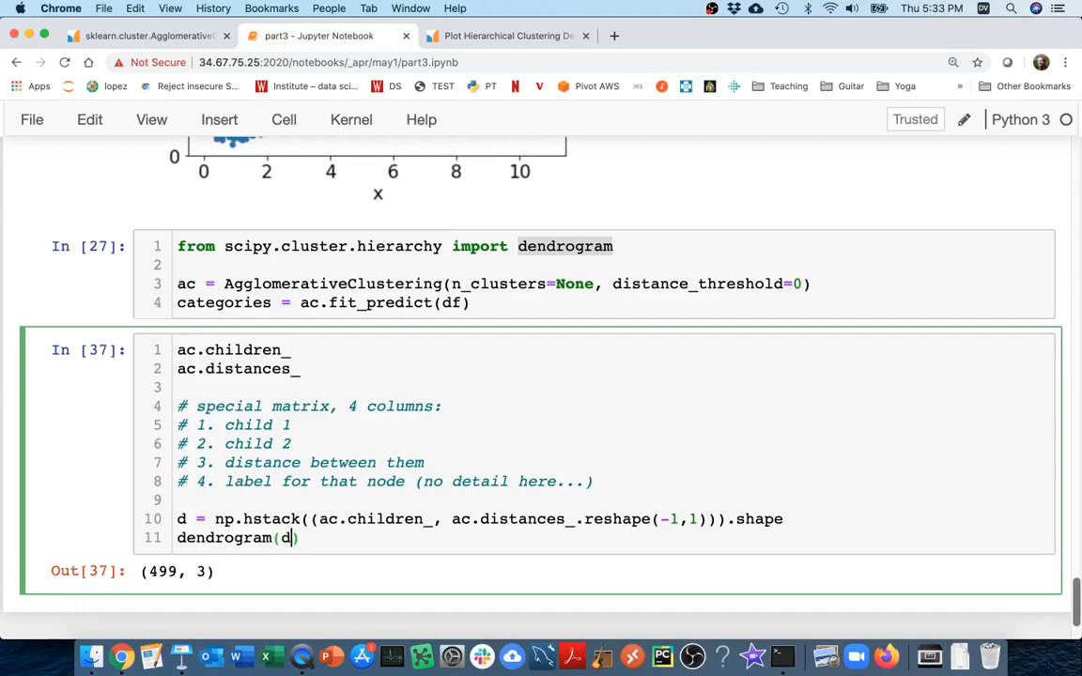
{"action": "key", "text": "shift+Return"}
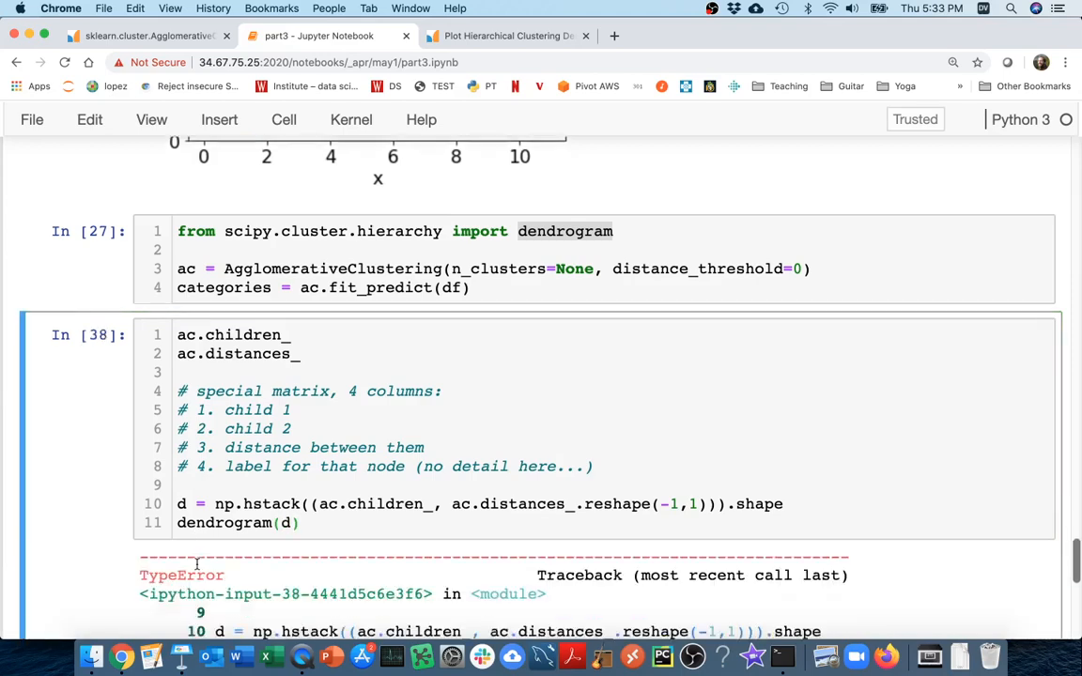
{"action": "scroll", "scroll_direction": "down", "scroll_amount": 3}
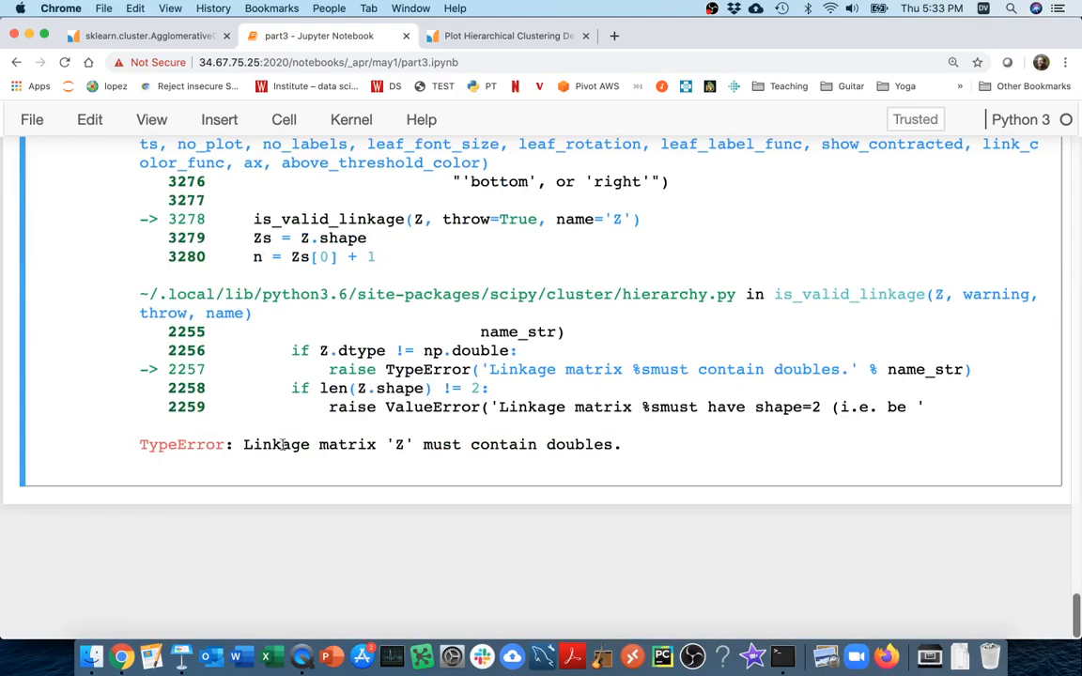
{"action": "scroll", "scroll_direction": "up", "scroll_amount": 3}
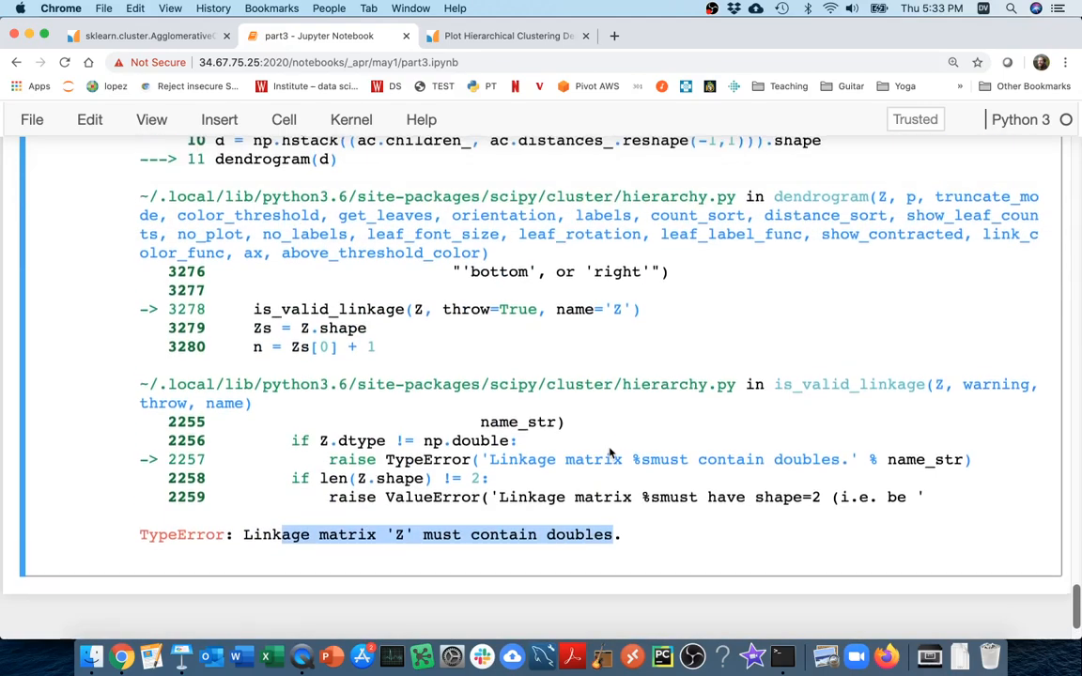
{"action": "scroll", "scroll_direction": "up", "scroll_amount": 3}
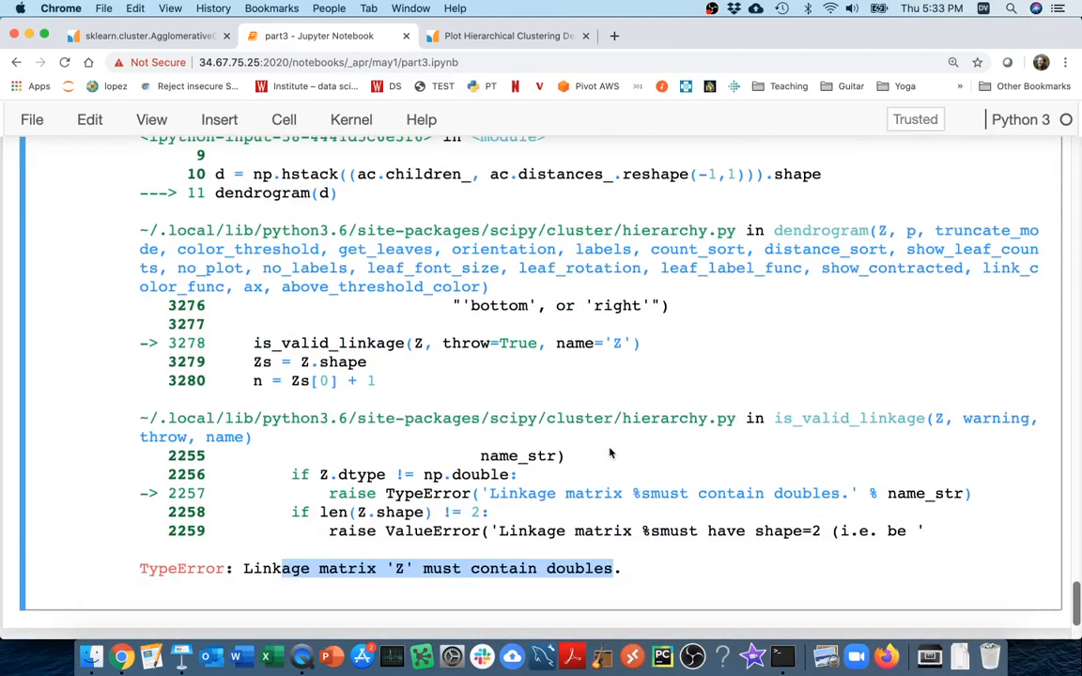
{"action": "scroll", "scroll_direction": "up", "scroll_amount": 3}
{"action": "type", "text": "labels ="}
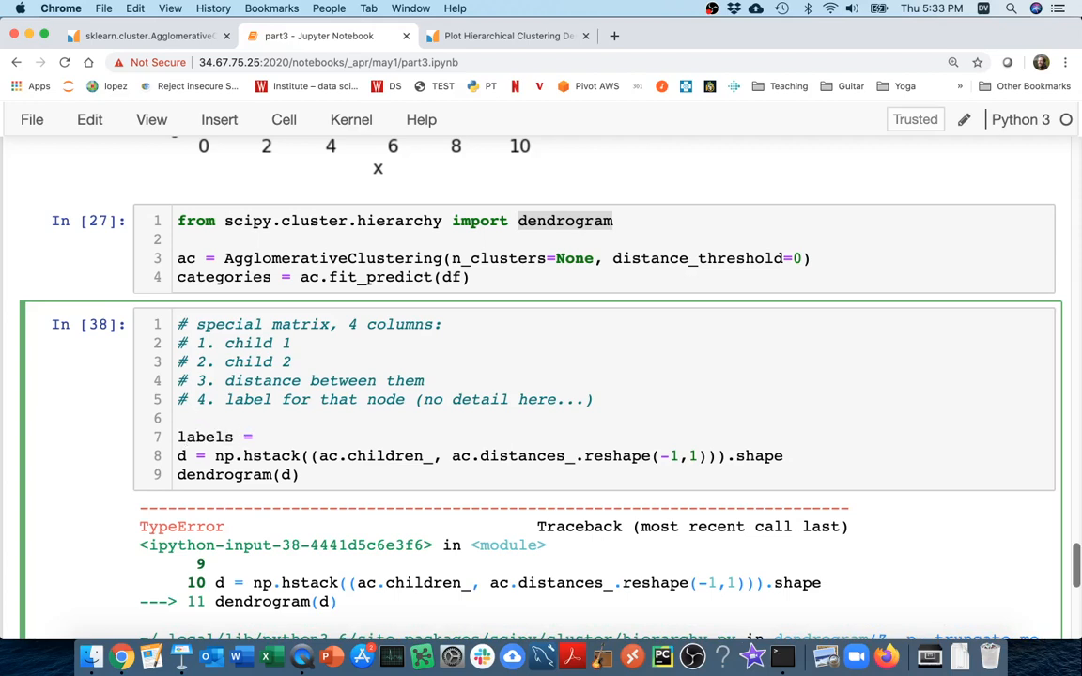
Define labels = np.zeros((len(ac.children_), 1)), add labels to np.hstack, and rerun the cell
{"action": "type", "text": "np."}
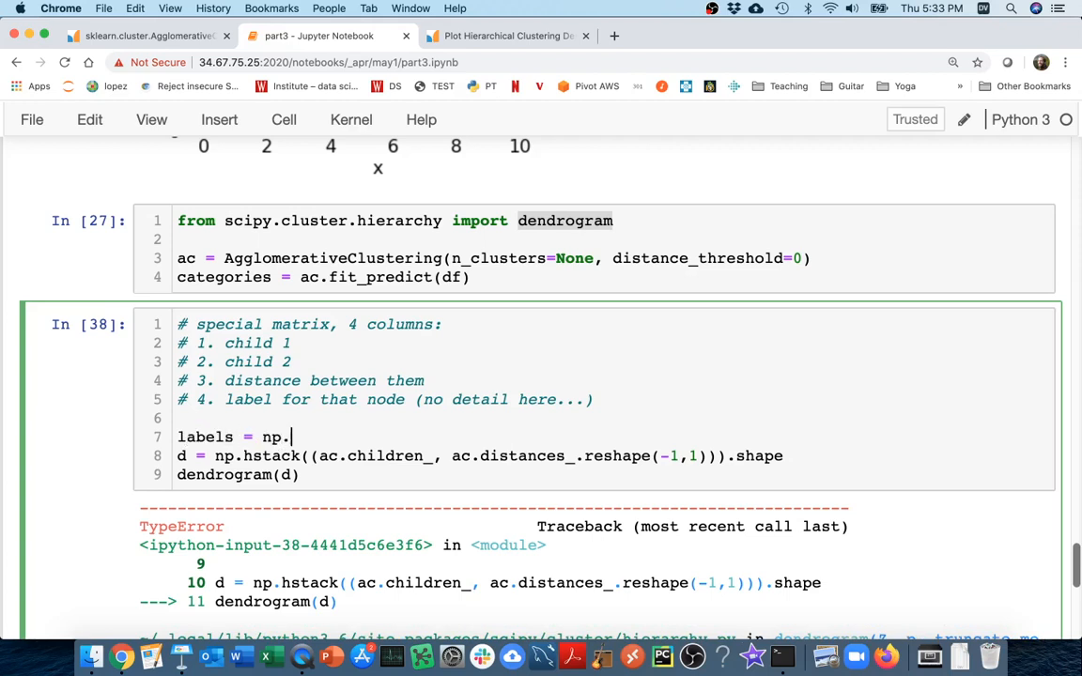
{"action": "type", "text": "ze"}
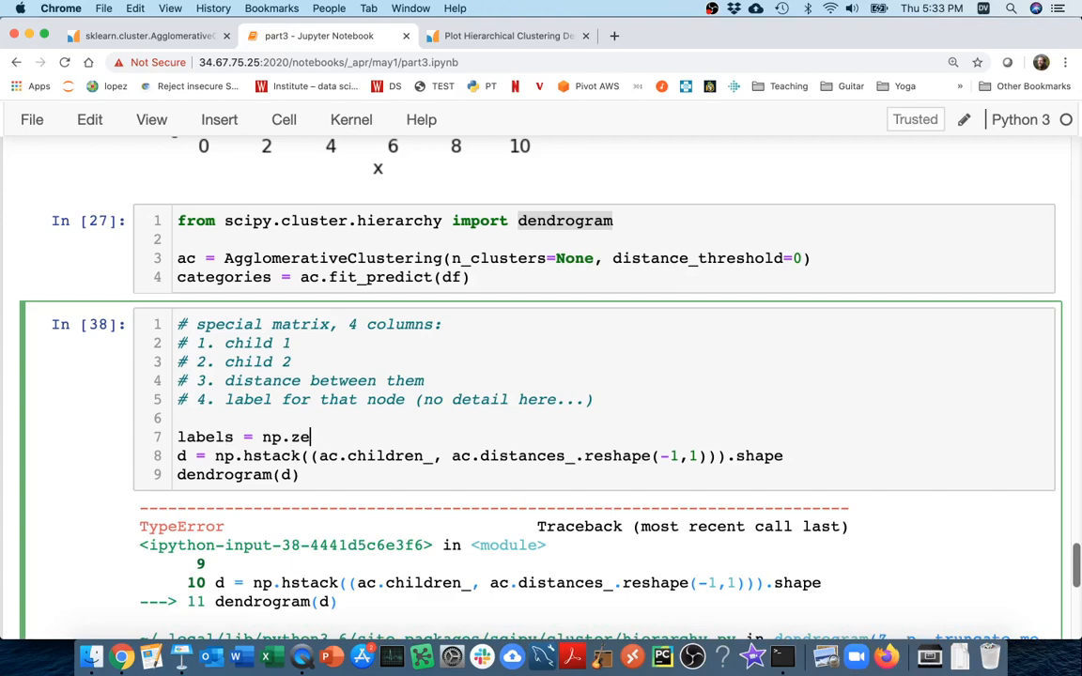
{"action": "type", "text": "ros()"}
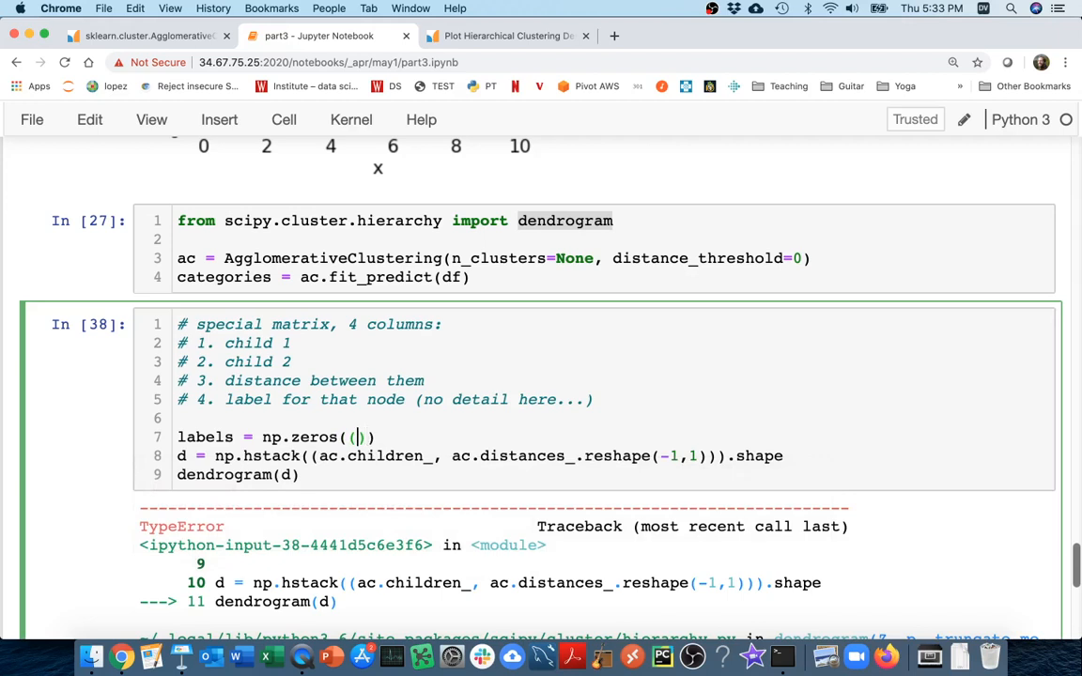
{"action": "type", "text": "499,"}
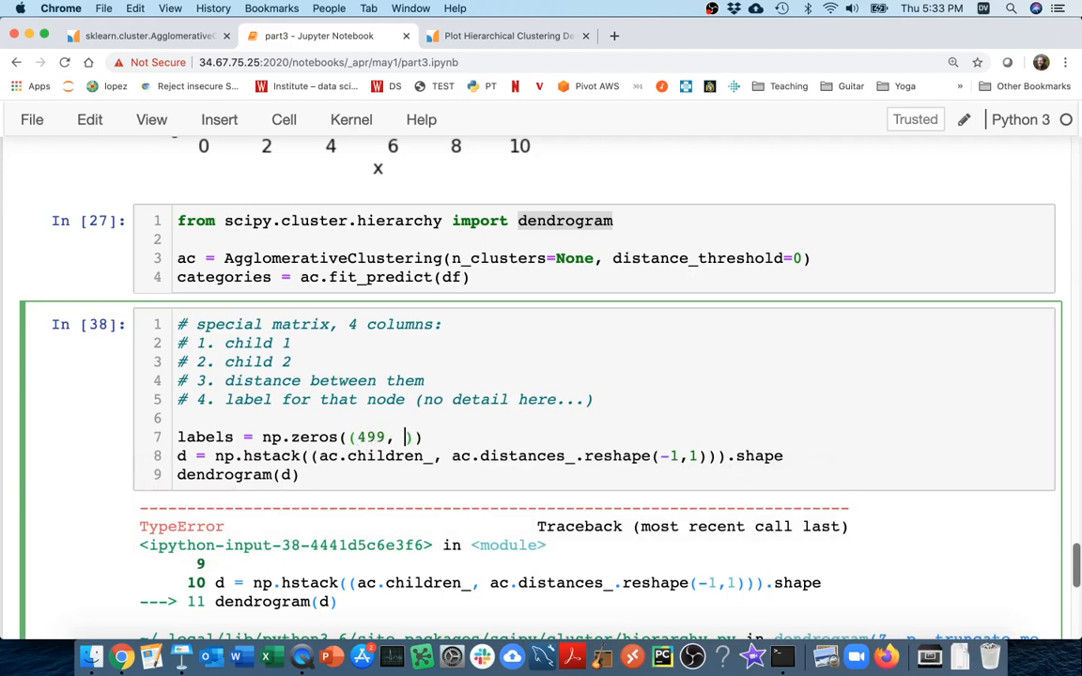
{"action": "type", "text": "1"}
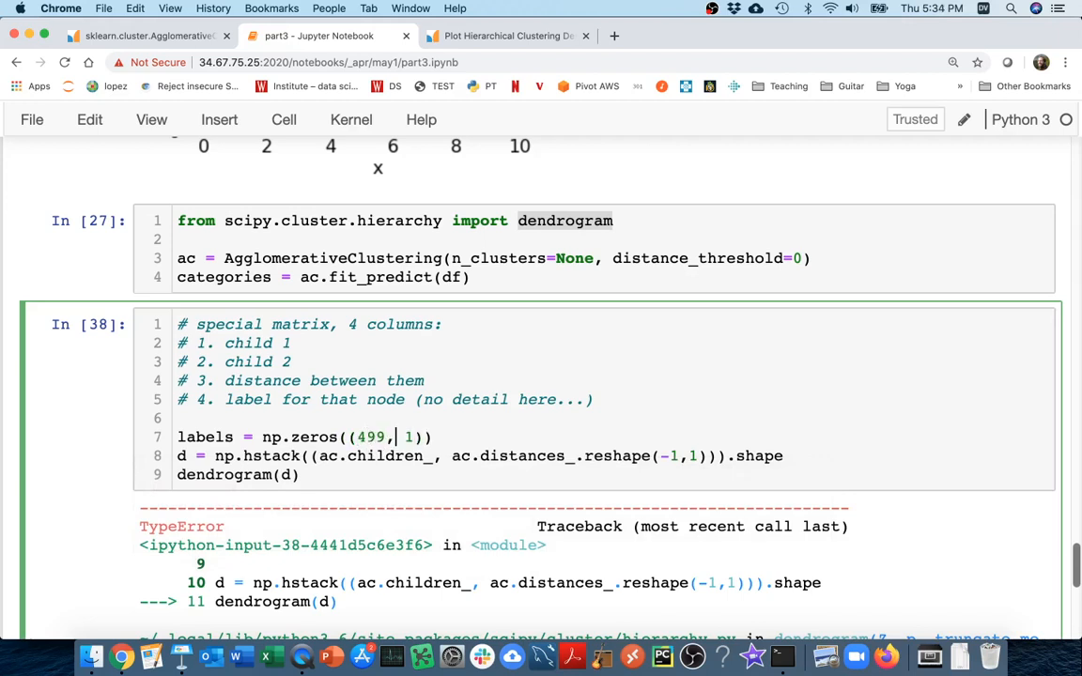
{"action": "type", "text": "len("}
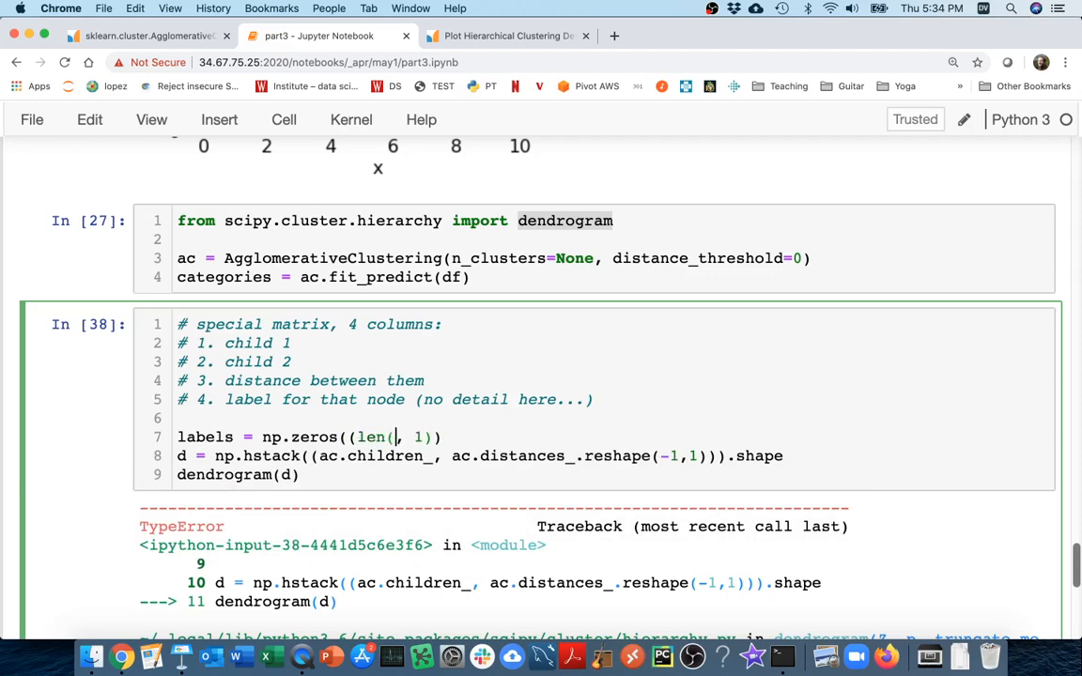
{"action": "type", "text": "ac.chill"}
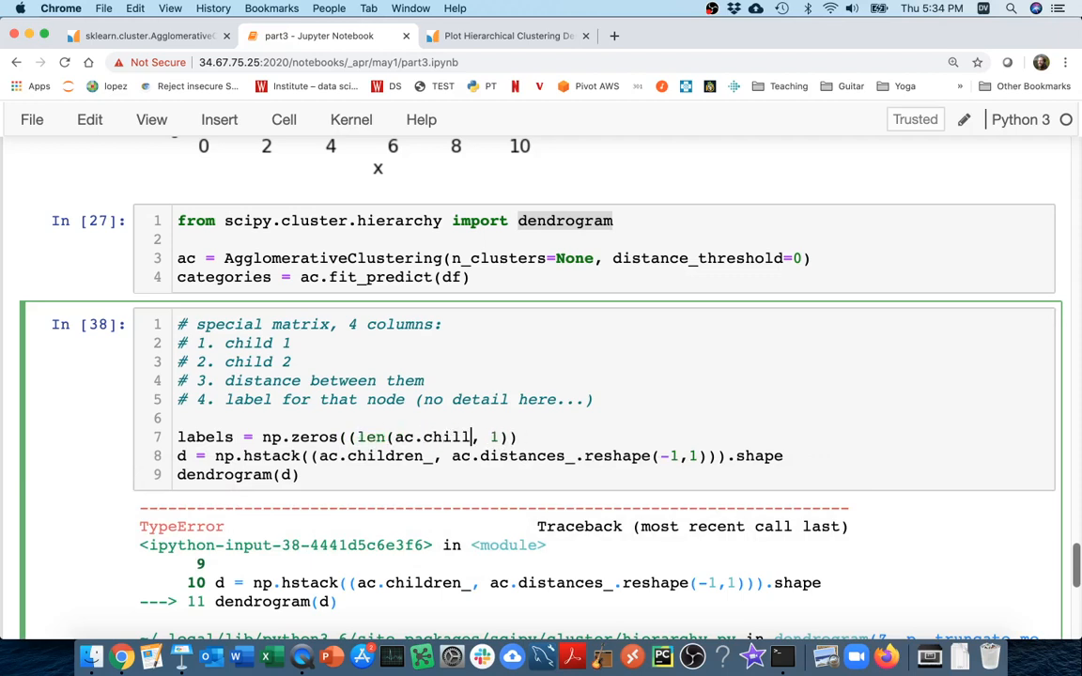
{"action": "type", "text": "children_)"}
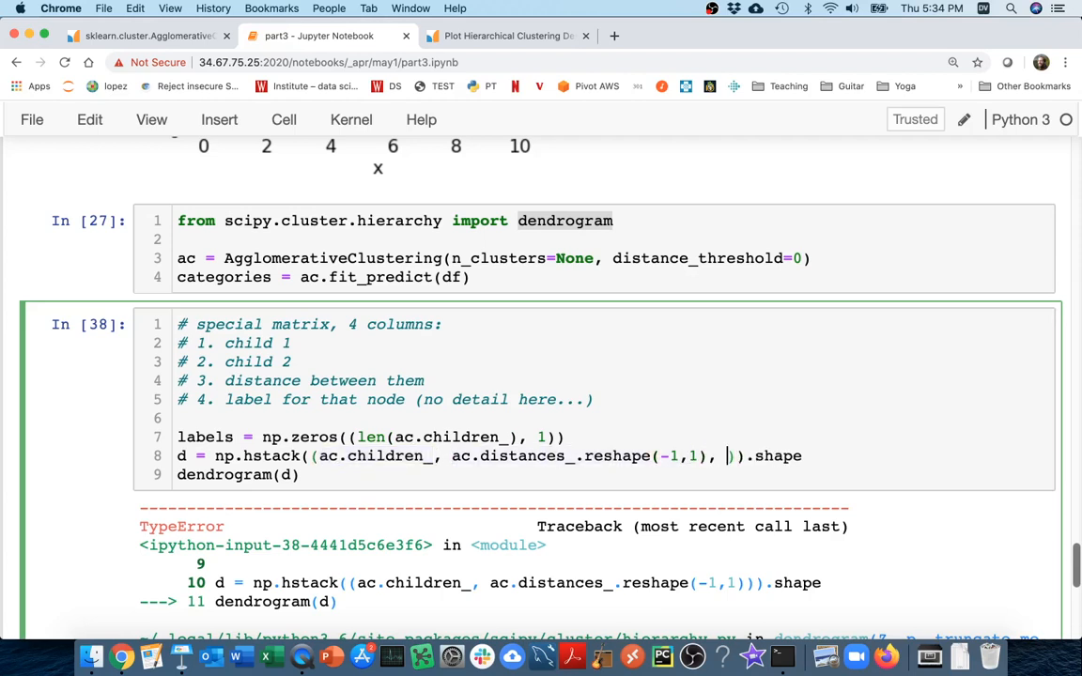
{"action": "type", "text": "labels"}
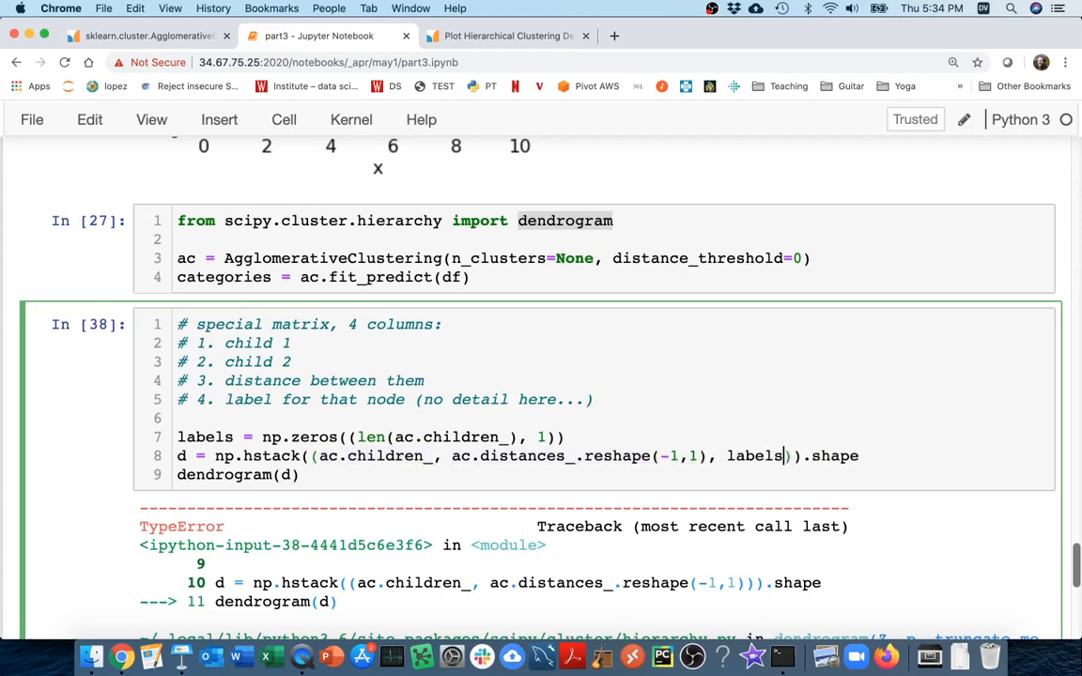
{"action": "key", "text": "Shift+Return"}
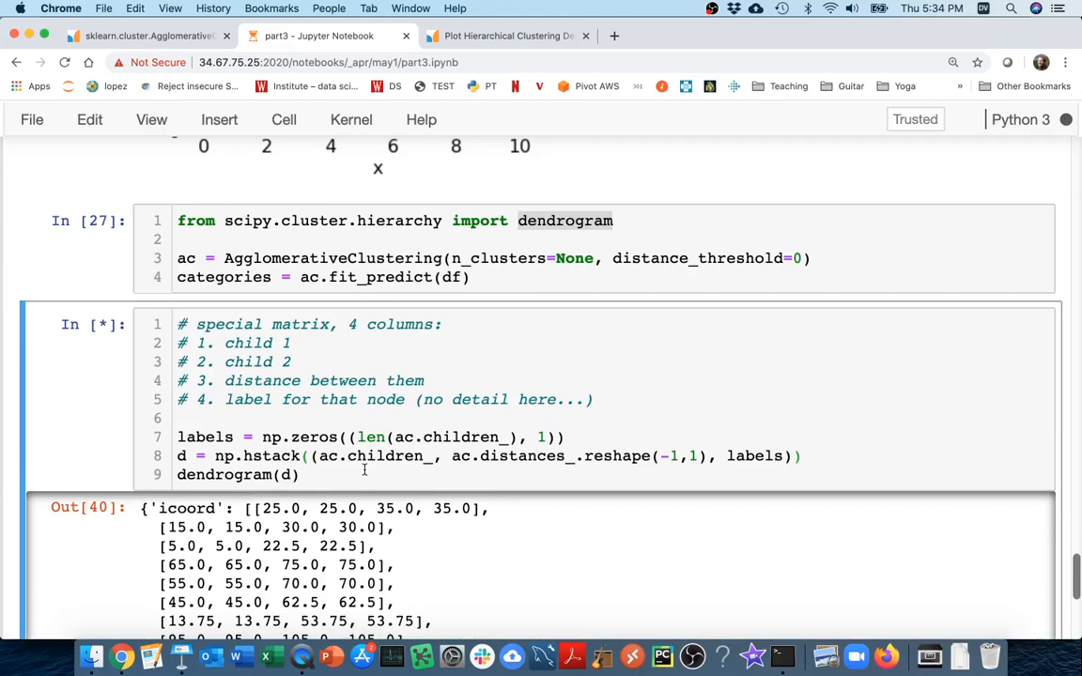
{"action": "scroll", "scroll_direction": "down", "scroll_amount": 3}
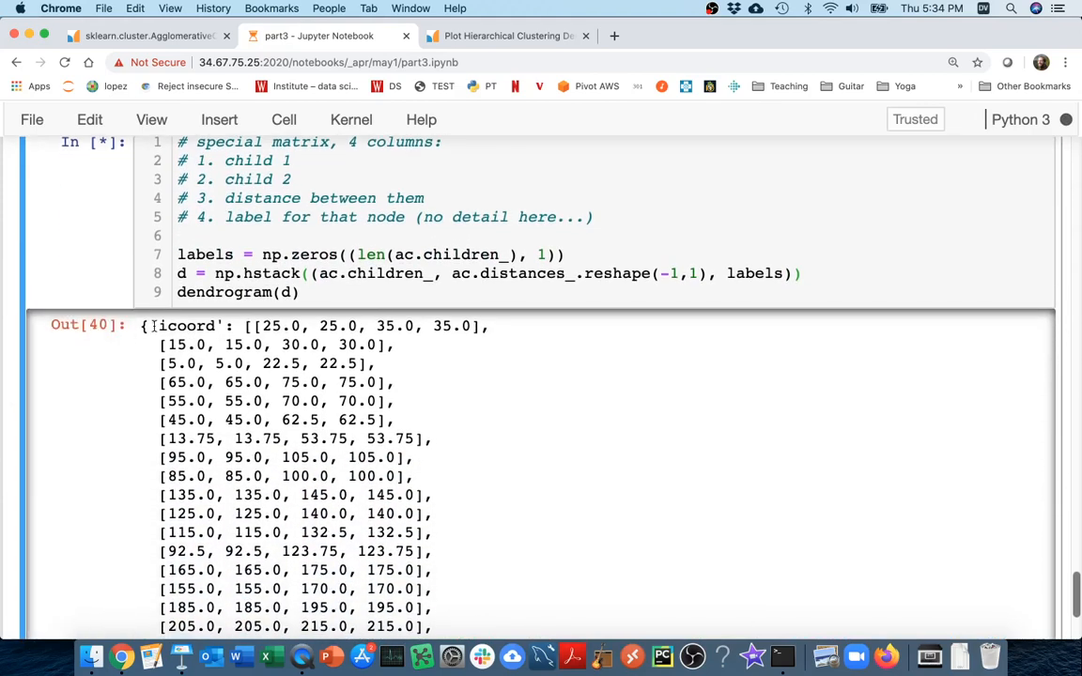
{"action": "scroll", "scroll_direction": "down", "scroll_amount": 3}
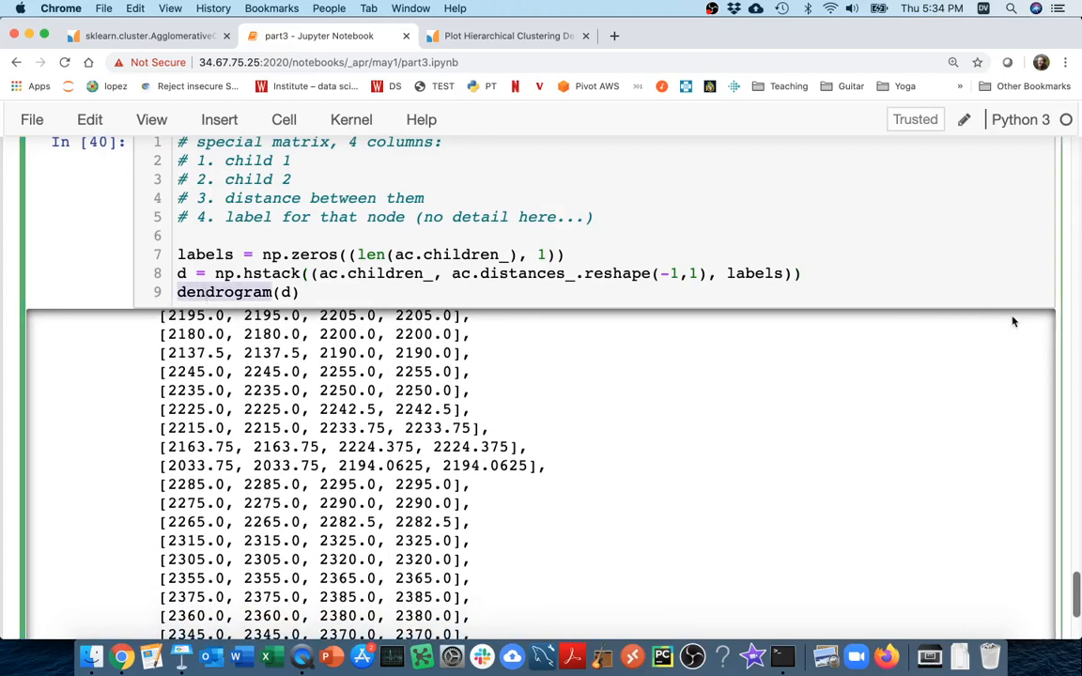
{"action": "mouse_move", "coordinate": [316, 292]}
{"action": "type", "text": "None"}
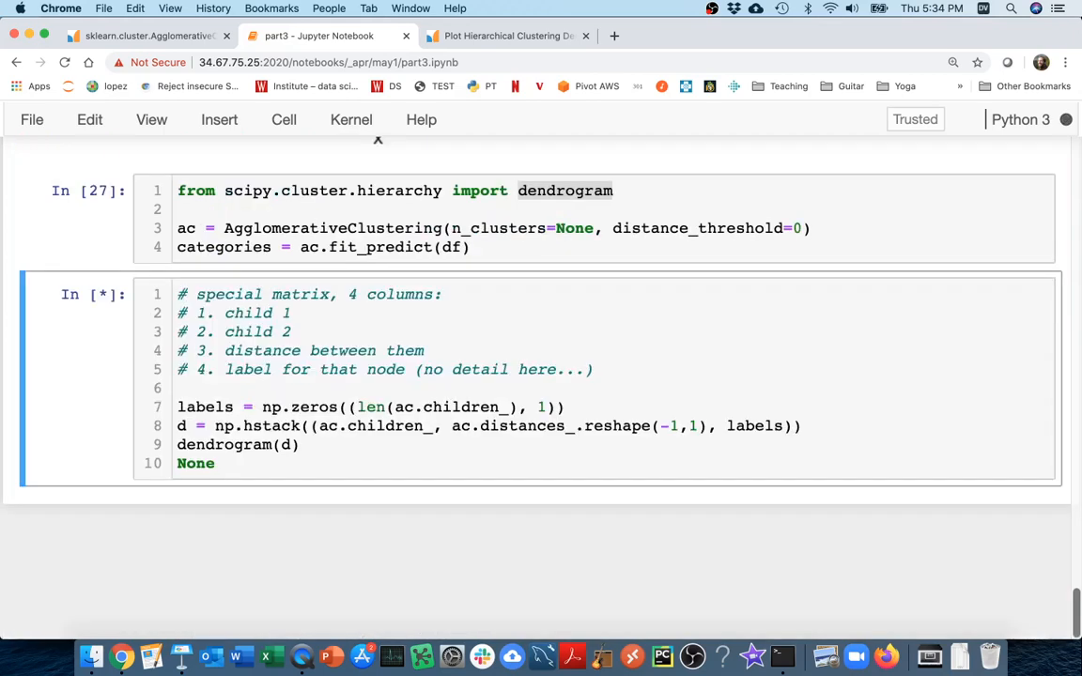
{"action": "mouse_move", "coordinate": [42, 308]}
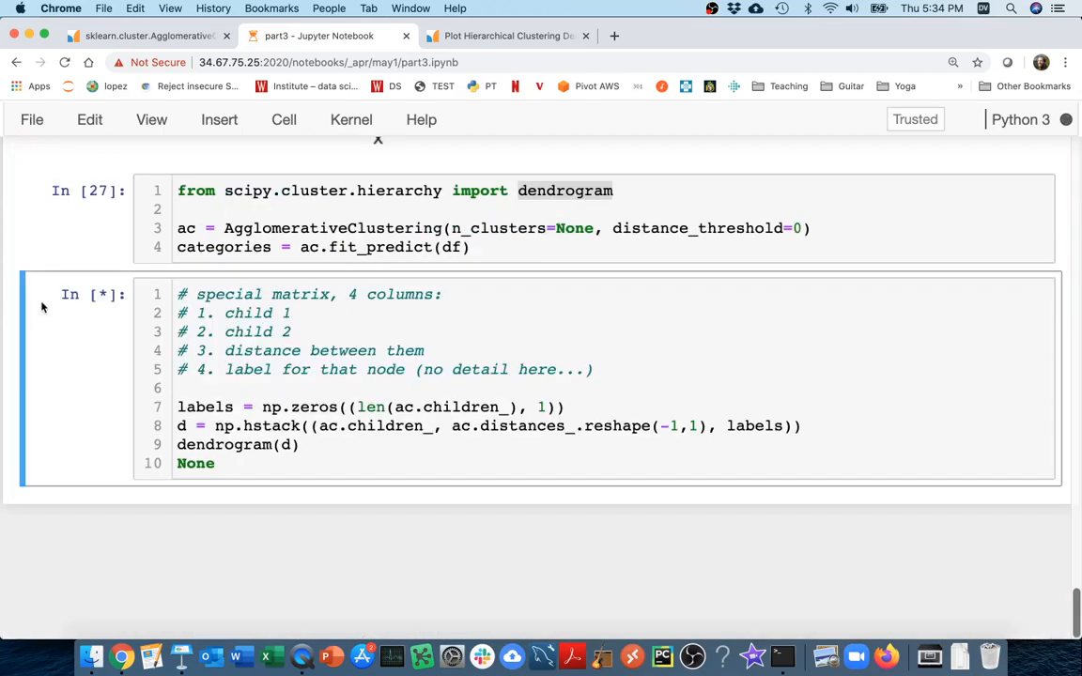
{"action": "mouse_move", "coordinate": [14, 423]}
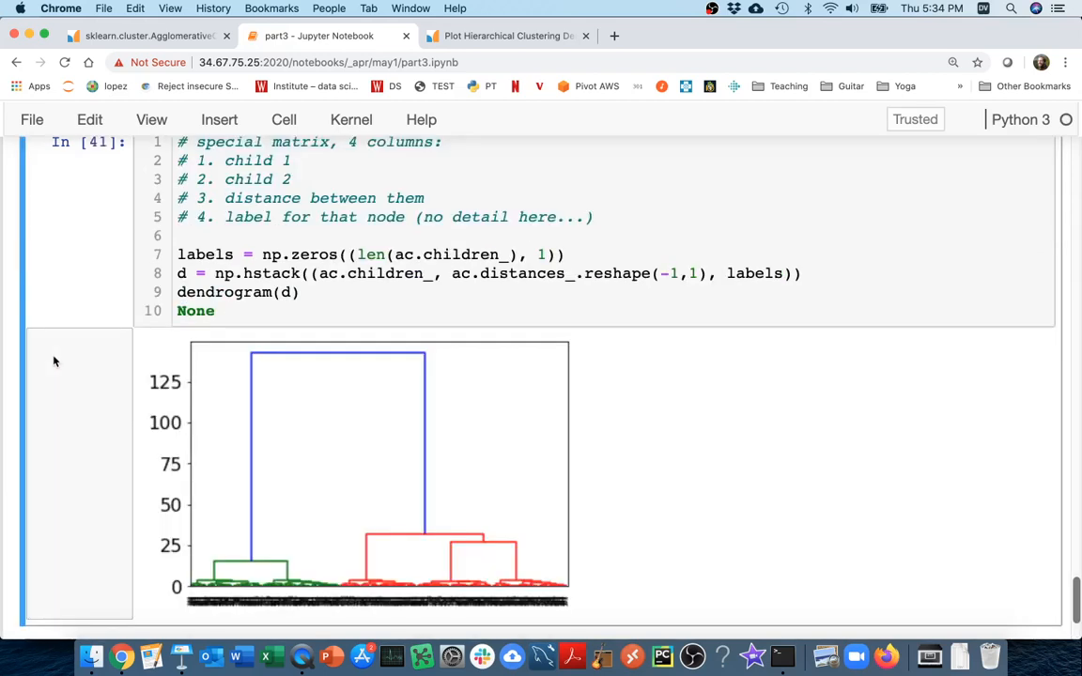
{"action": "mouse_move", "coordinate": [55, 364]}
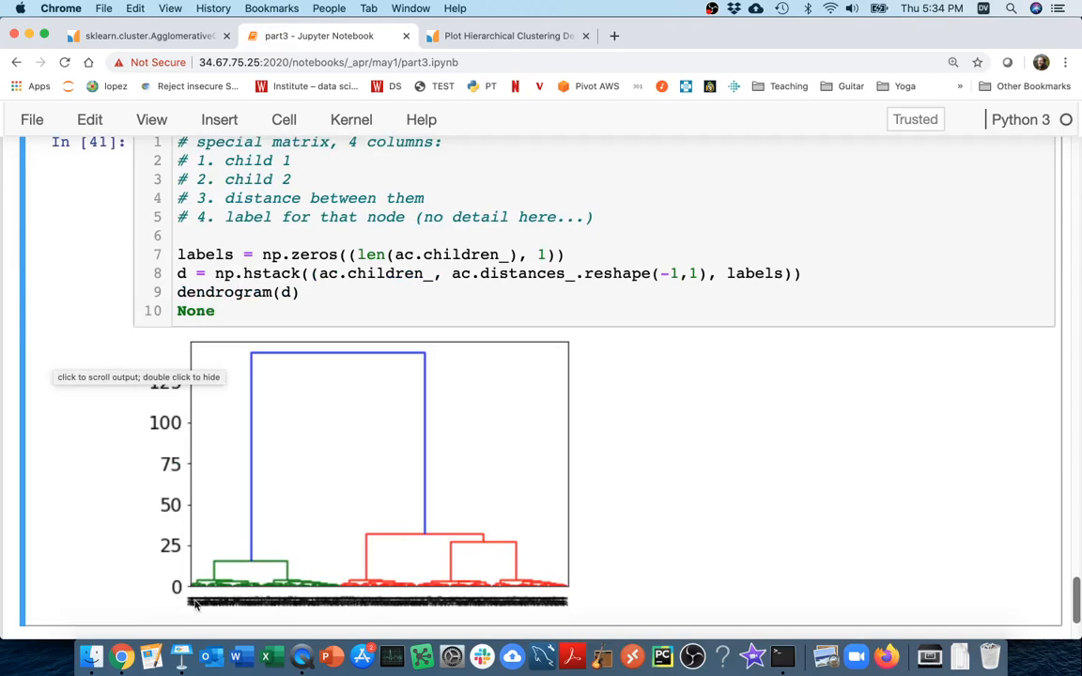
Scroll over the cell output to view the full blue, green and red dendrogram plot
{"action": "scroll", "scroll_direction": "up", "scroll_amount": 3}
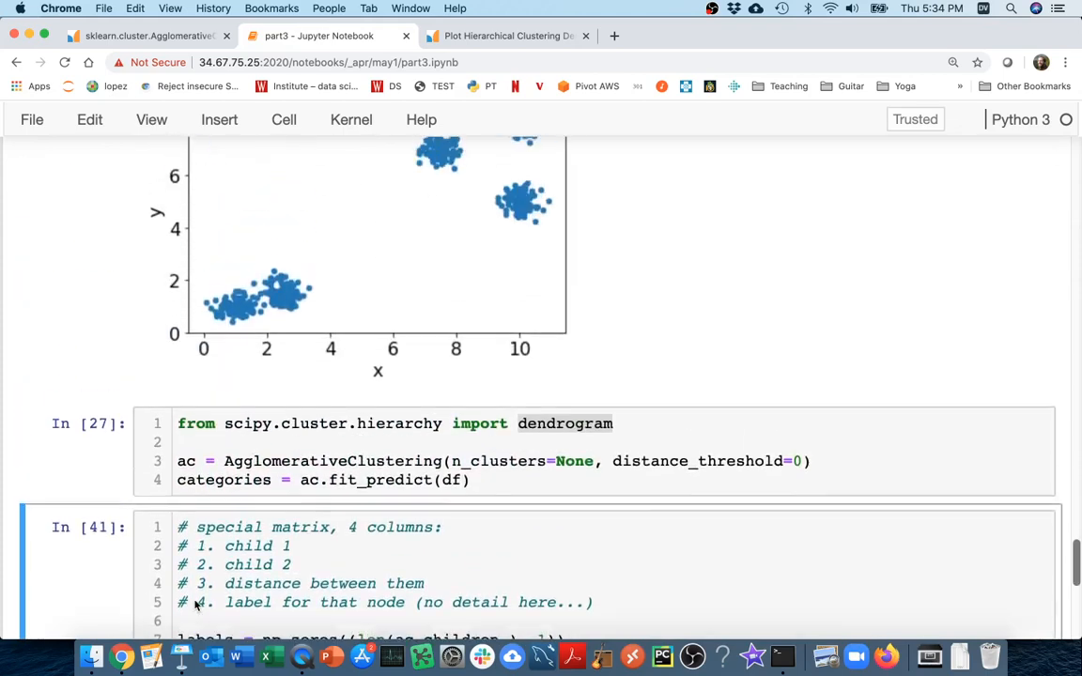
{"action": "scroll", "scroll_direction": "down", "scroll_amount": 3}
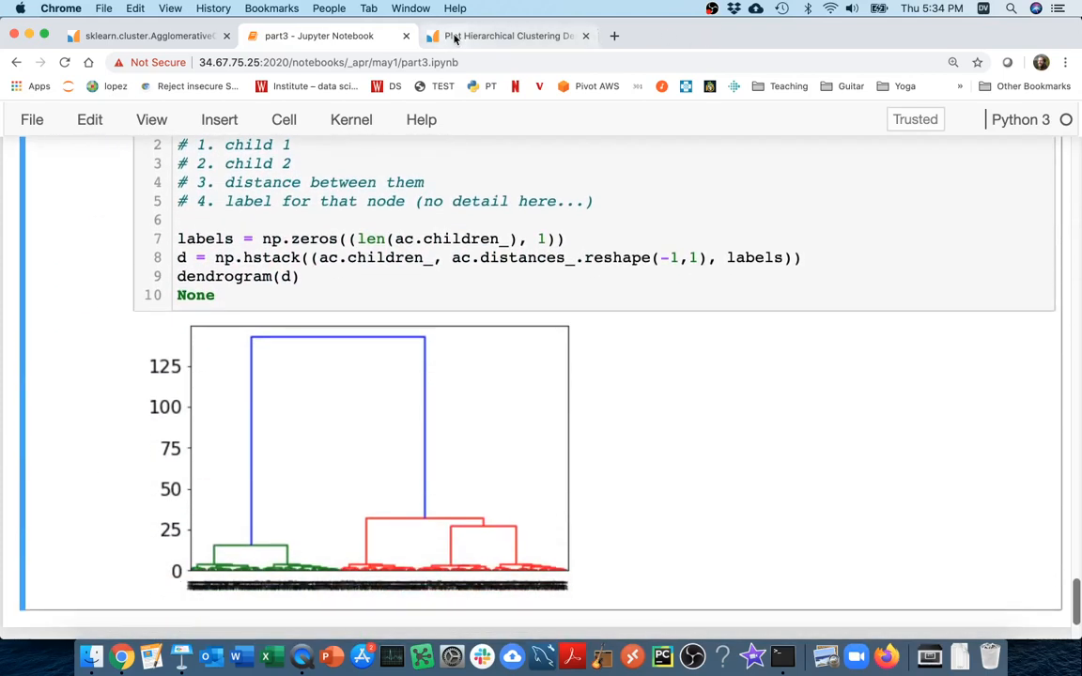
Check the 'Plot Hierarchical Clustering Dendrogram' example for truncate_mode='level', p=3, then return to the notebook
{"action": "left_click", "coordinate": [507, 35]}
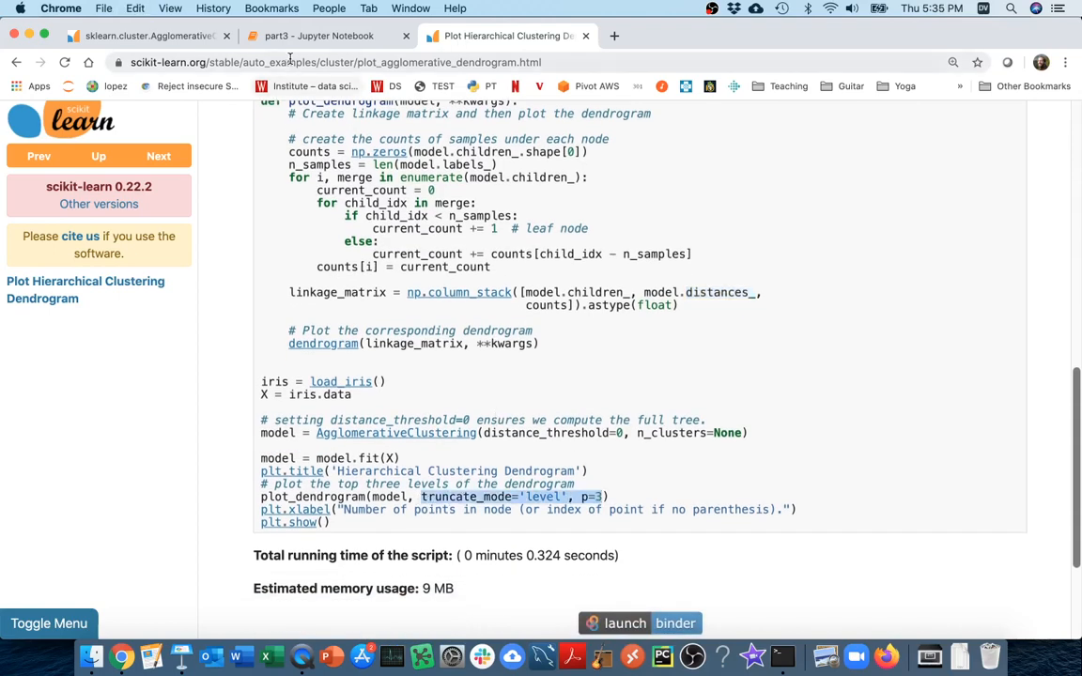
{"action": "left_click", "coordinate": [317, 35]}
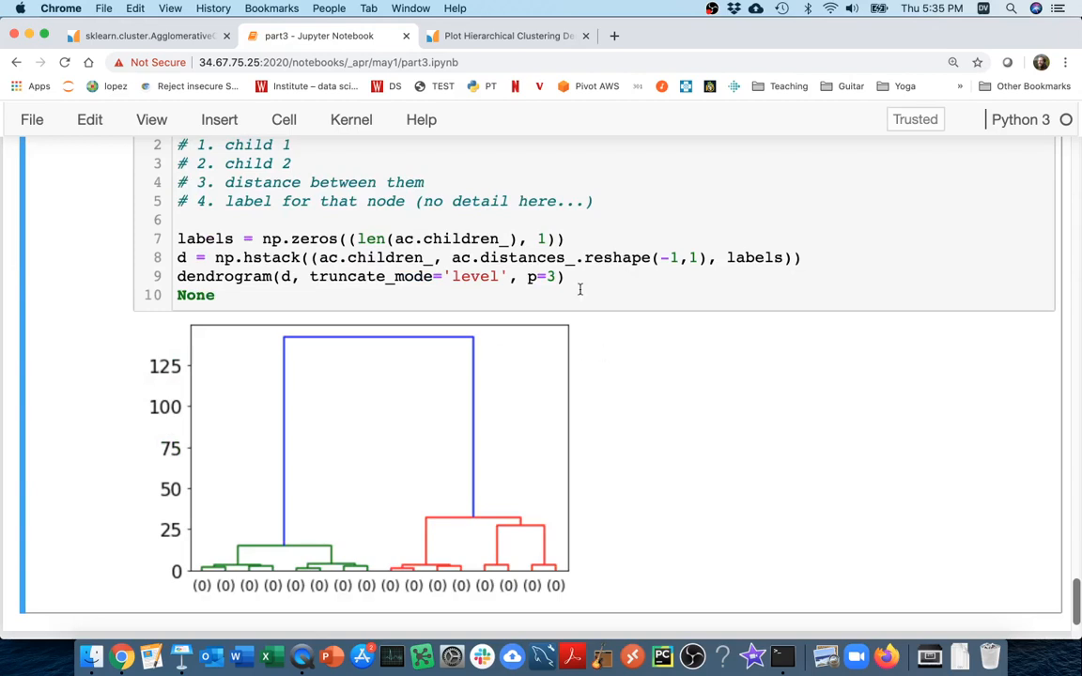
{"action": "mouse_move", "coordinate": [620, 406]}
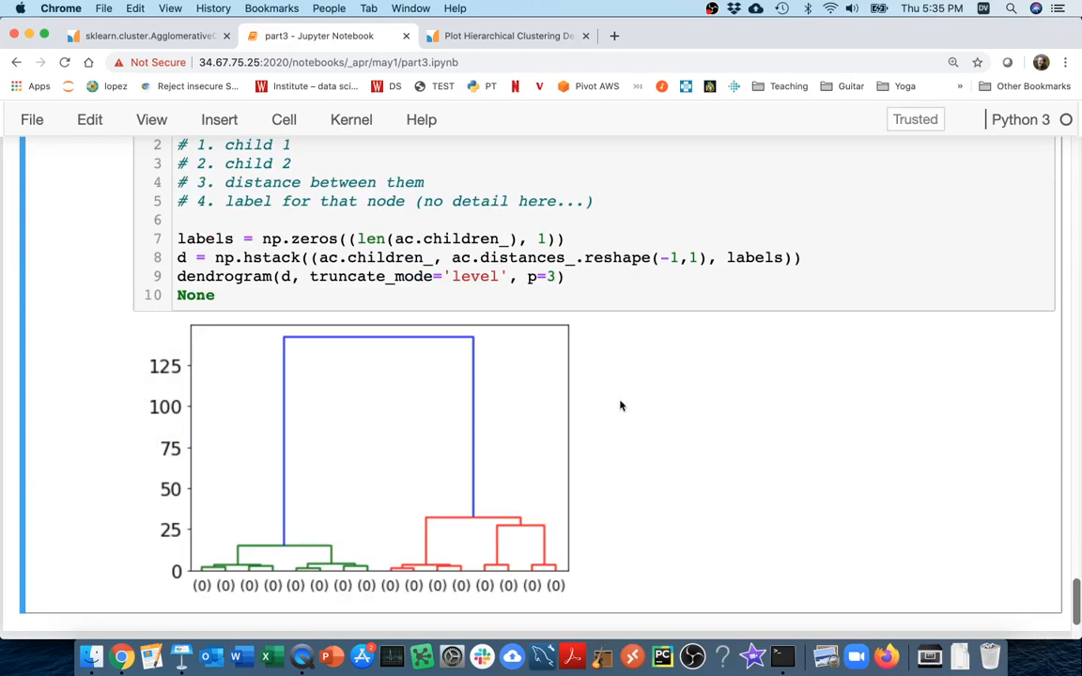
{"action": "mouse_move", "coordinate": [329, 399]}
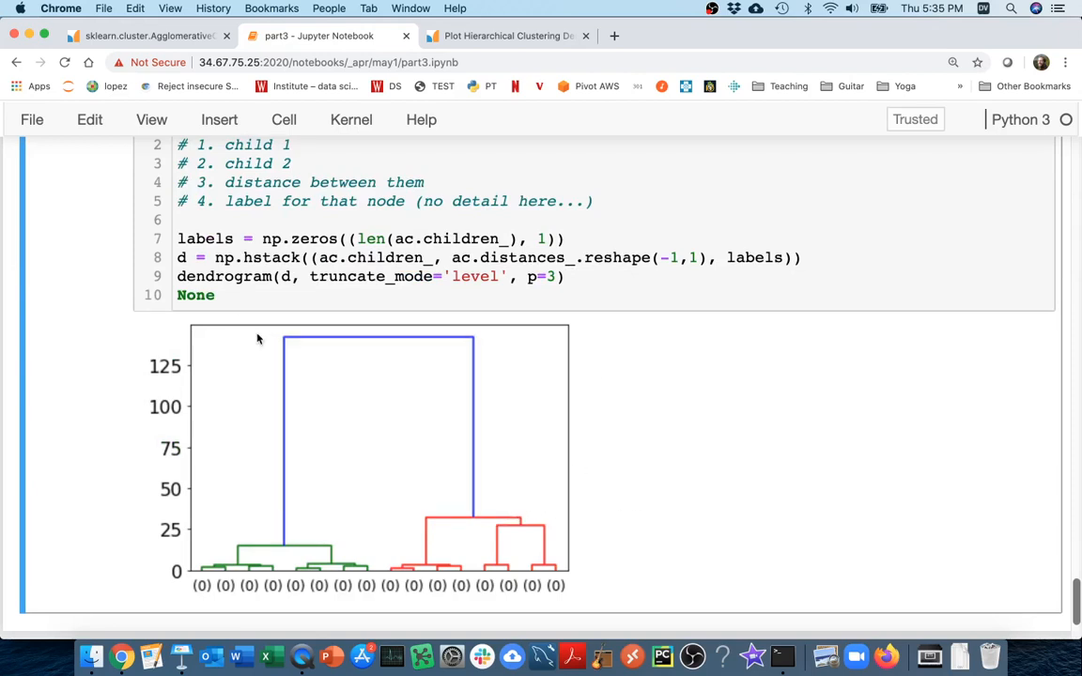
{"action": "mouse_move", "coordinate": [752, 511]}
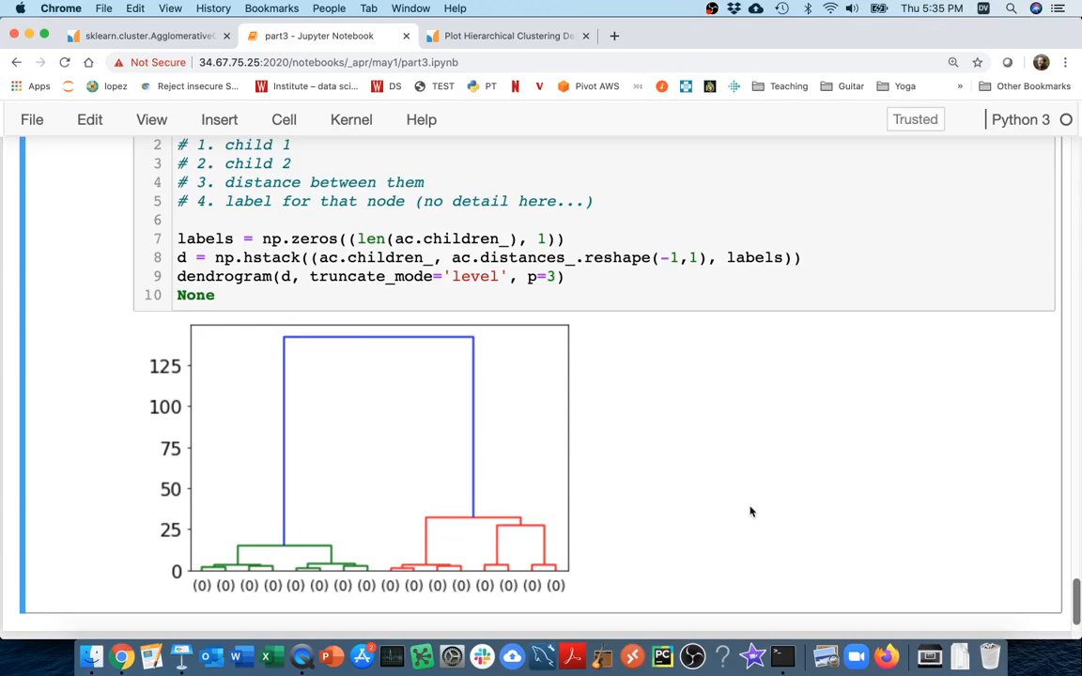
{"action": "mouse_move", "coordinate": [533, 296]}
{"action": "type", "text": "2"}
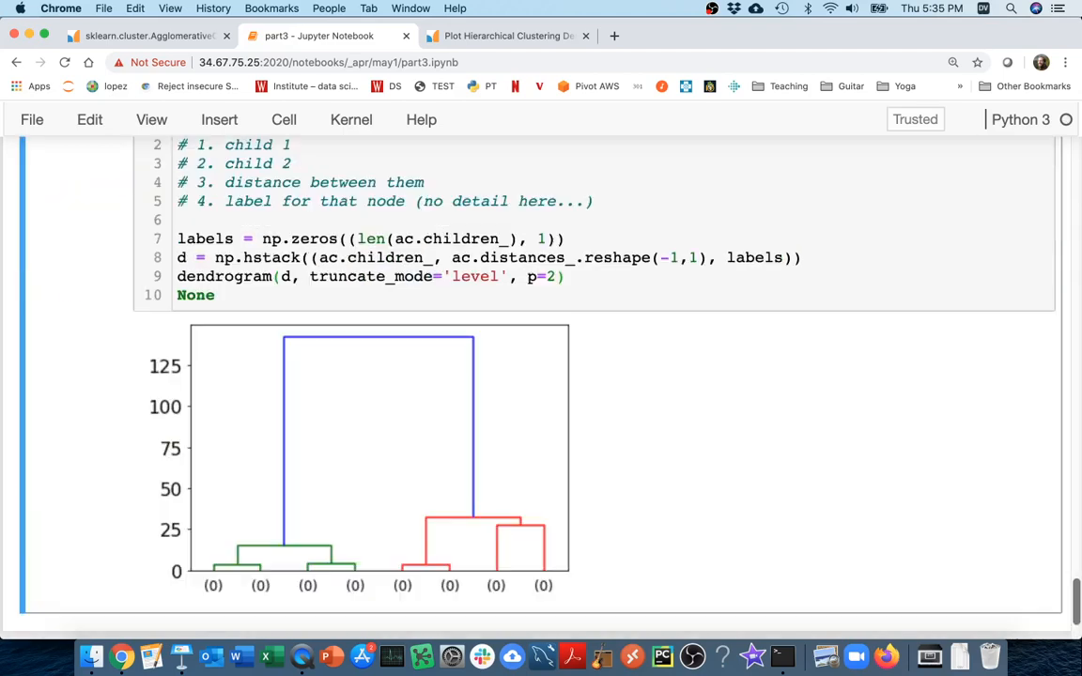
{"action": "mouse_move", "coordinate": [787, 416]}
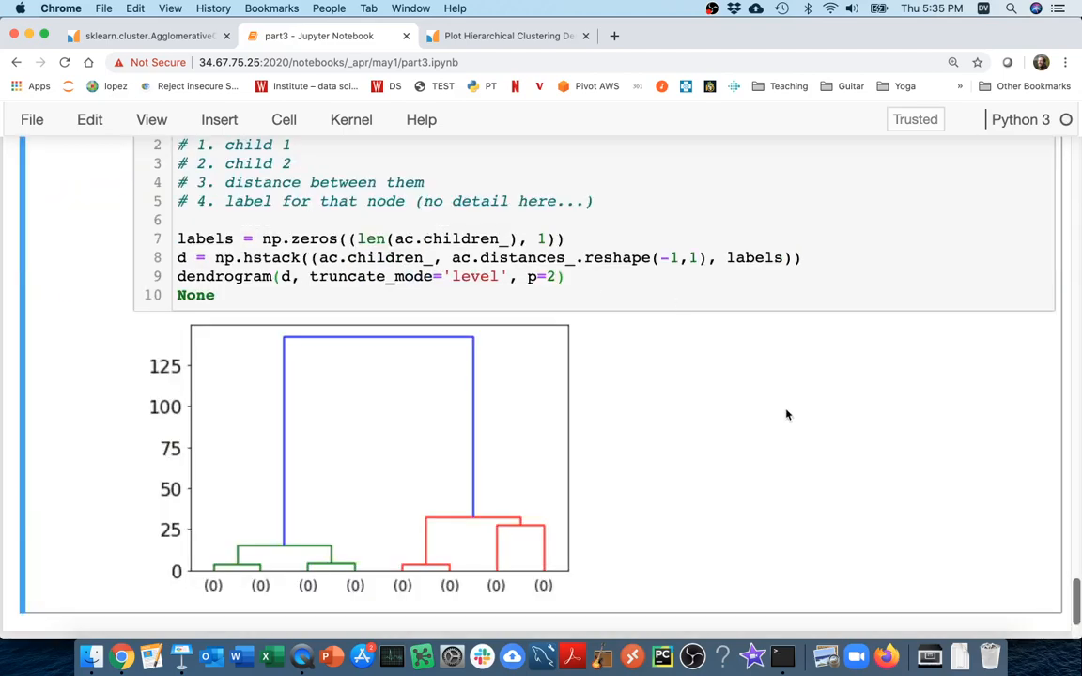
{"action": "mouse_move", "coordinate": [664, 466]}
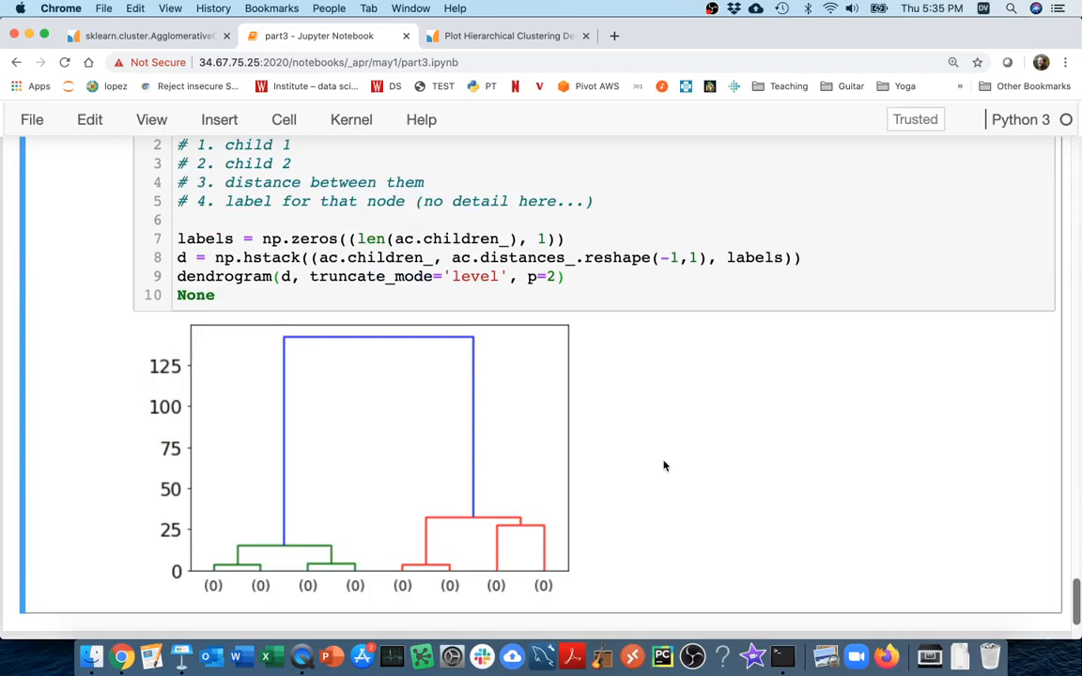
{"action": "left_click_drag", "start_coordinate": [265, 336], "coordinate": [390, 387]}
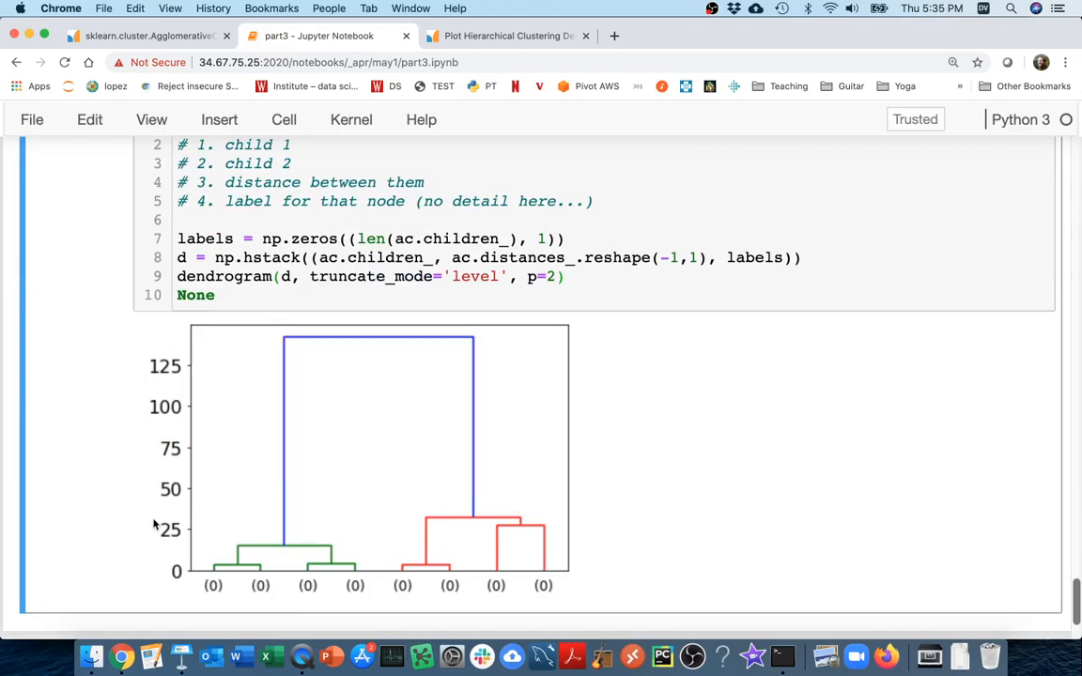
{"action": "mouse_move", "coordinate": [225, 541]}
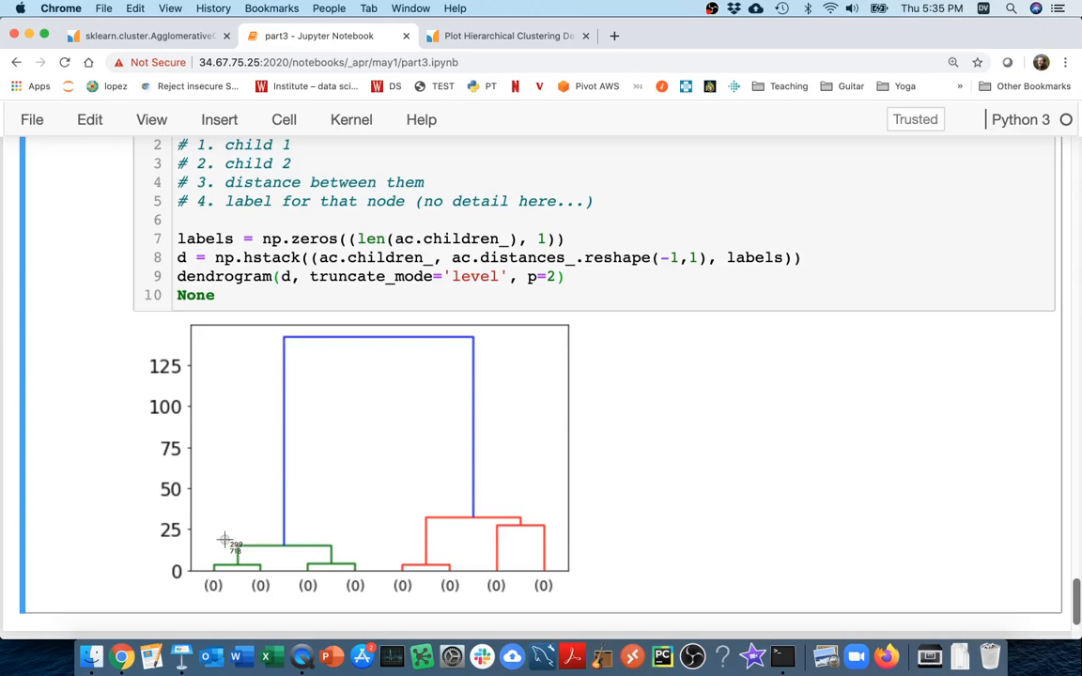
{"action": "mouse_move", "coordinate": [336, 564]}
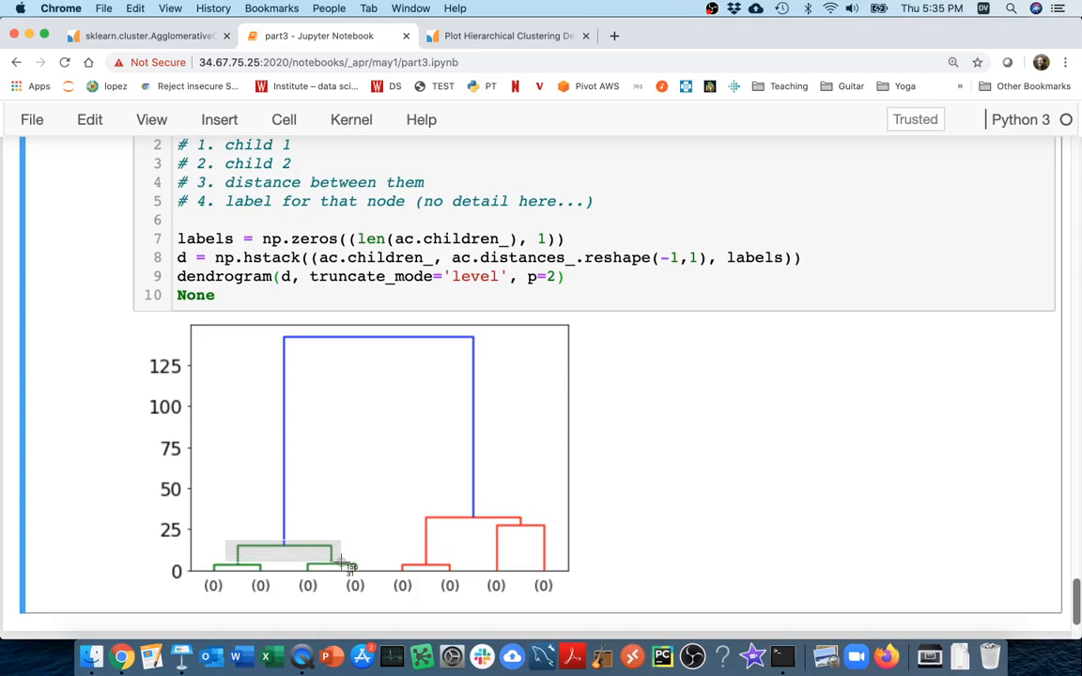
{"action": "mouse_move", "coordinate": [348, 585]}
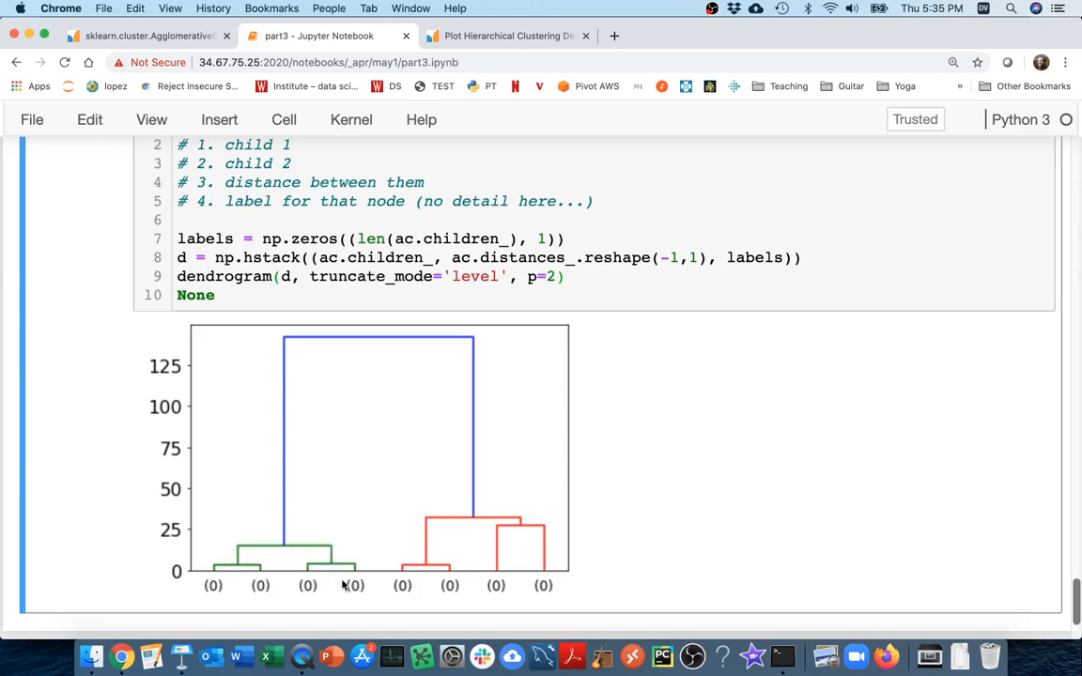
{"action": "mouse_move", "coordinate": [340, 564]}
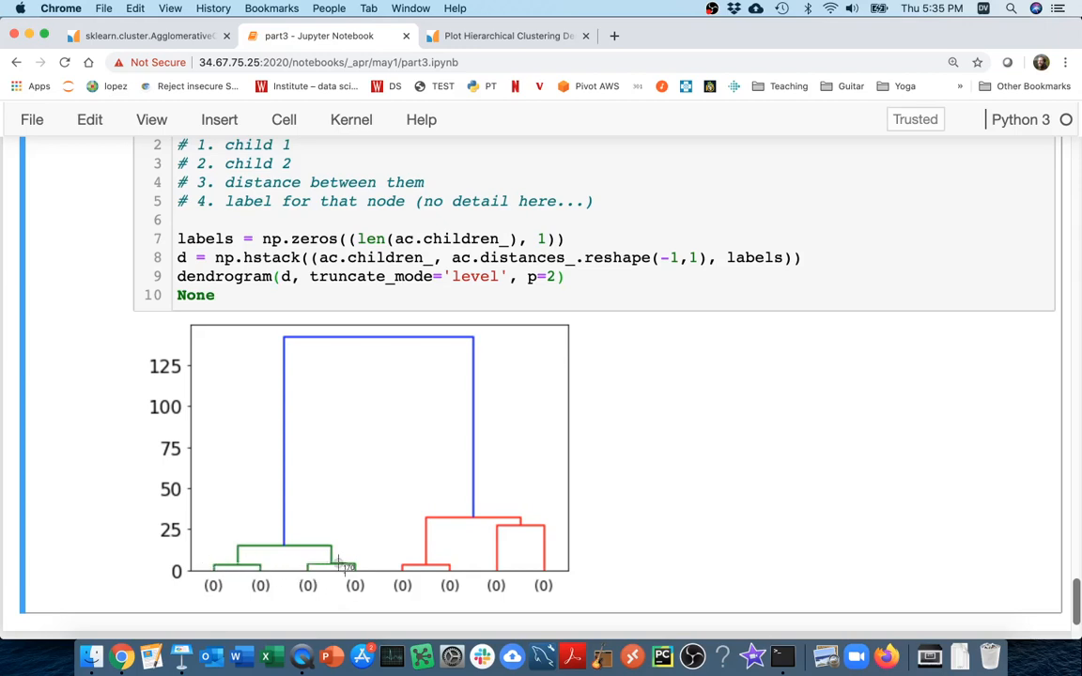
{"action": "mouse_move", "coordinate": [263, 543]}
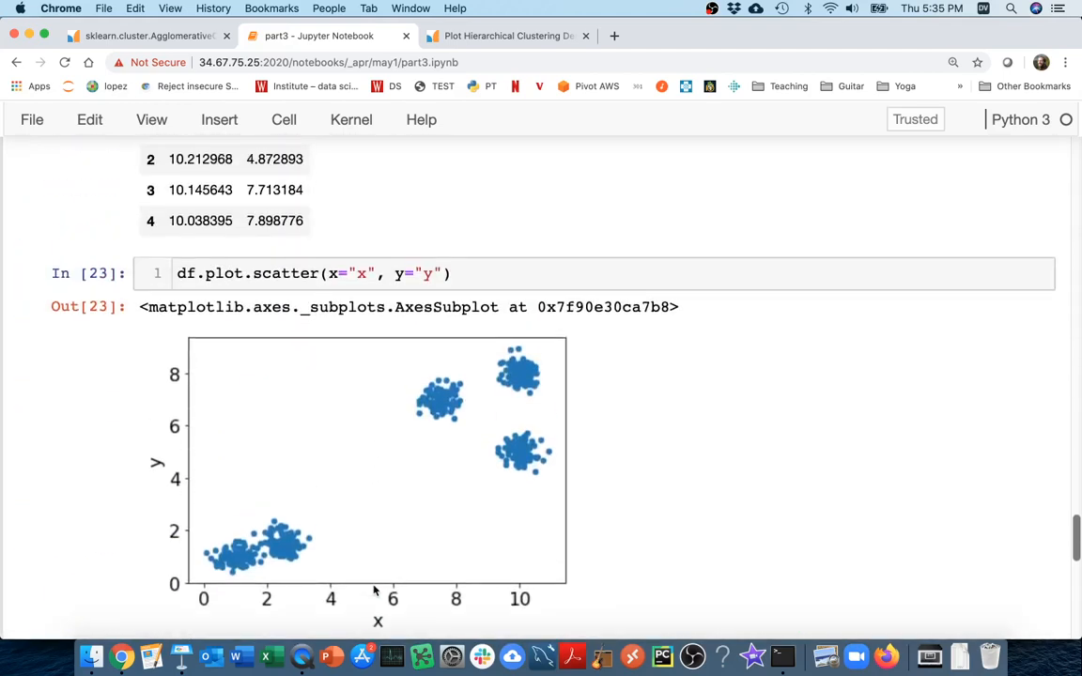
{"action": "mouse_move", "coordinate": [192, 600]}
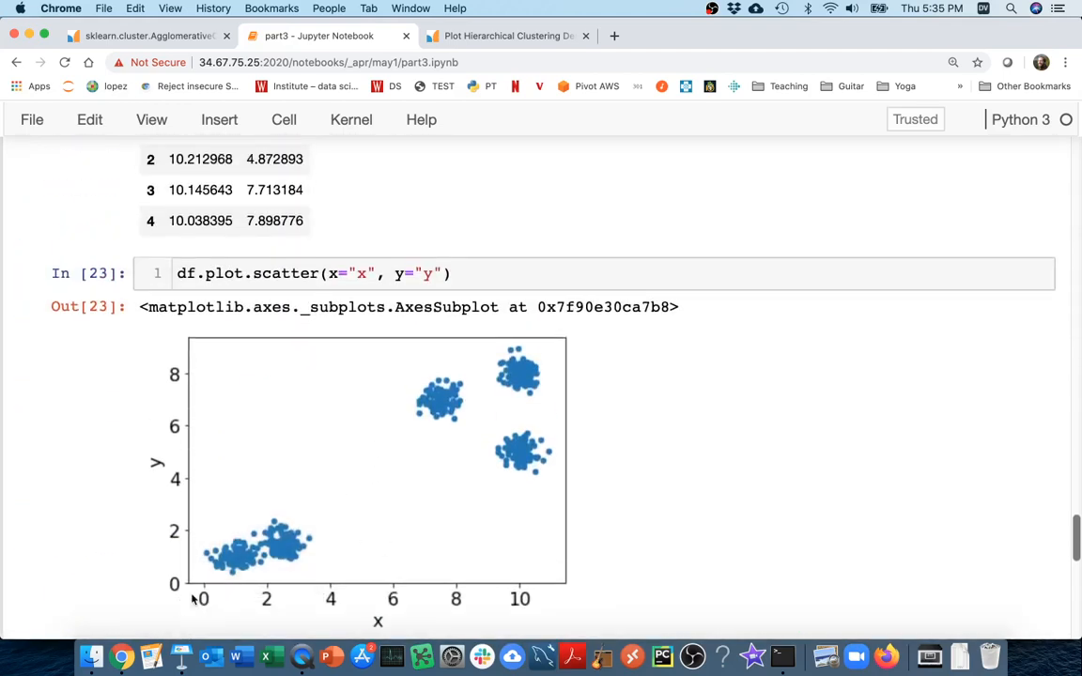
{"action": "mouse_move", "coordinate": [559, 343]}
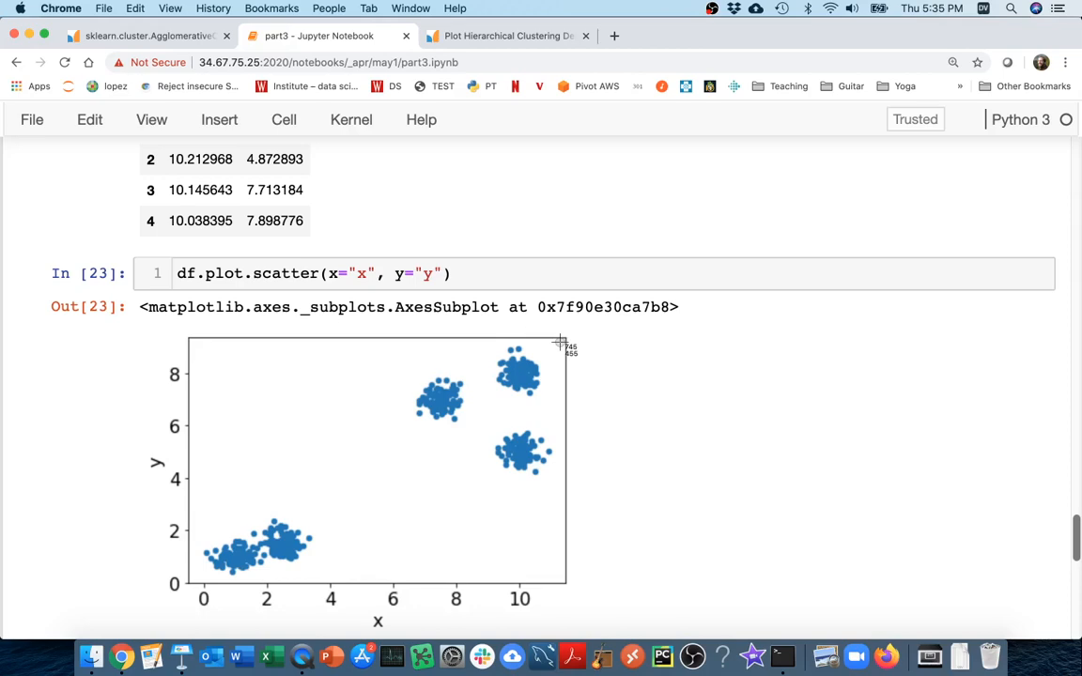
{"action": "left_click_drag", "start_coordinate": [561, 341], "coordinate": [407, 477]}
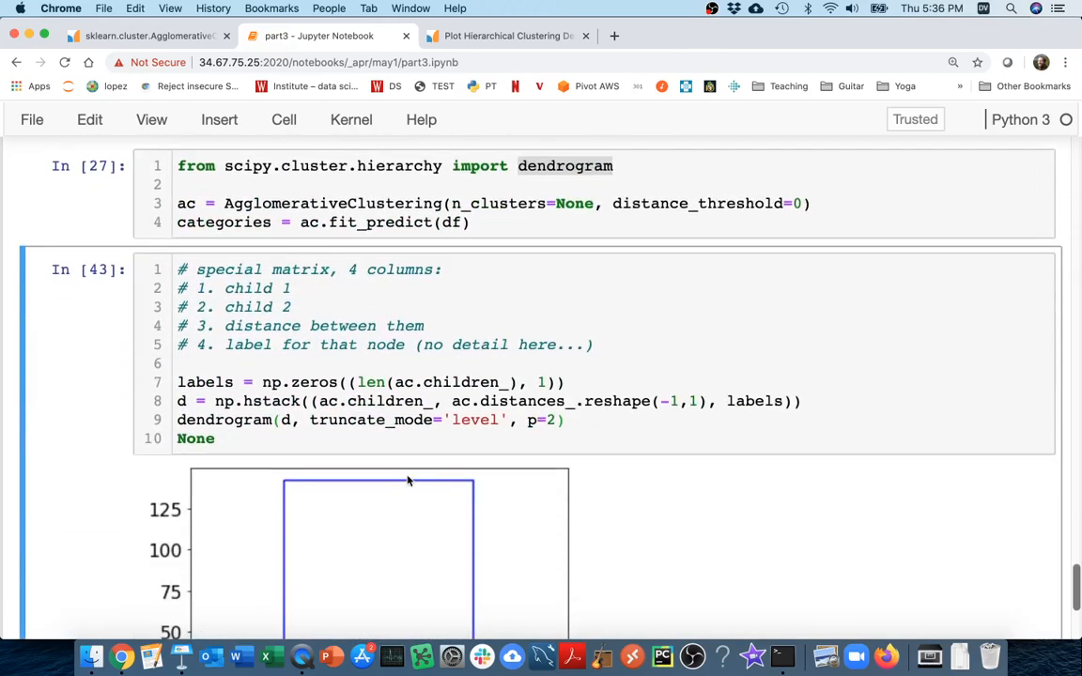
{"action": "scroll", "scroll_direction": "down", "scroll_amount": 3}
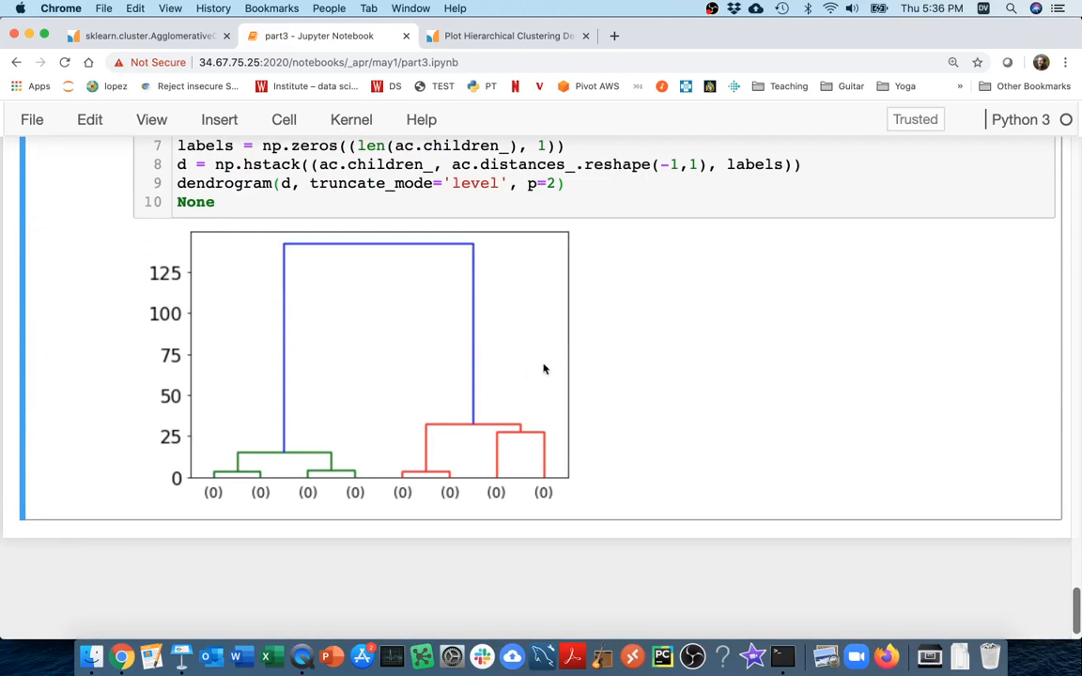
{"action": "mouse_move", "coordinate": [496, 431]}
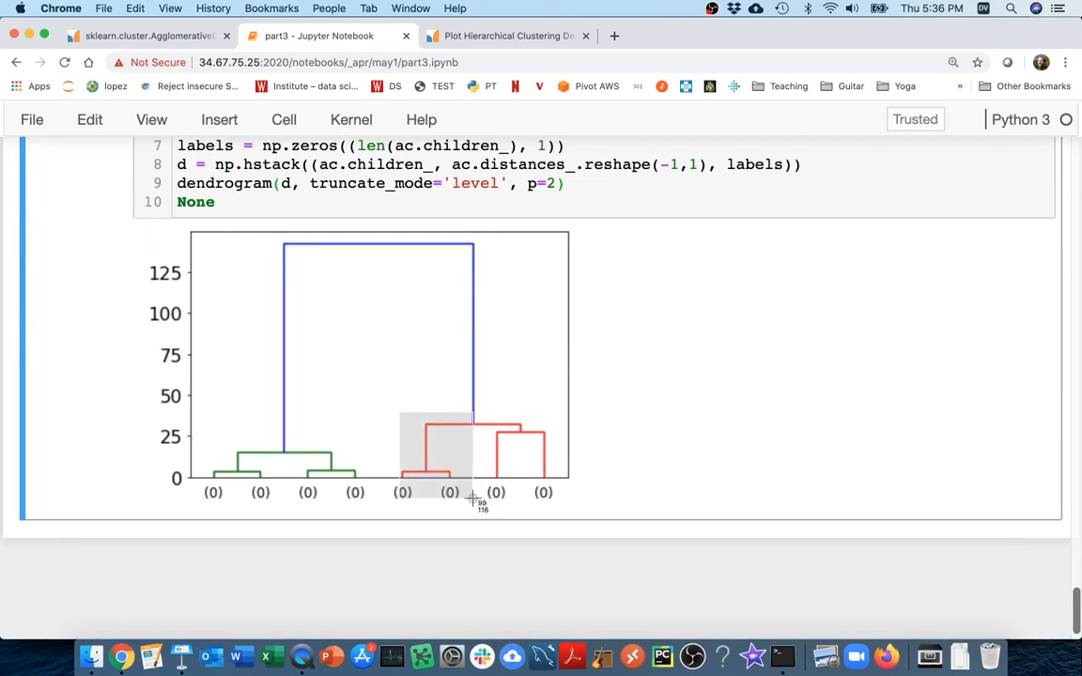
{"action": "mouse_move", "coordinate": [473, 503]}
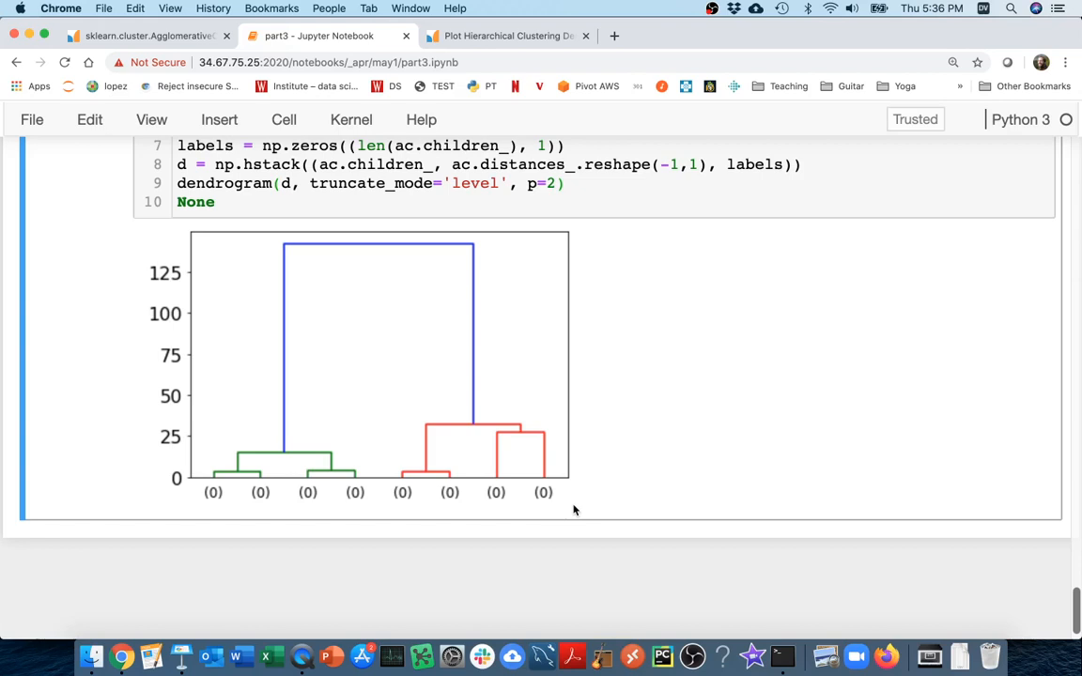
{"action": "mouse_move", "coordinate": [606, 350]}
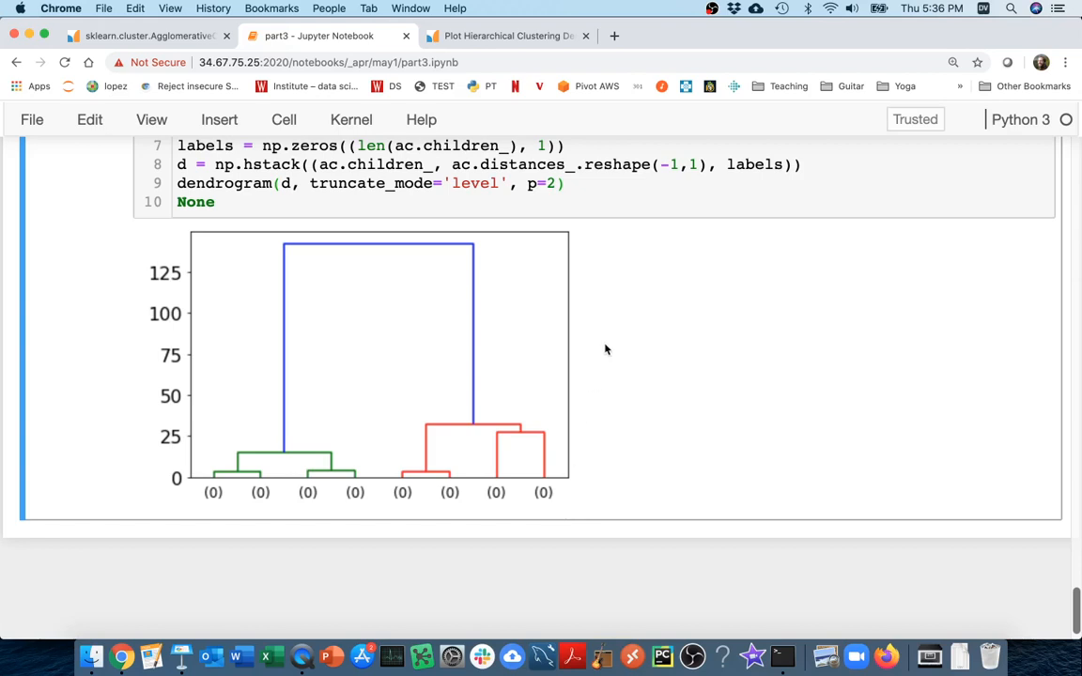
{"action": "mouse_move", "coordinate": [276, 556]}
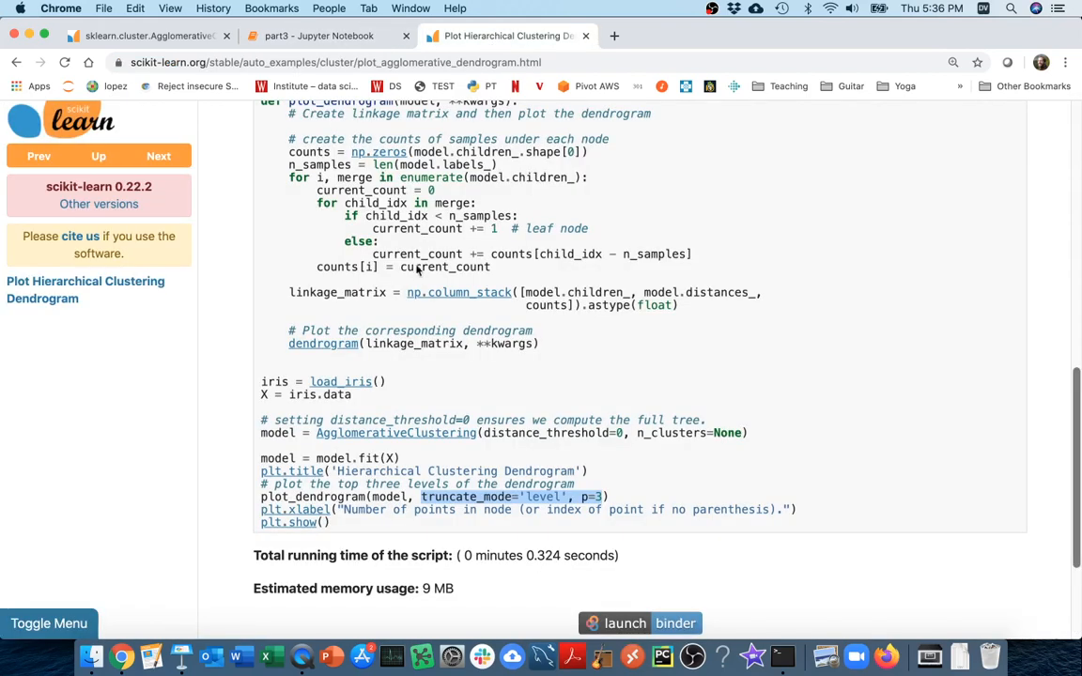
{"action": "mouse_move", "coordinate": [761, 273]}
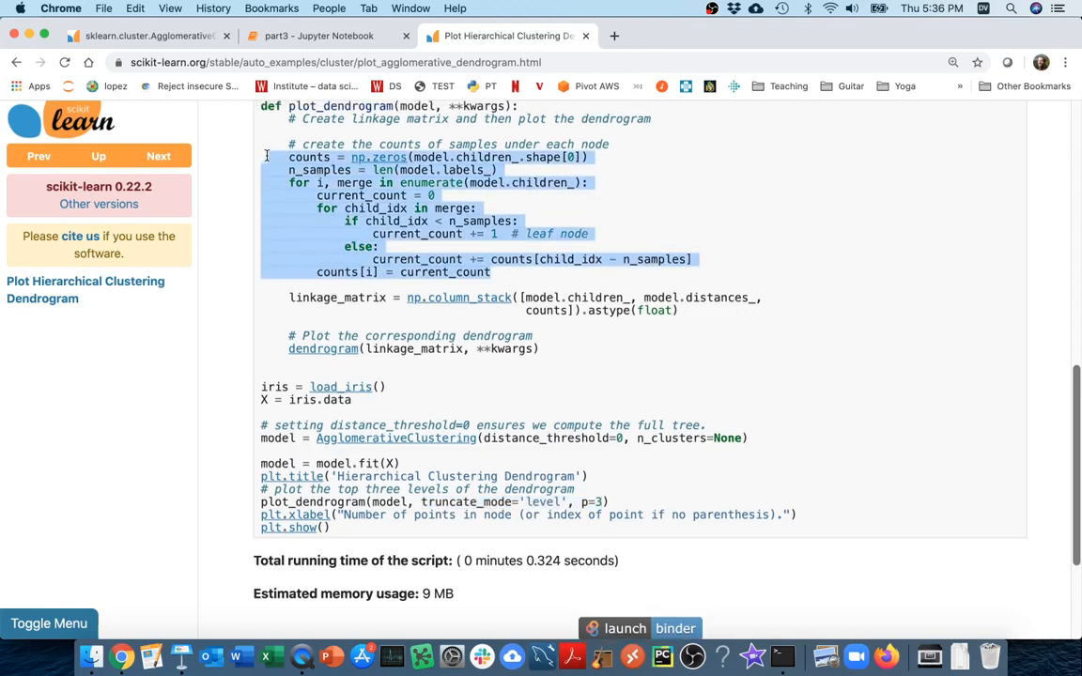
Scroll up through the plot_dendrogram counts loop, then go back to the part3 notebook
{"action": "scroll", "scroll_direction": "up", "scroll_amount": 3}
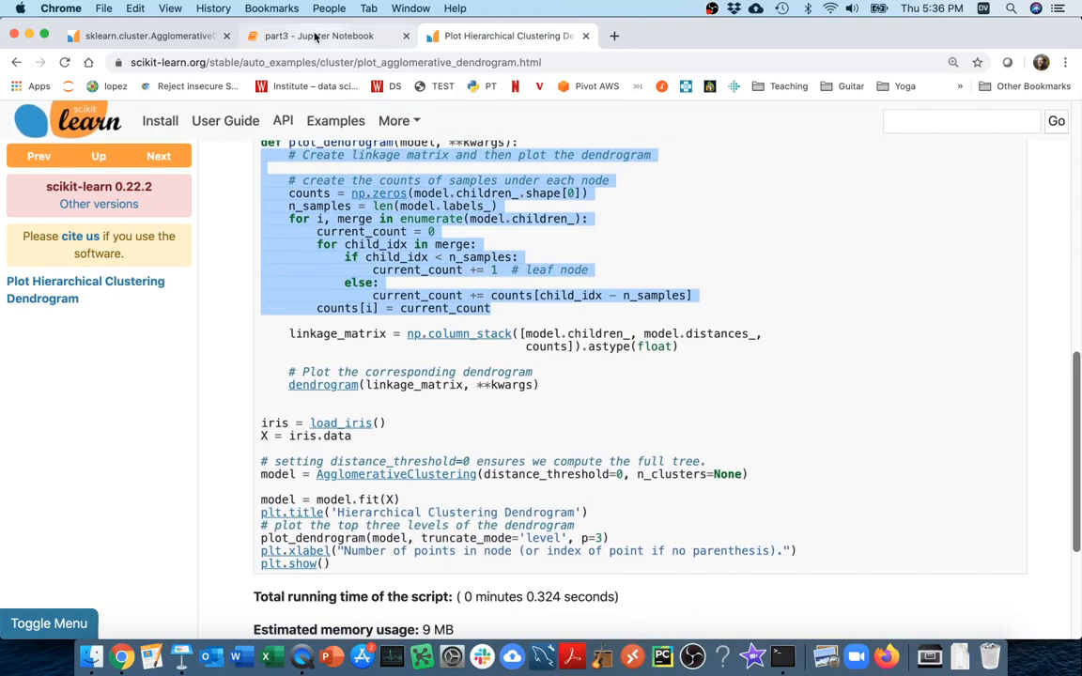
{"action": "left_click", "coordinate": [320, 35]}
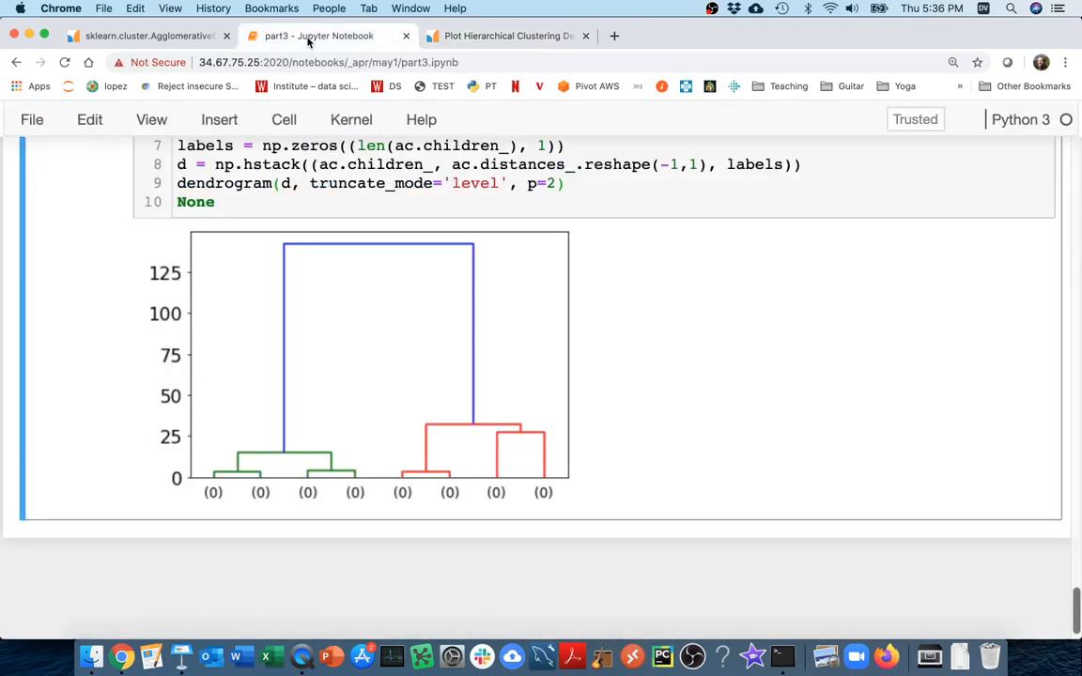
{"action": "scroll", "scroll_direction": "up", "scroll_amount": 3}
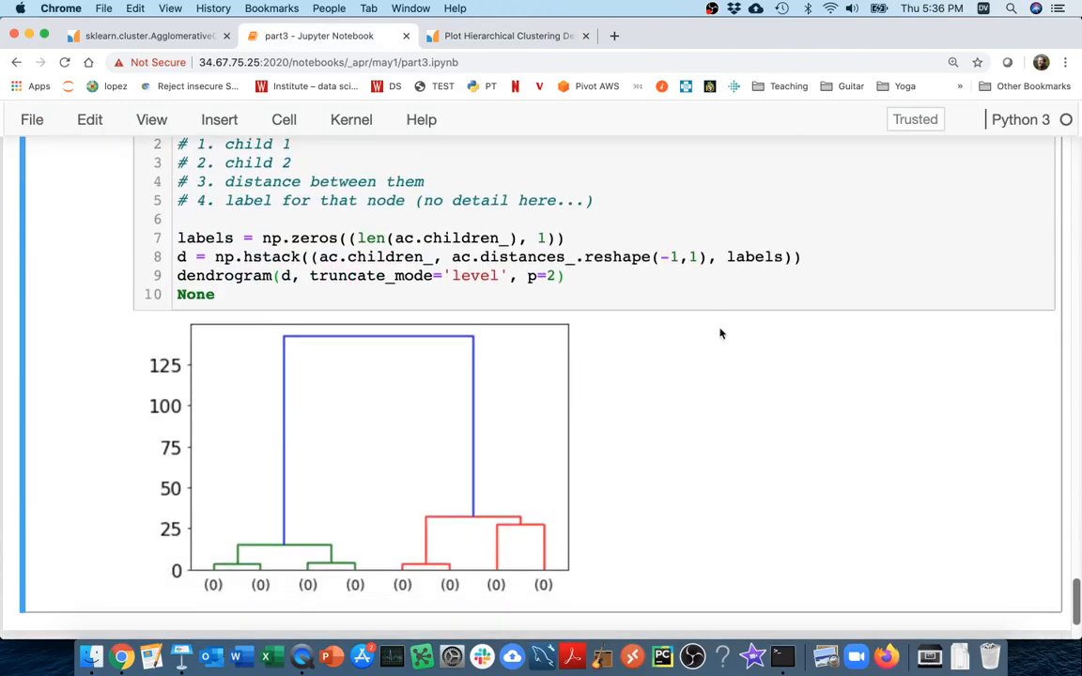
{"action": "scroll", "scroll_direction": "up", "scroll_amount": 3}
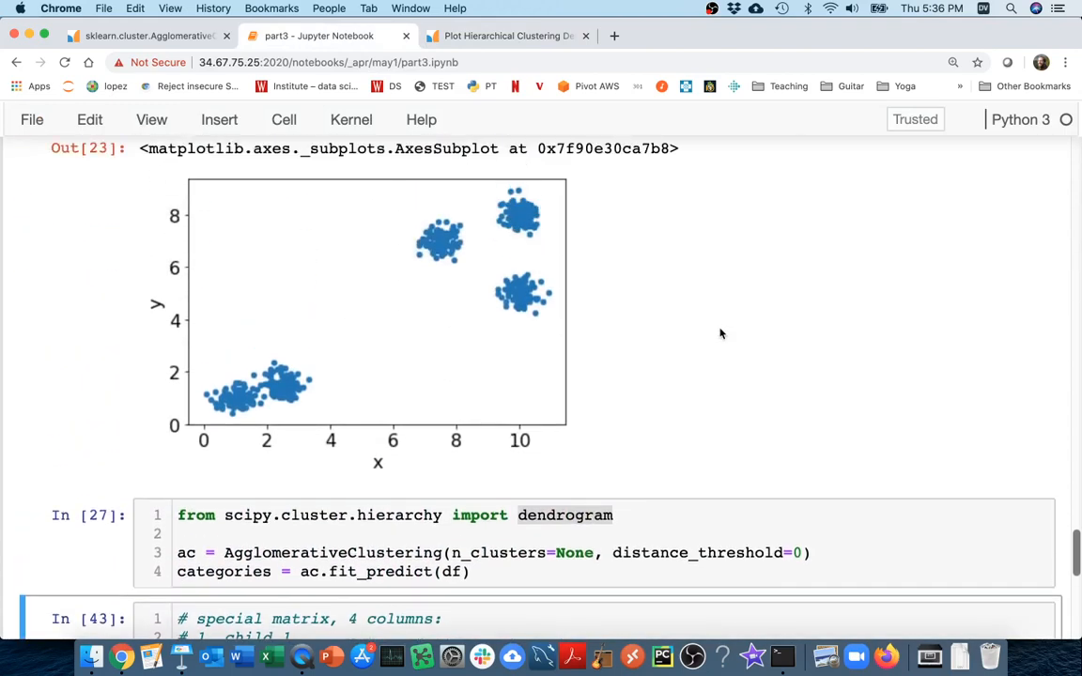
{"action": "scroll", "scroll_direction": "down", "scroll_amount": 3}
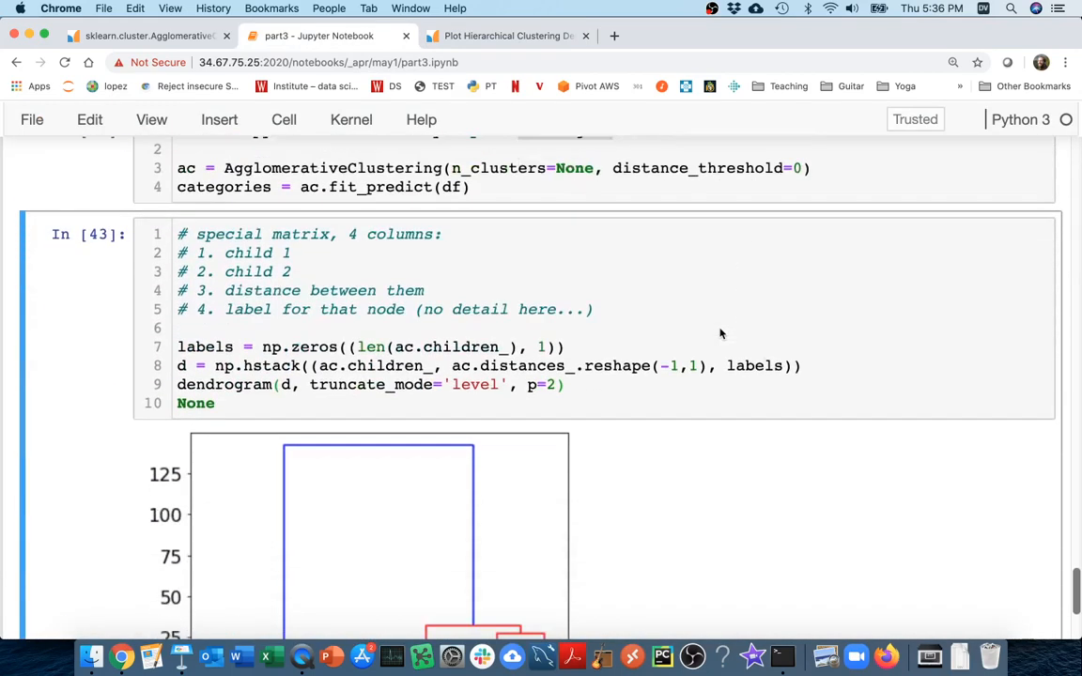
{"action": "scroll", "scroll_direction": "up", "scroll_amount": 3}
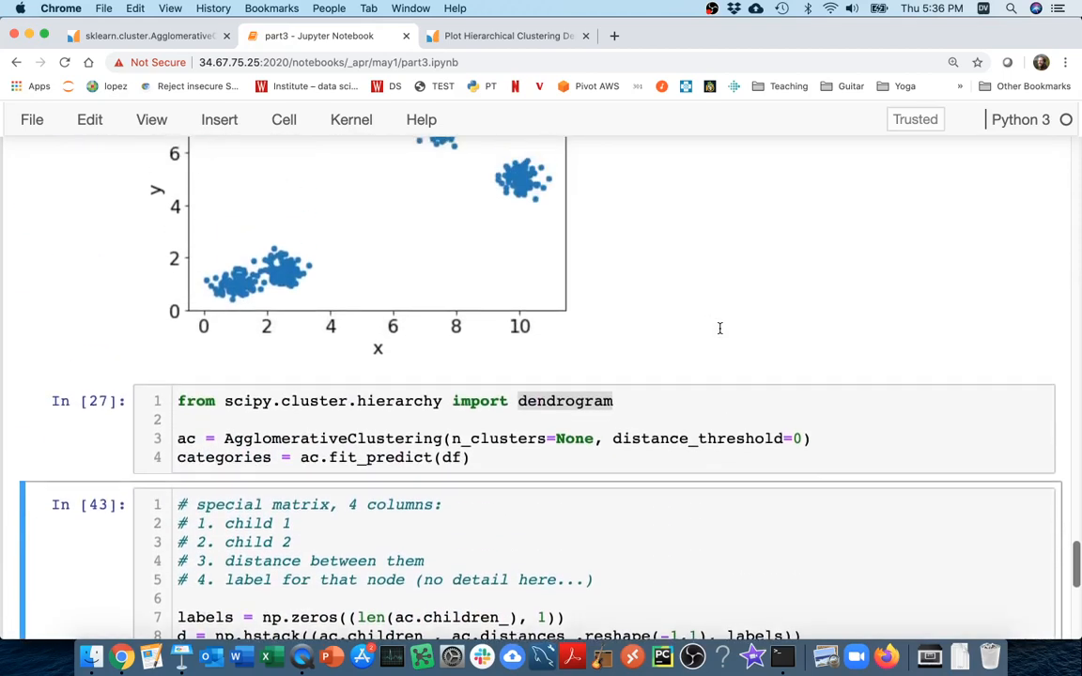
{"action": "scroll", "scroll_direction": "down", "scroll_amount": 3}
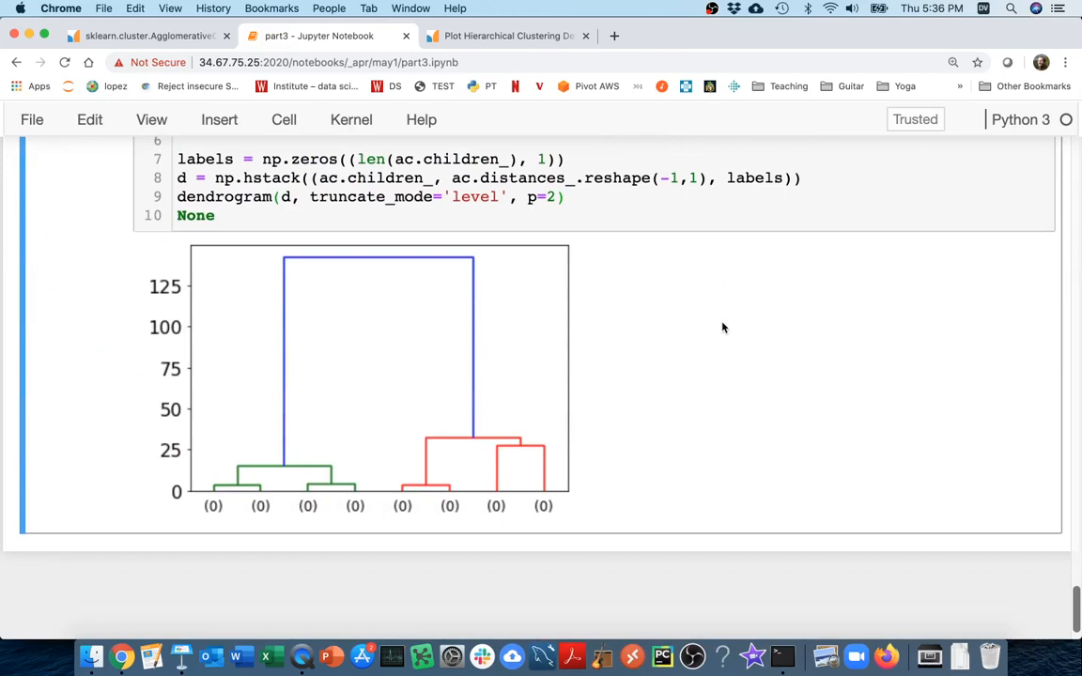
{"action": "scroll", "scroll_direction": "up", "scroll_amount": 3}
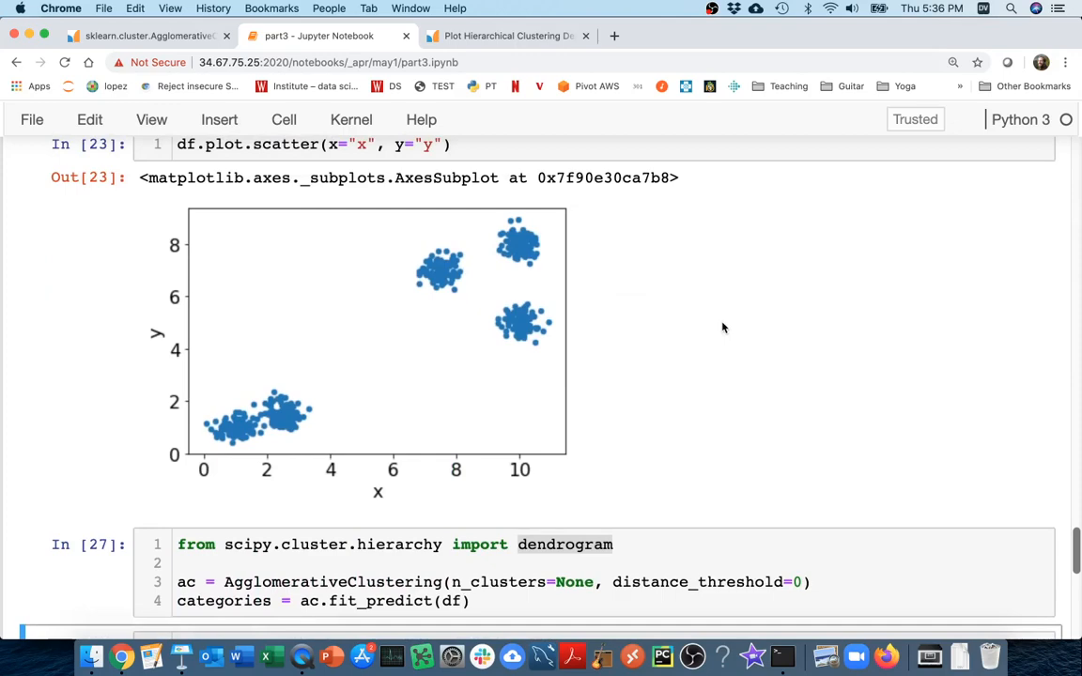
{"action": "scroll", "scroll_direction": "down", "scroll_amount": 3}
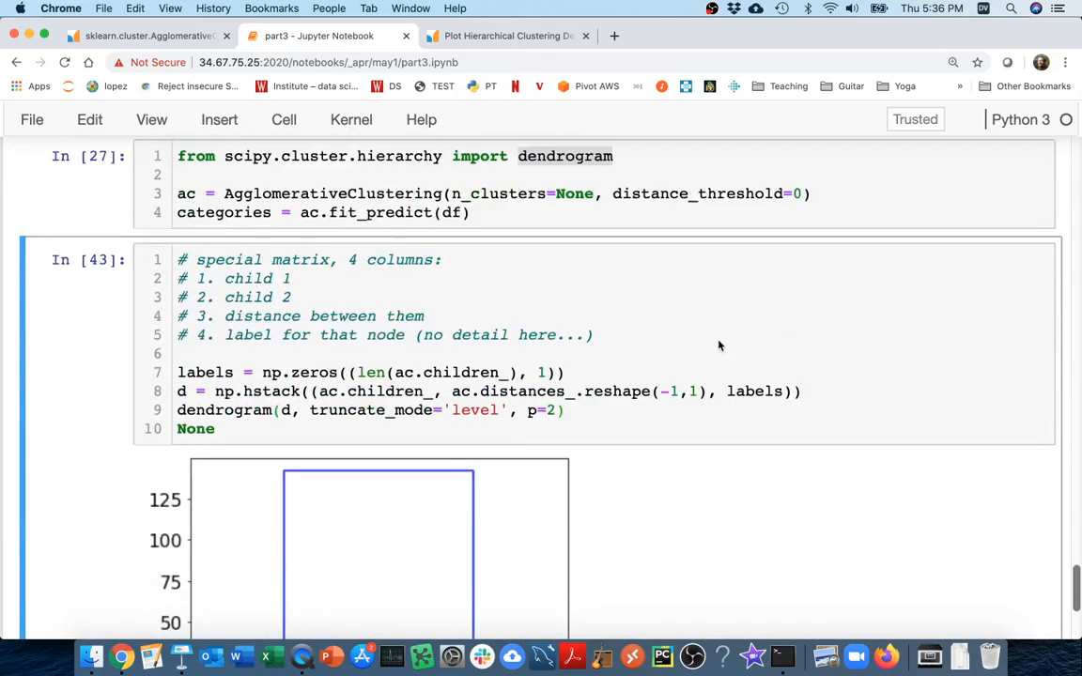
{"action": "scroll", "scroll_direction": "down", "scroll_amount": 3}
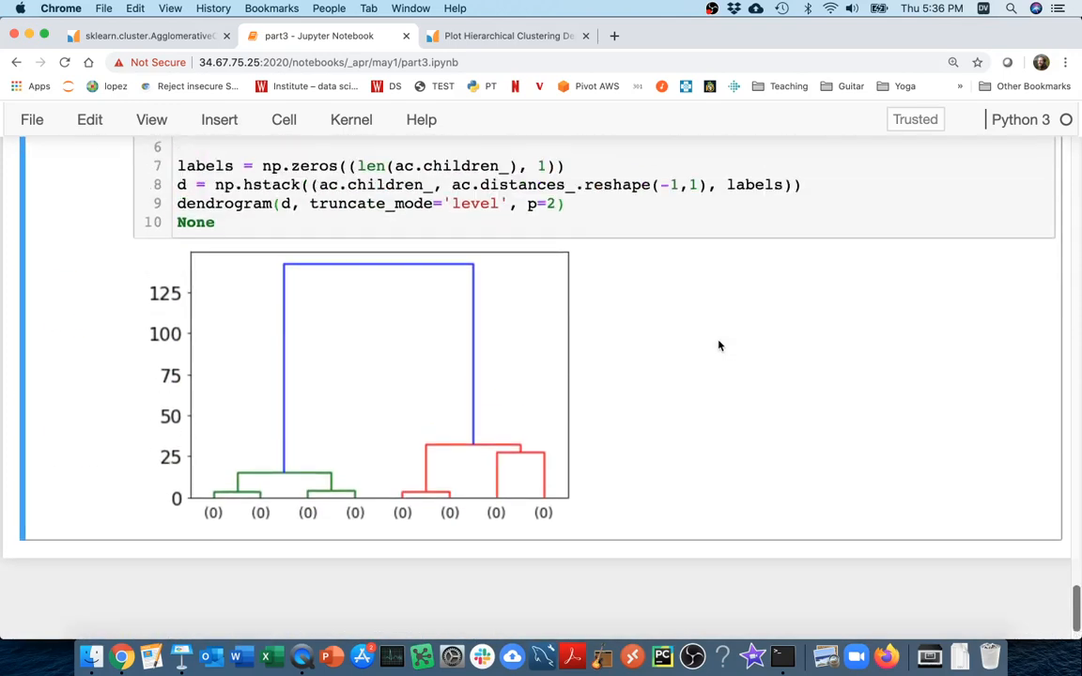